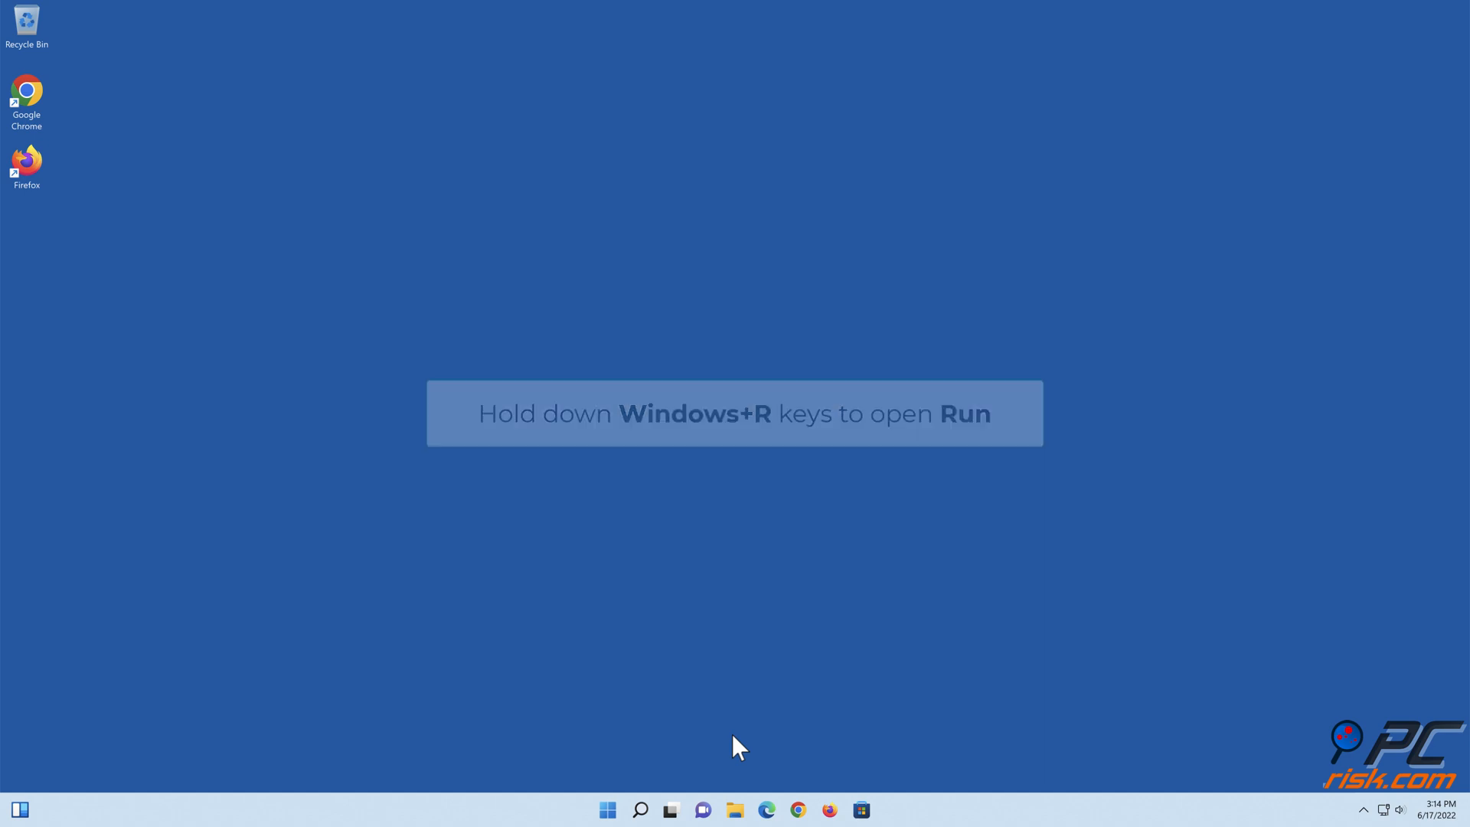
Run 'msdt.exe /id printerdiagnostic' from the Run dialog to launch the Printer troubleshooter.
key(win+r)
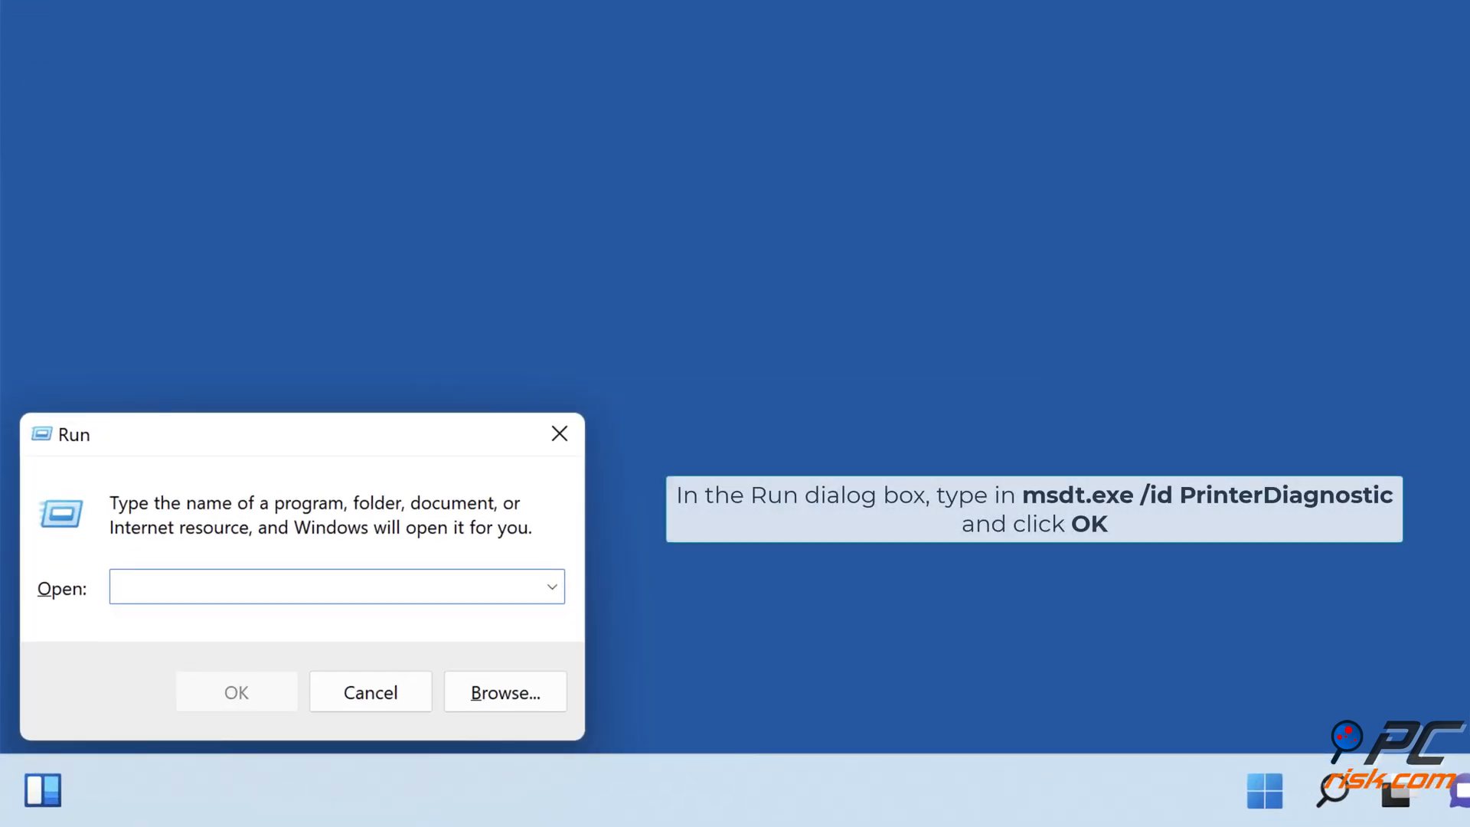
text(msdt.exe)
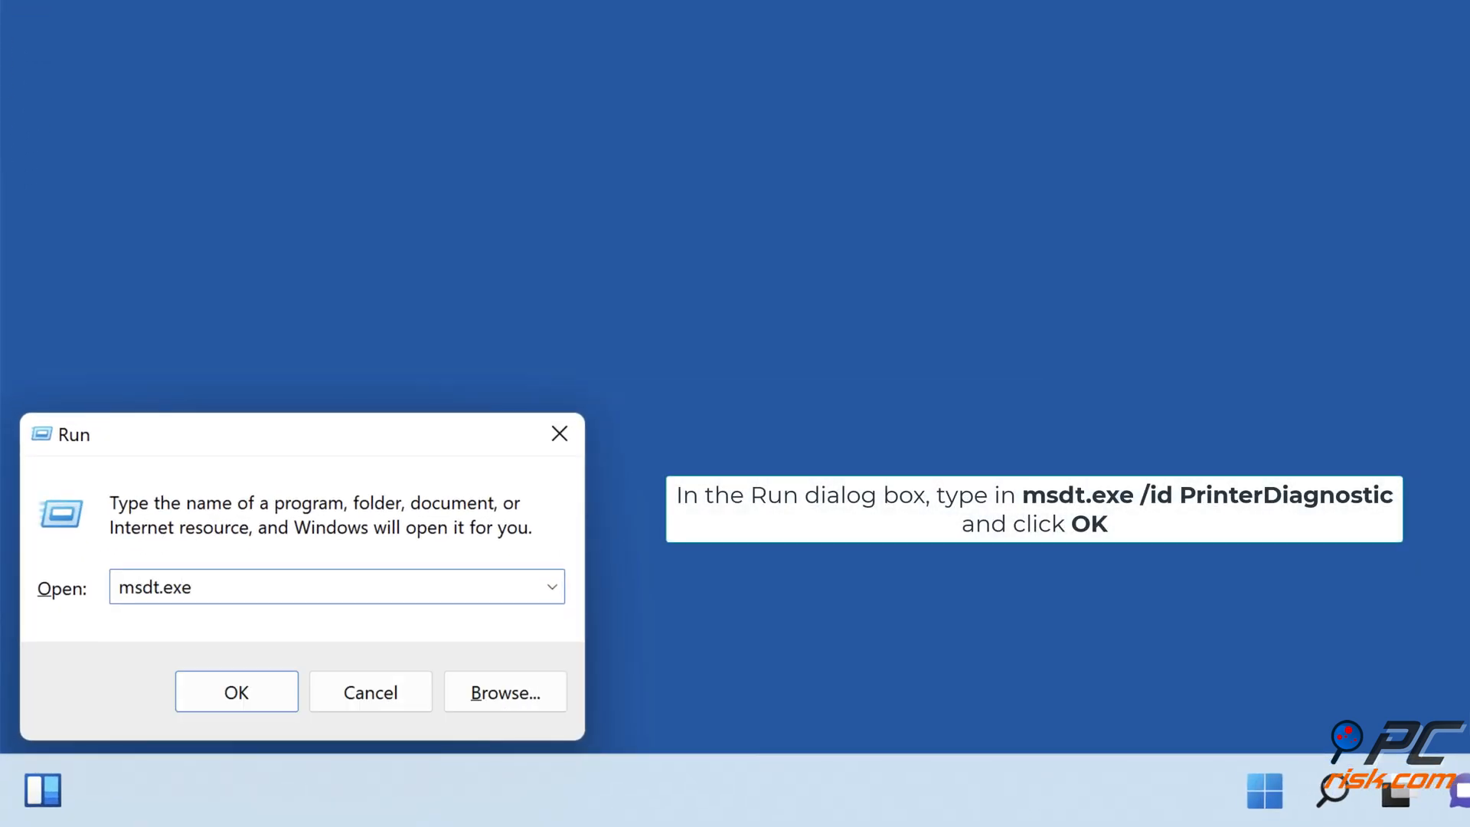
text(/id pri)
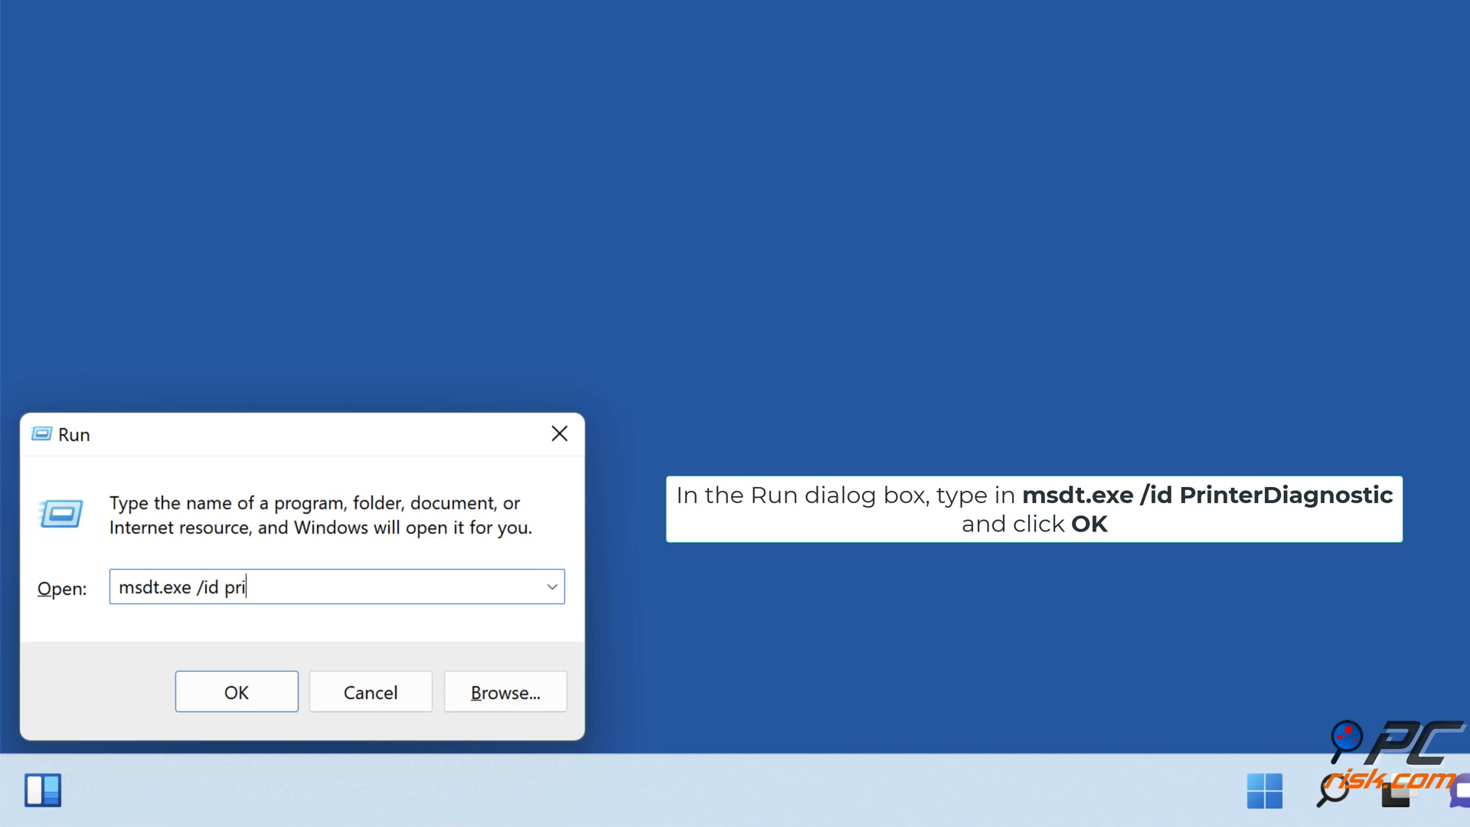
text(nterdiagnostic)
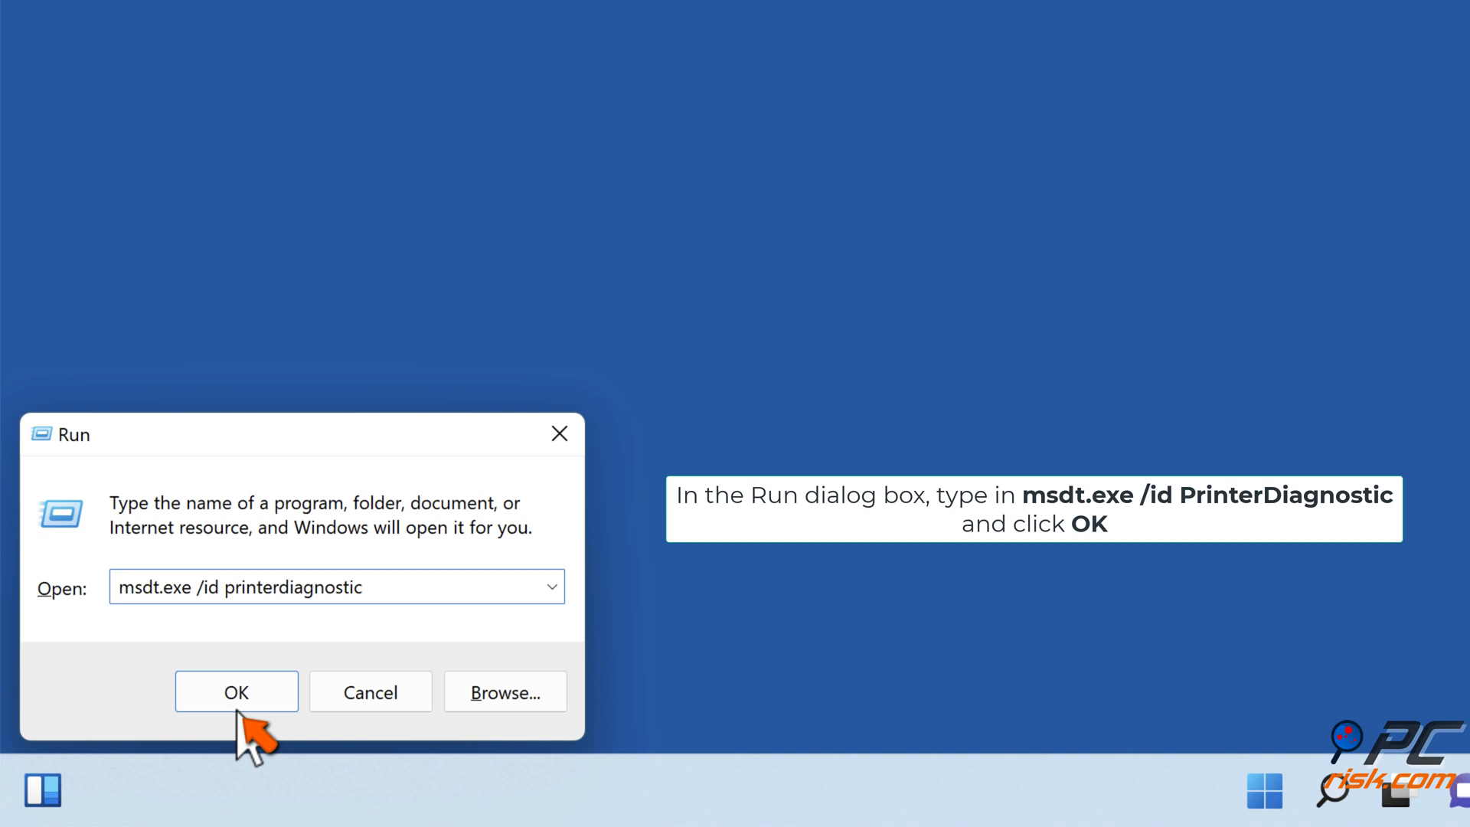
click(235, 692)
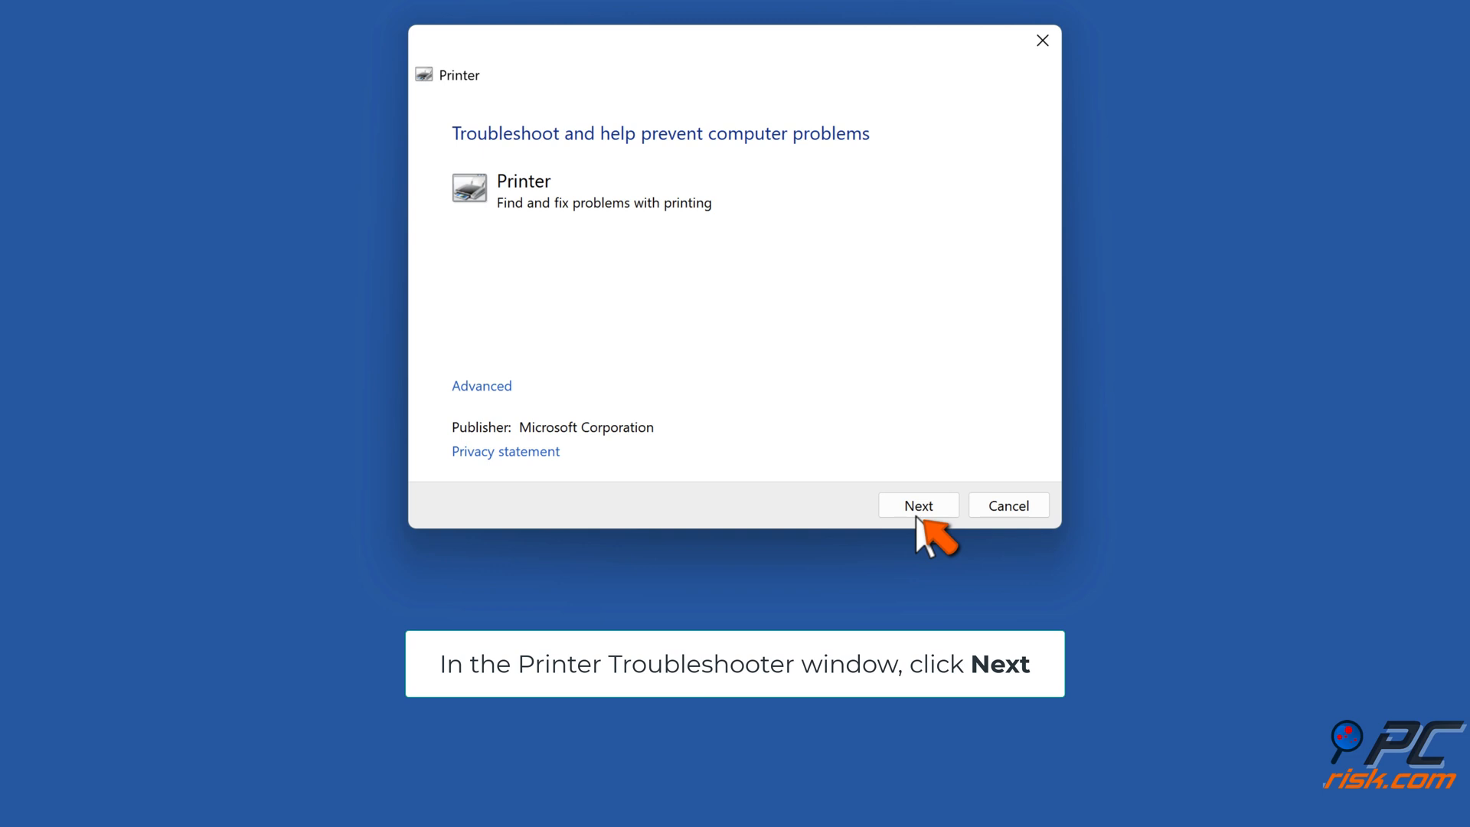
Troubleshoot the HP Smart Tank 510 series printer, then close the troubleshooter.
click(917, 505)
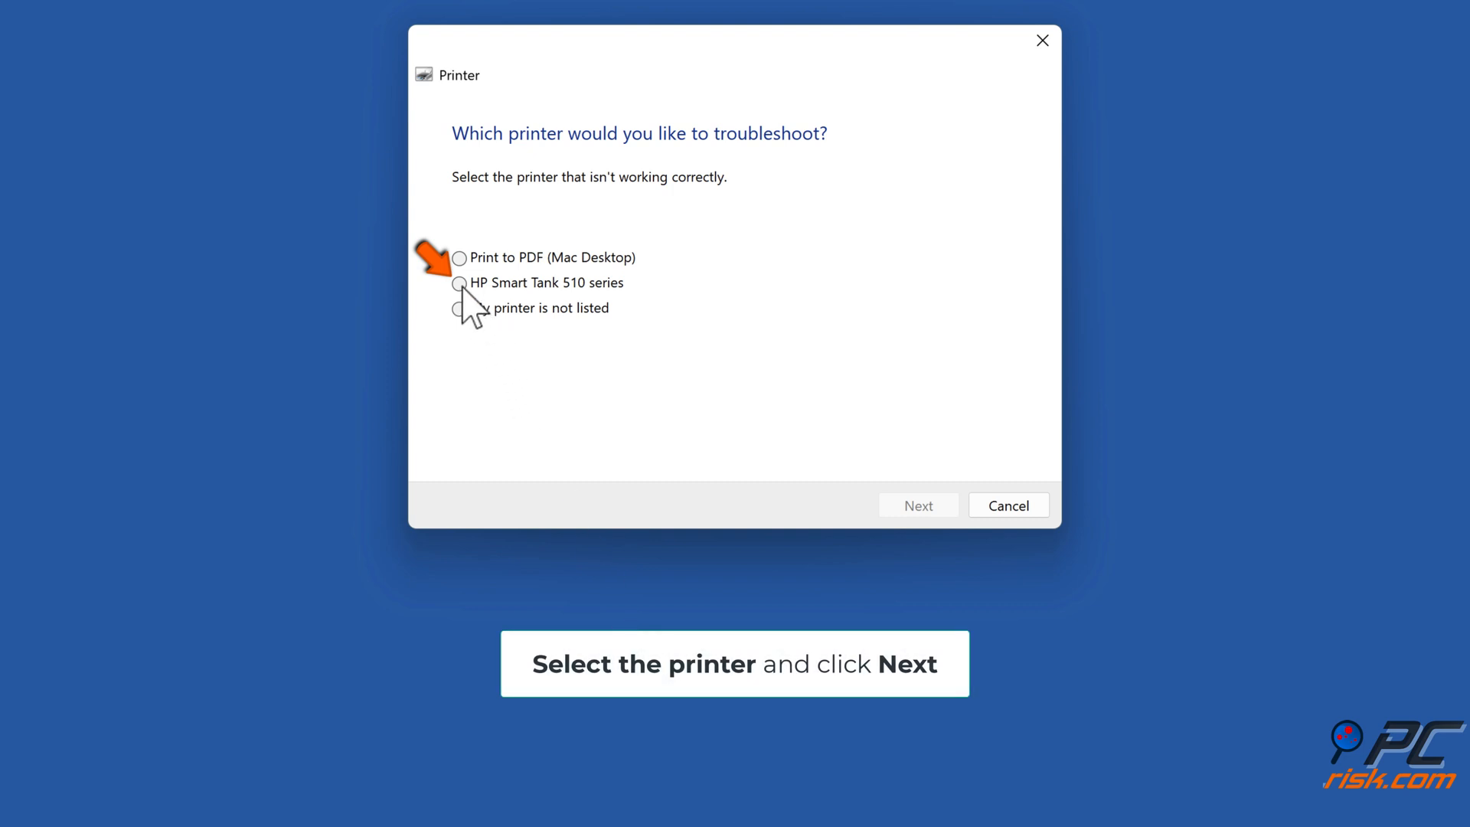
click(460, 283)
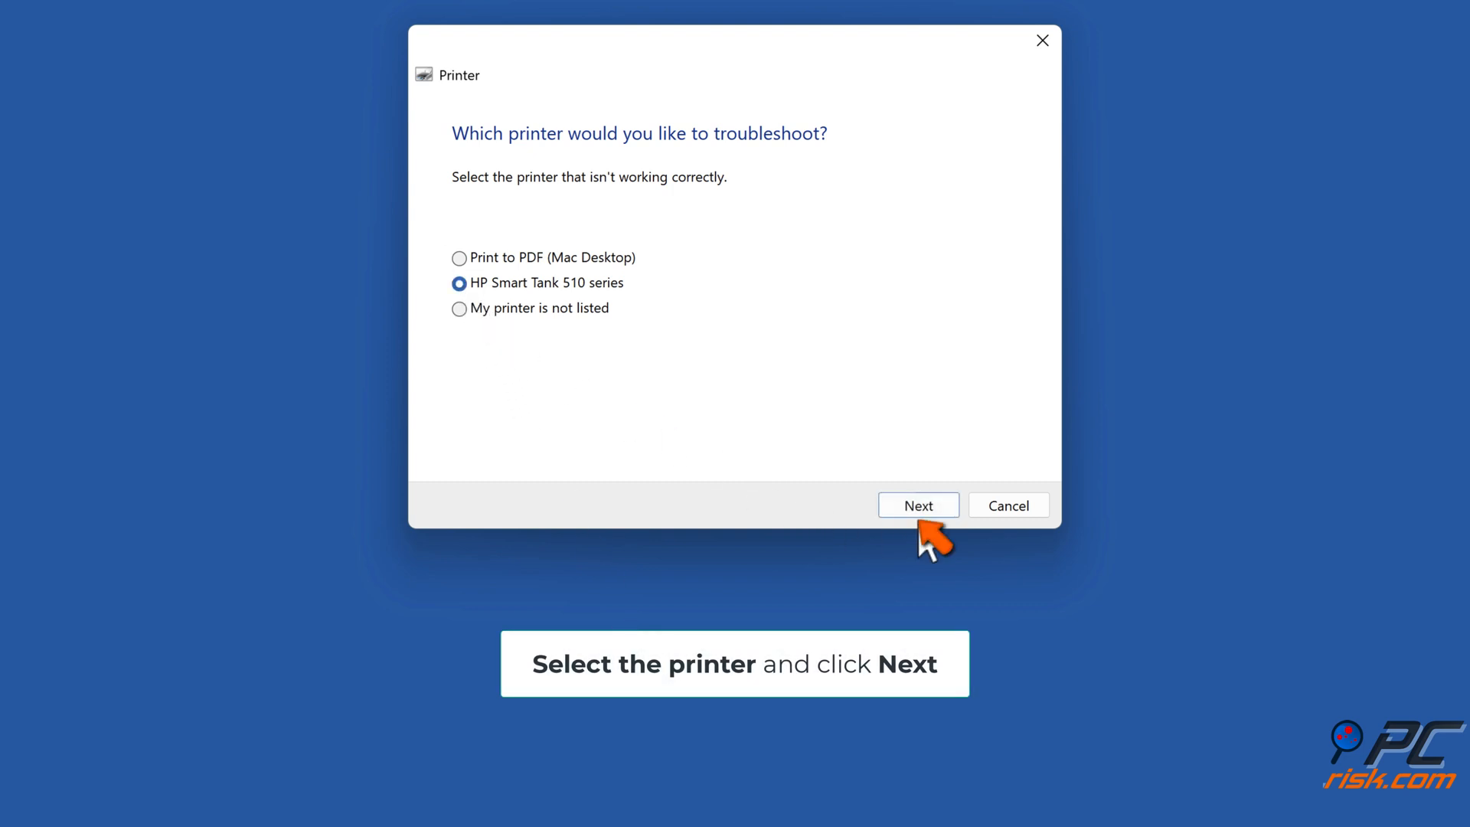
click(917, 505)
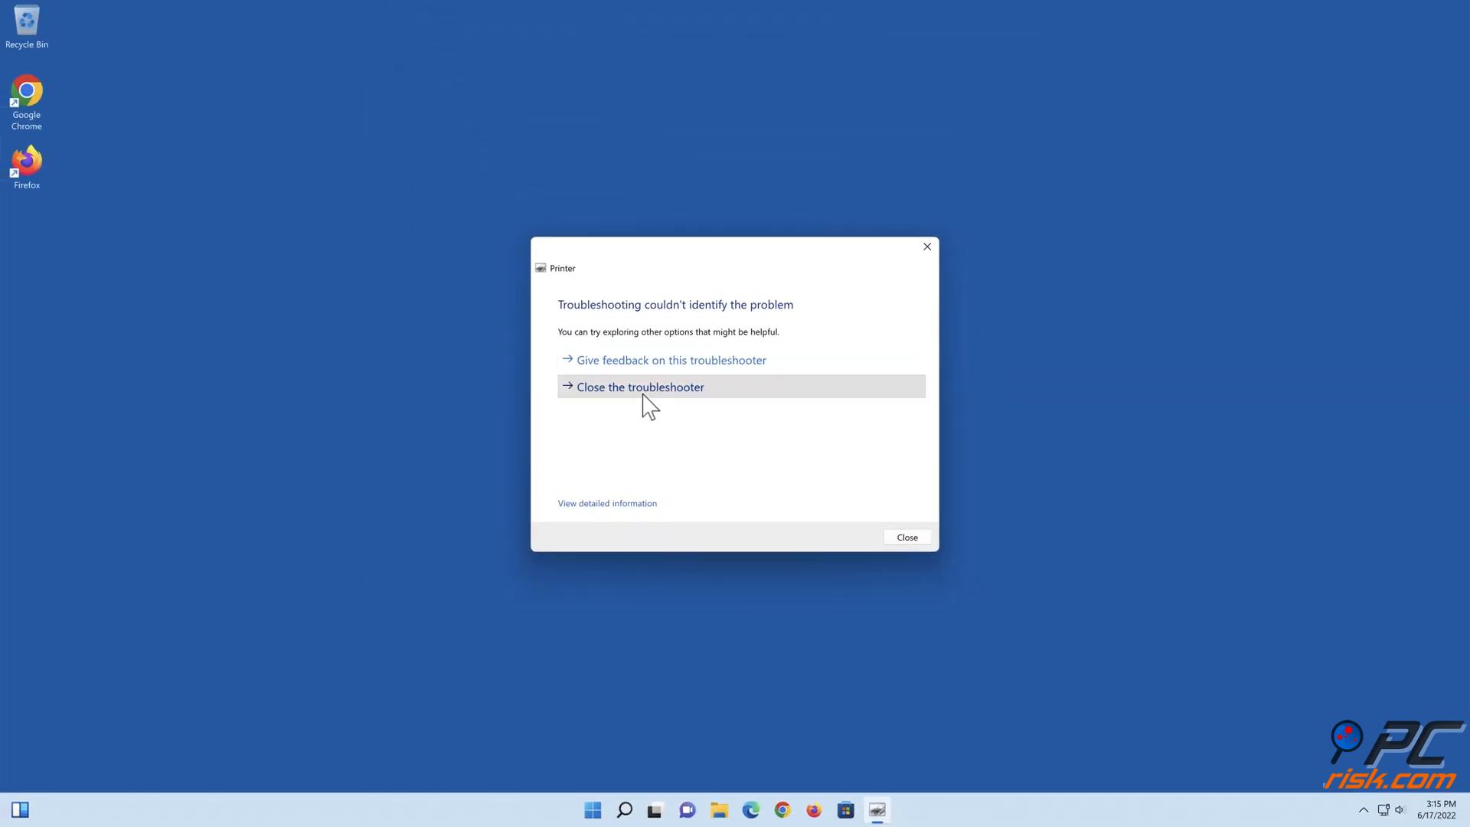
click(639, 386)
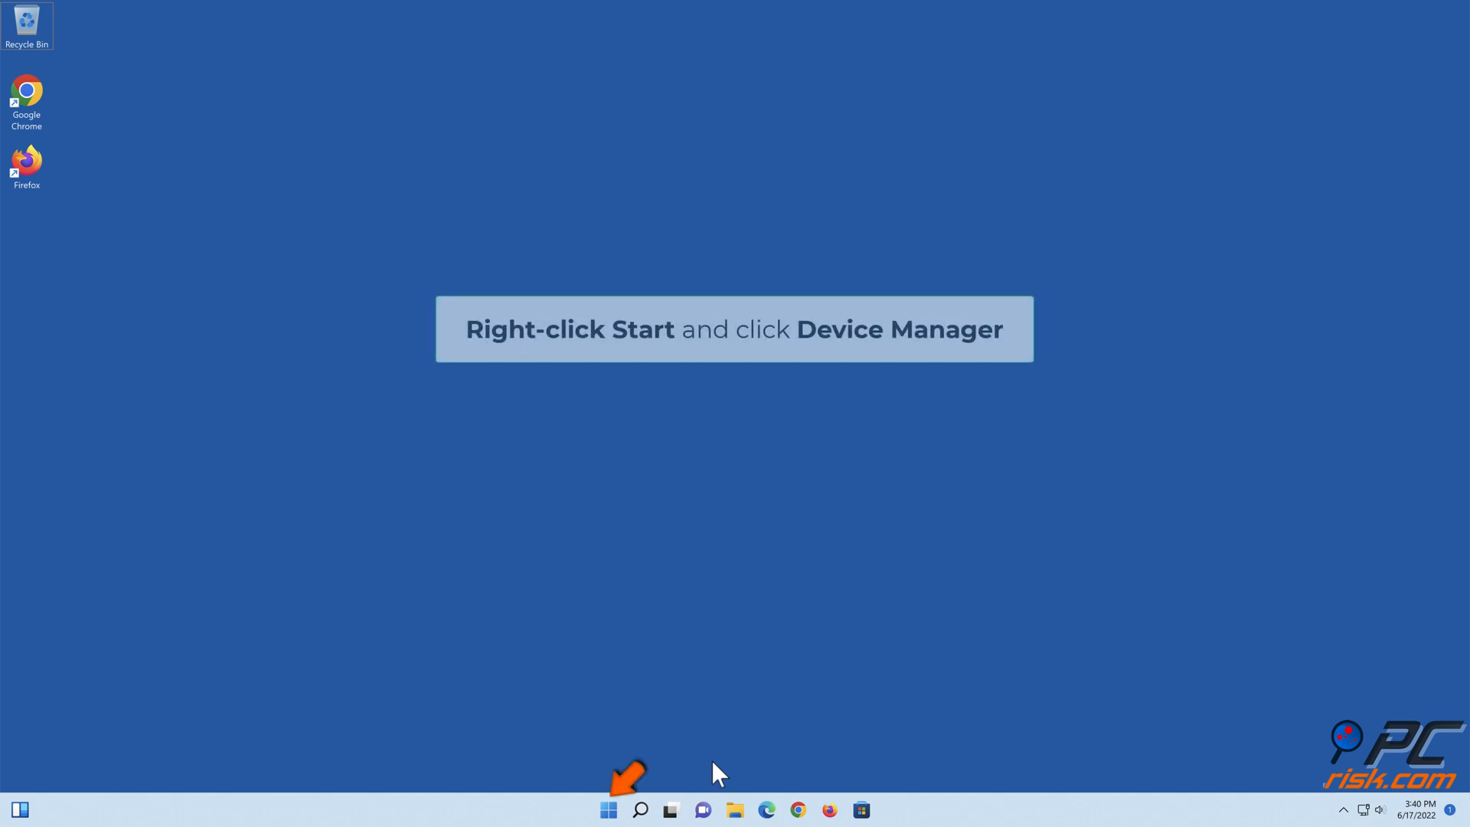
Open Device Manager from the Start button's quick link menu.
right_click(607, 809)
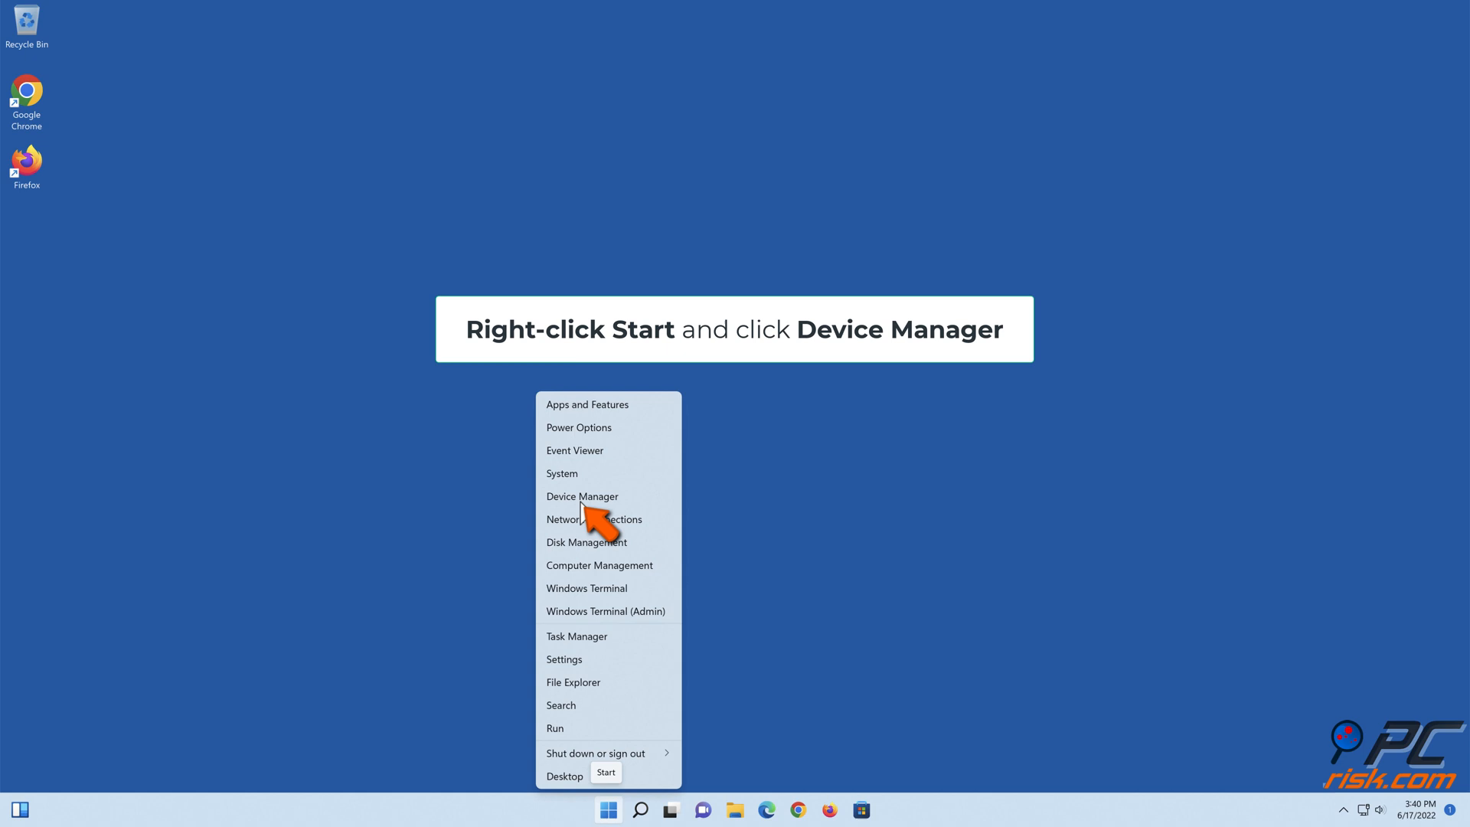
click(581, 497)
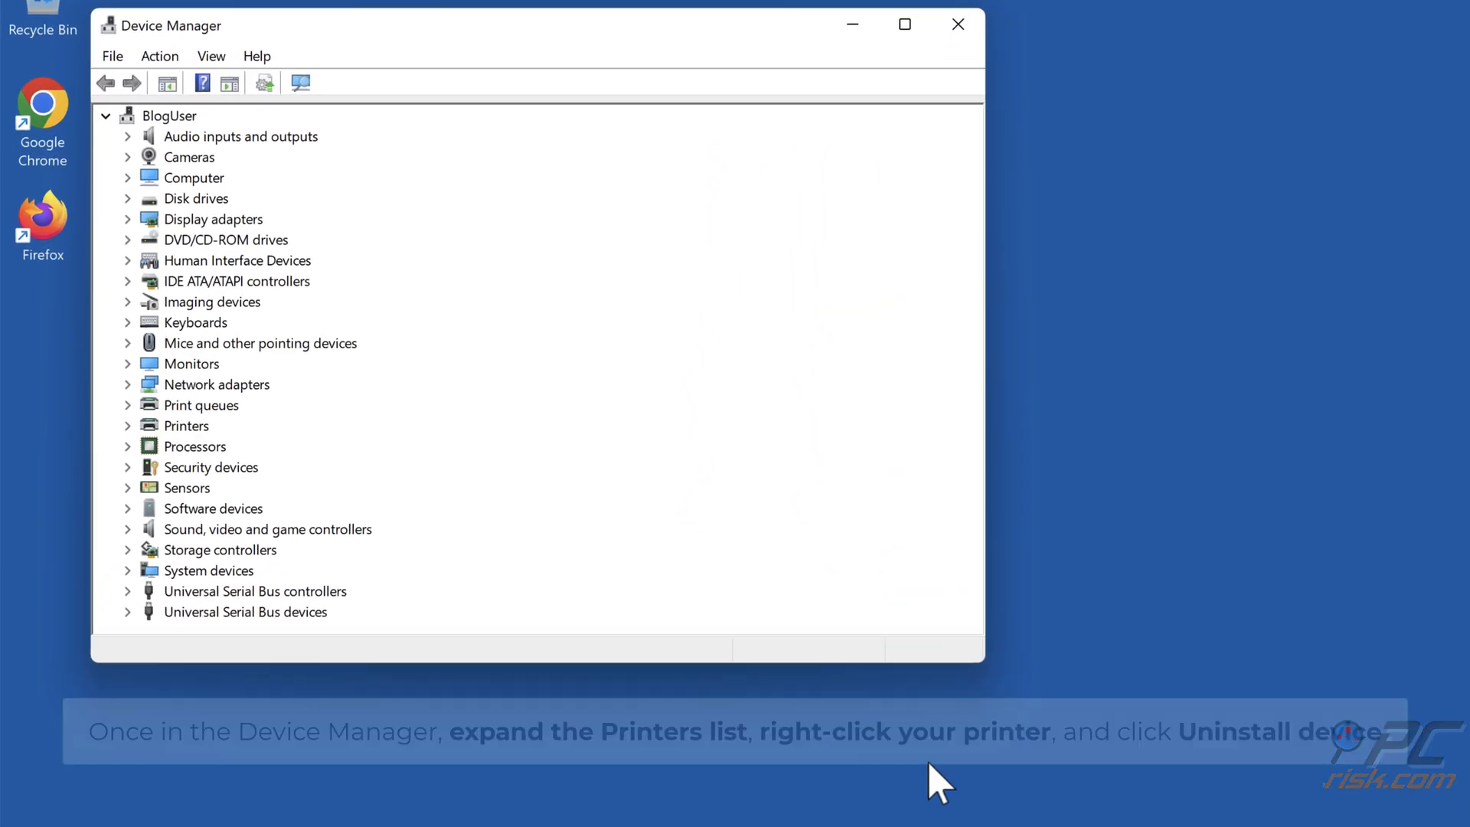
Uninstall the HP Smart Tank 510 series PCL-3 printer together with its driver.
click(128, 426)
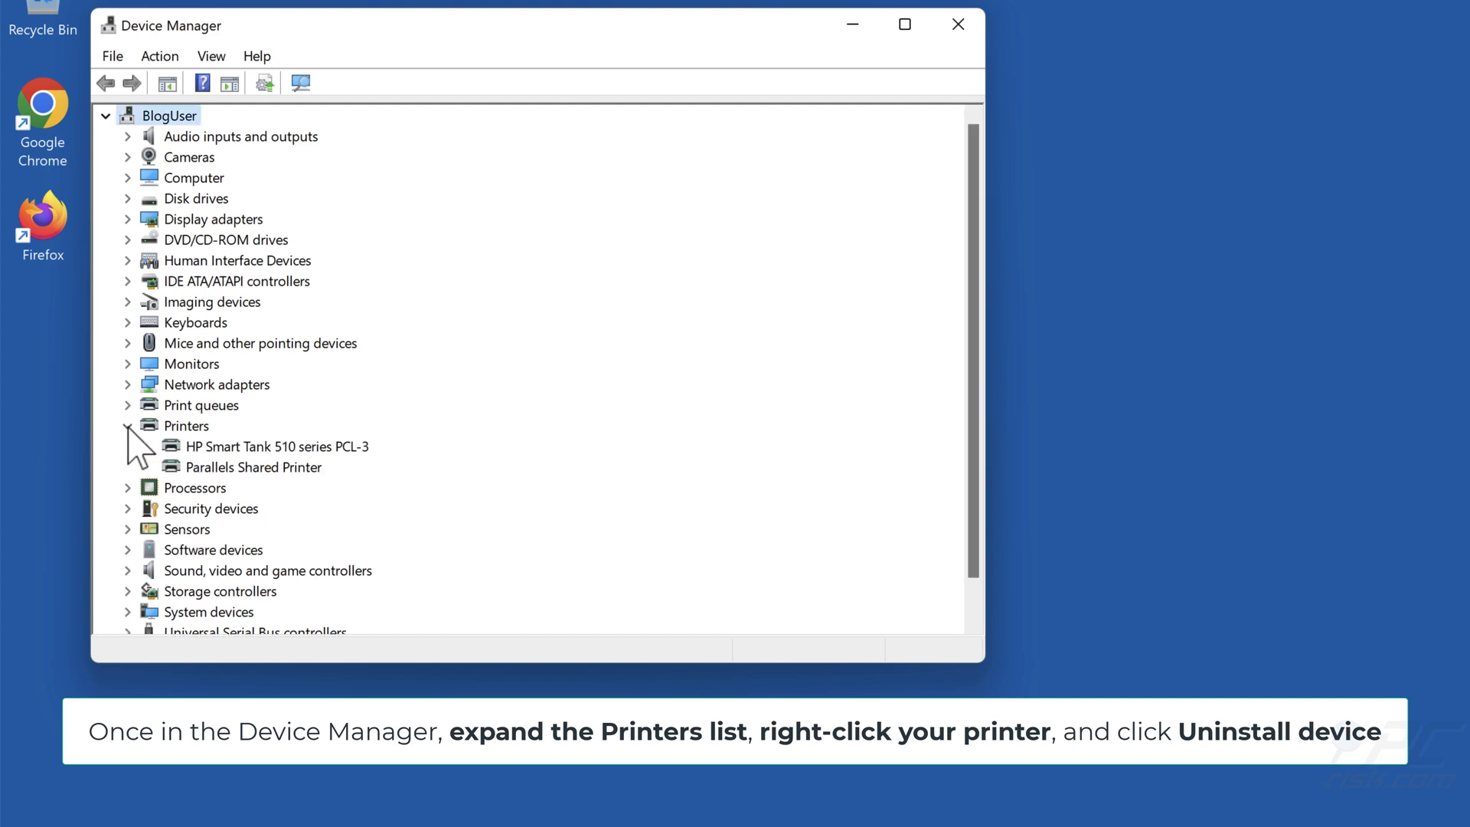
click(128, 405)
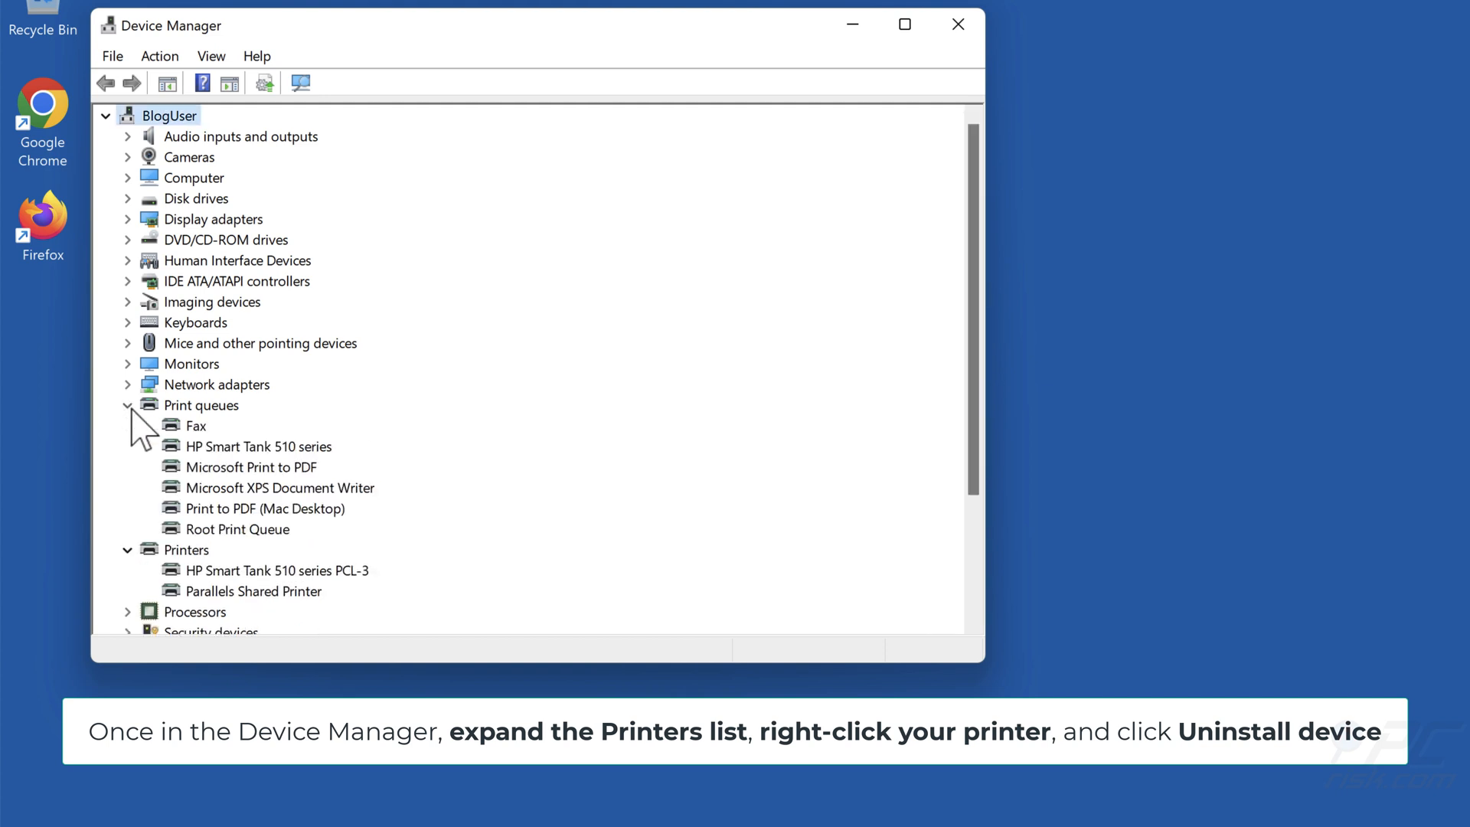
mouse_move(278, 590)
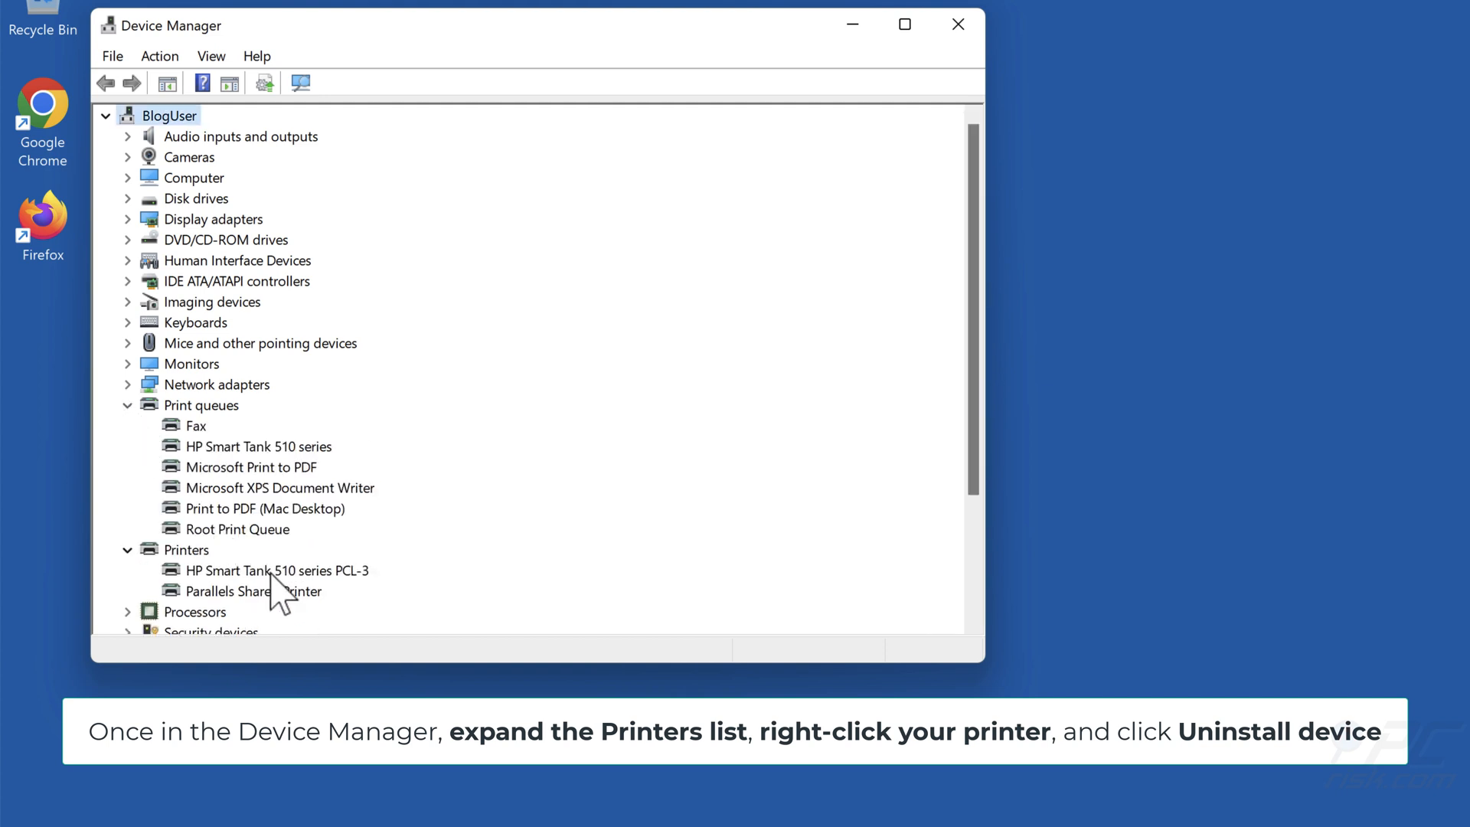
scroll(down, 3)
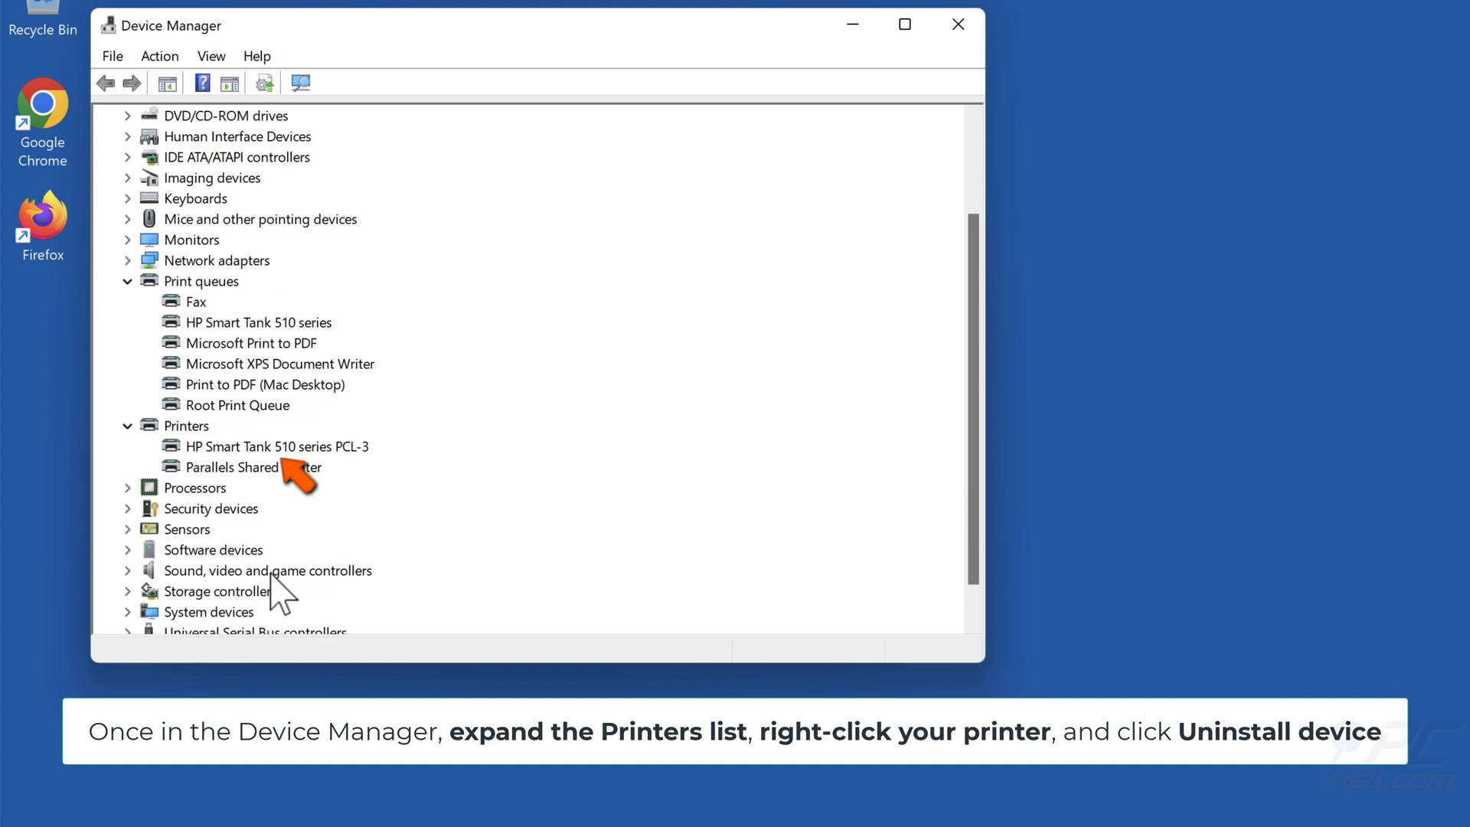
click(276, 446)
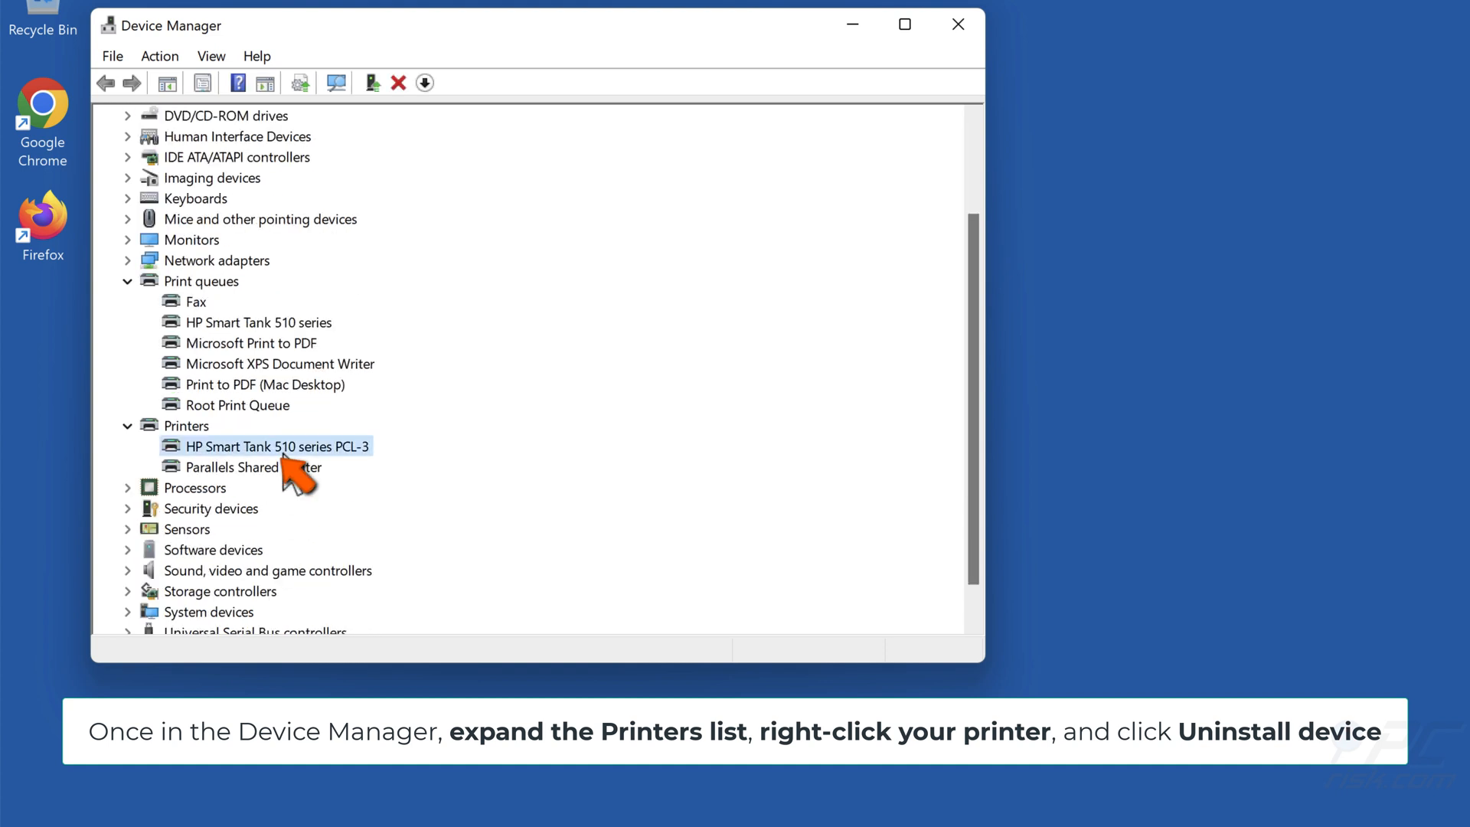
right_click(276, 446)
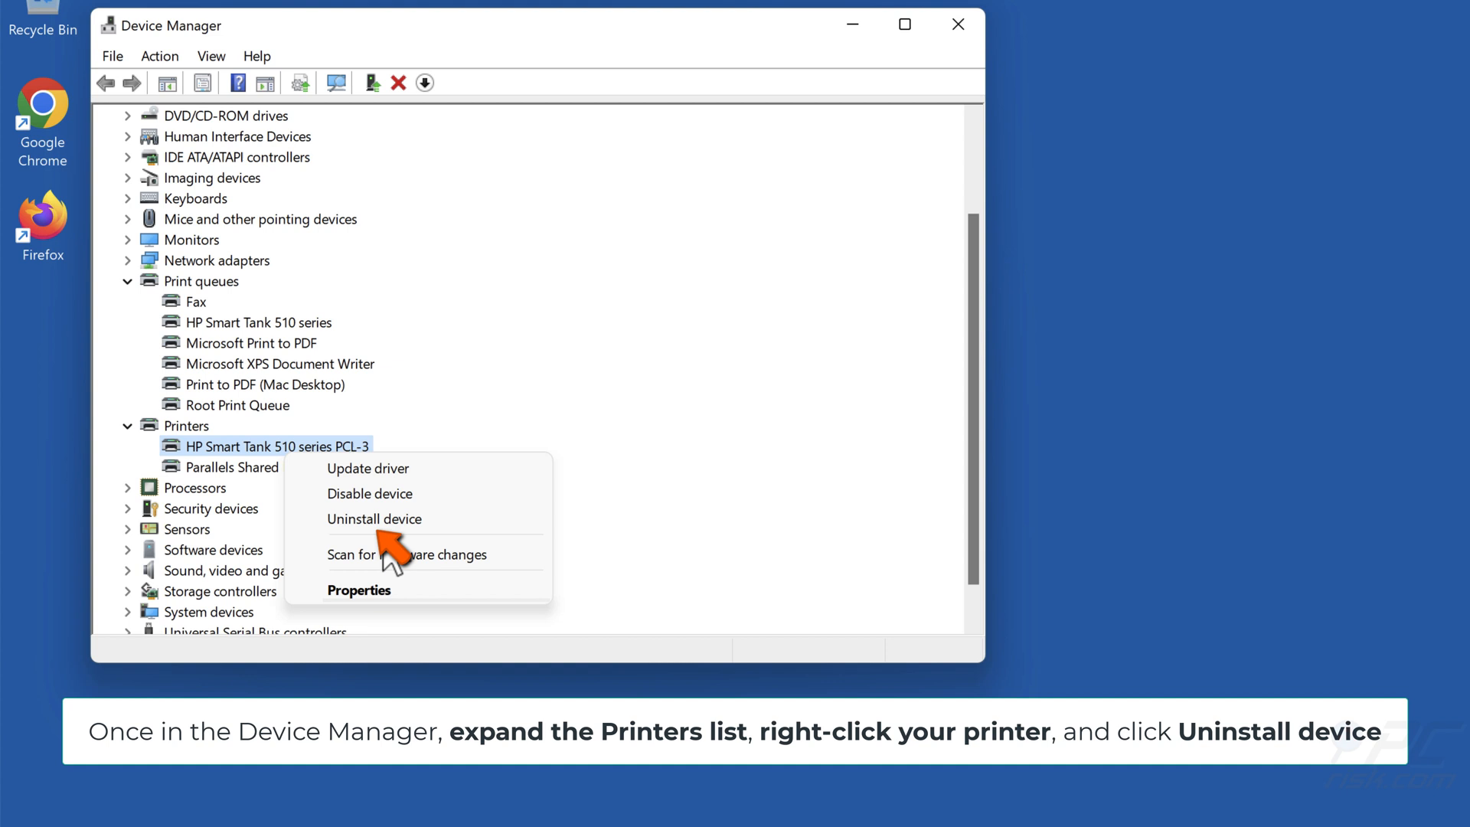
click(372, 518)
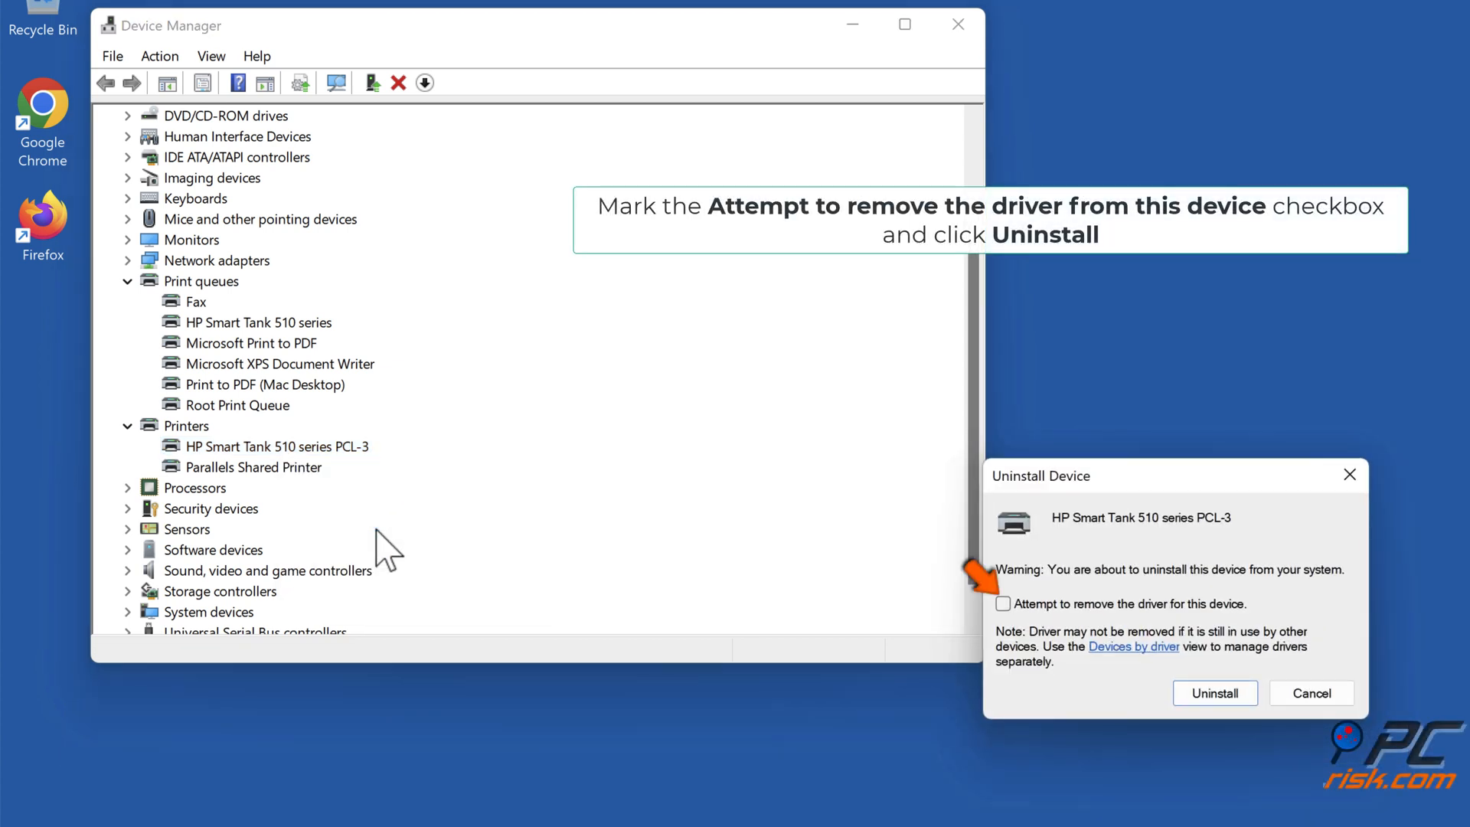
click(1003, 604)
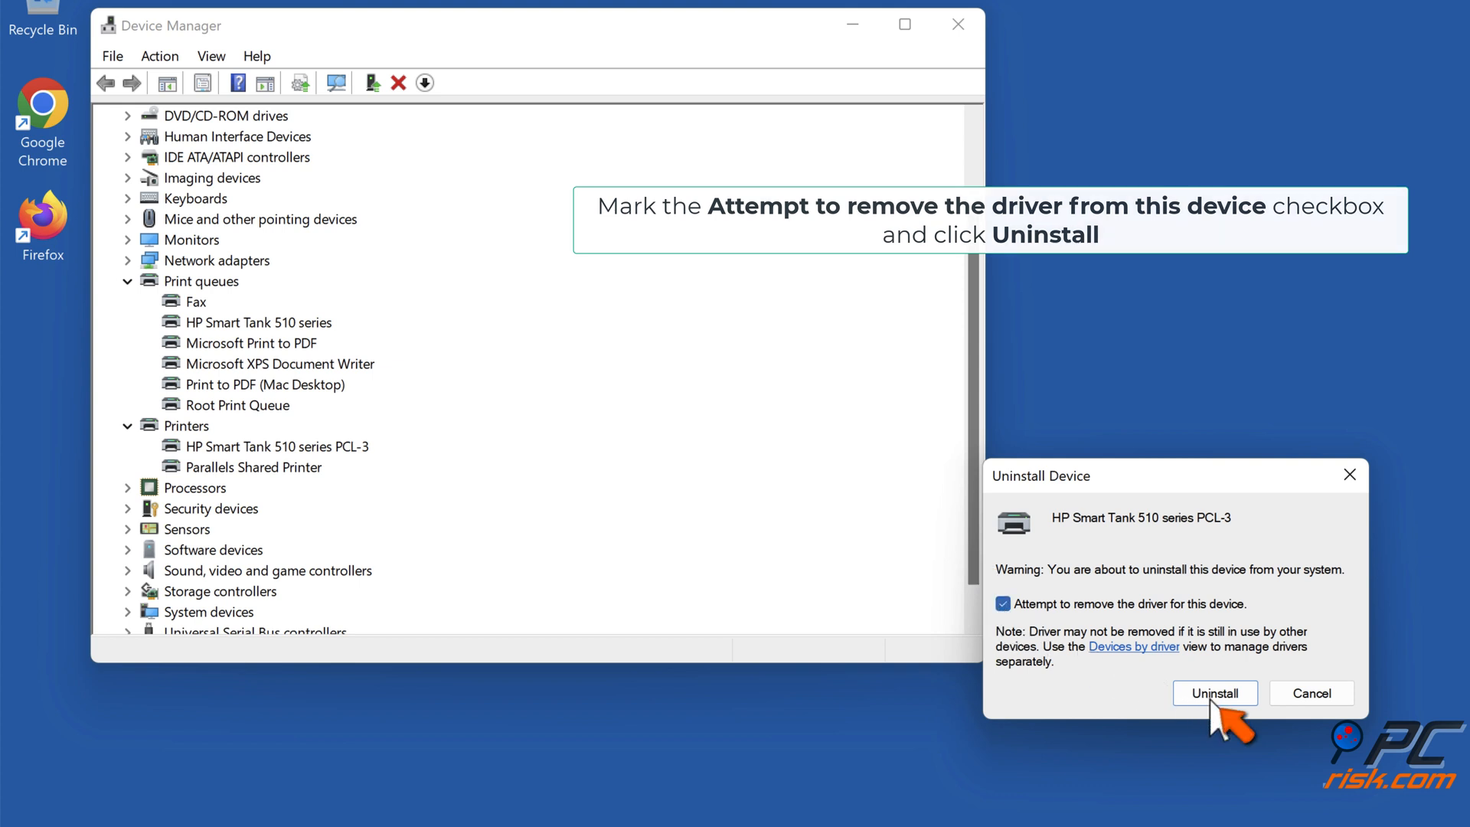
click(1215, 692)
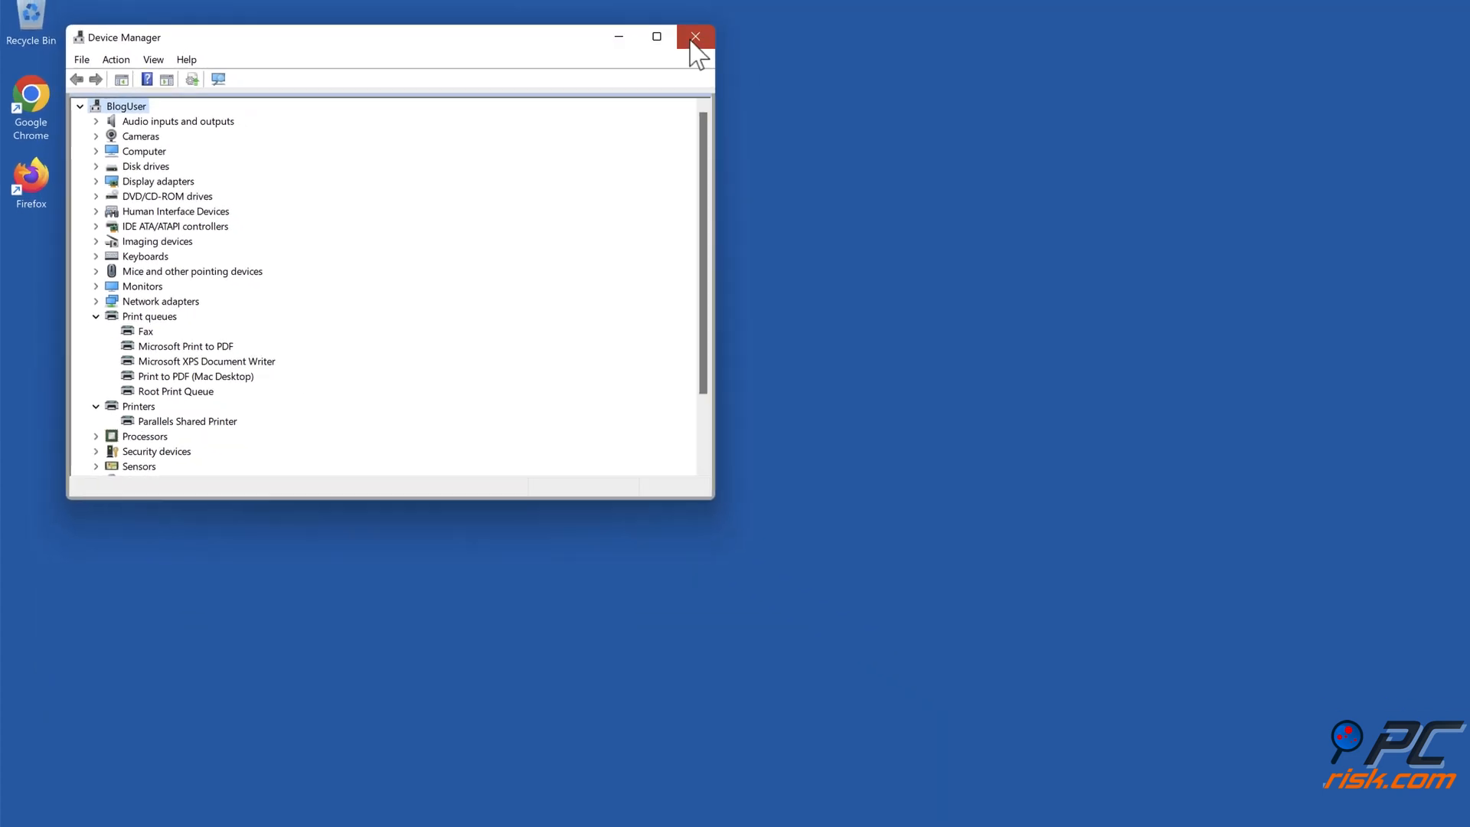
Close Device Manager and open Apps & features from the Start quick link menu.
click(696, 37)
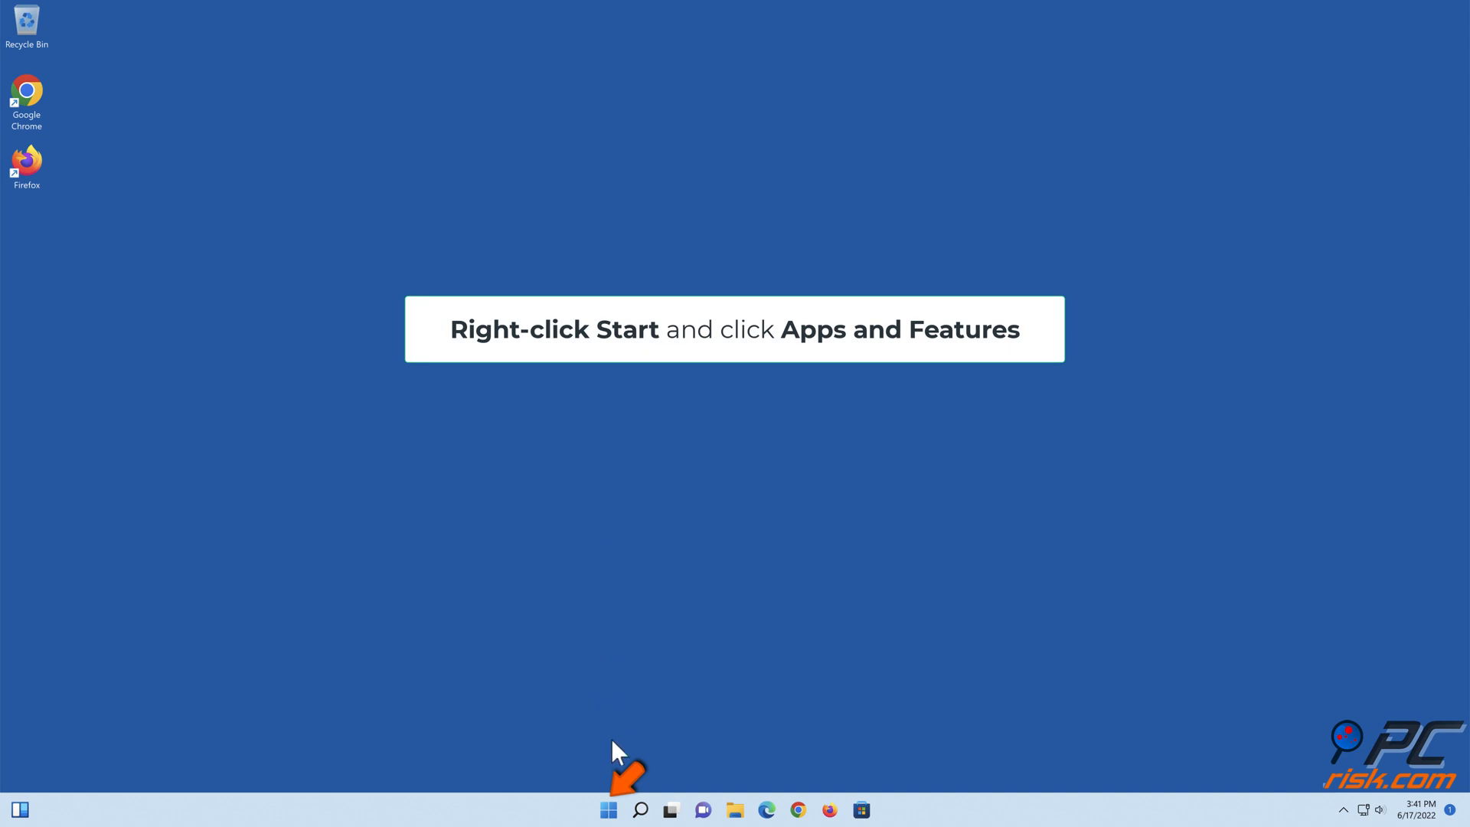
right_click(607, 809)
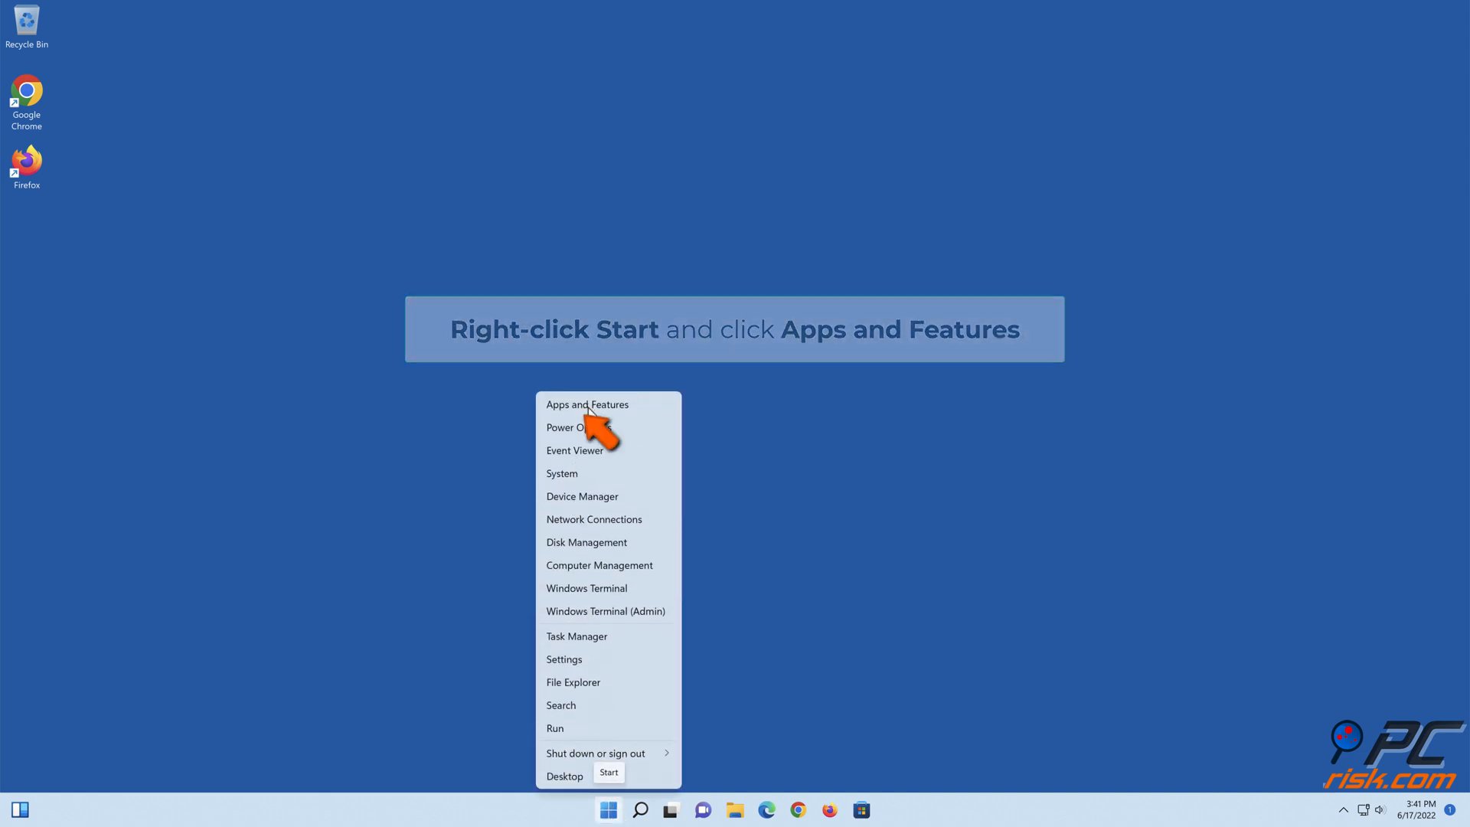
click(587, 404)
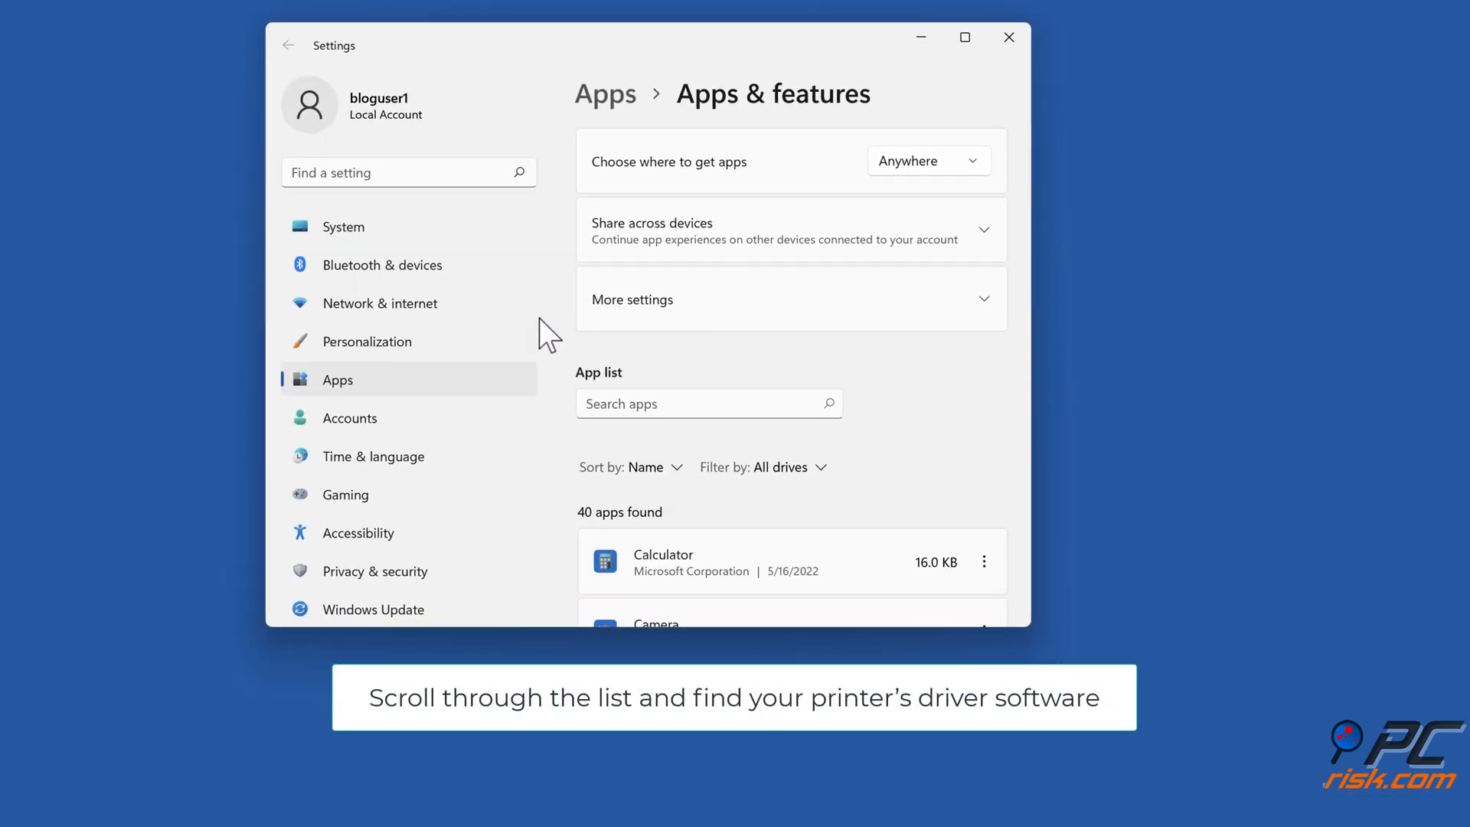
Remove the HP Smart app from the Apps & features list and close Settings.
scroll(down, 3)
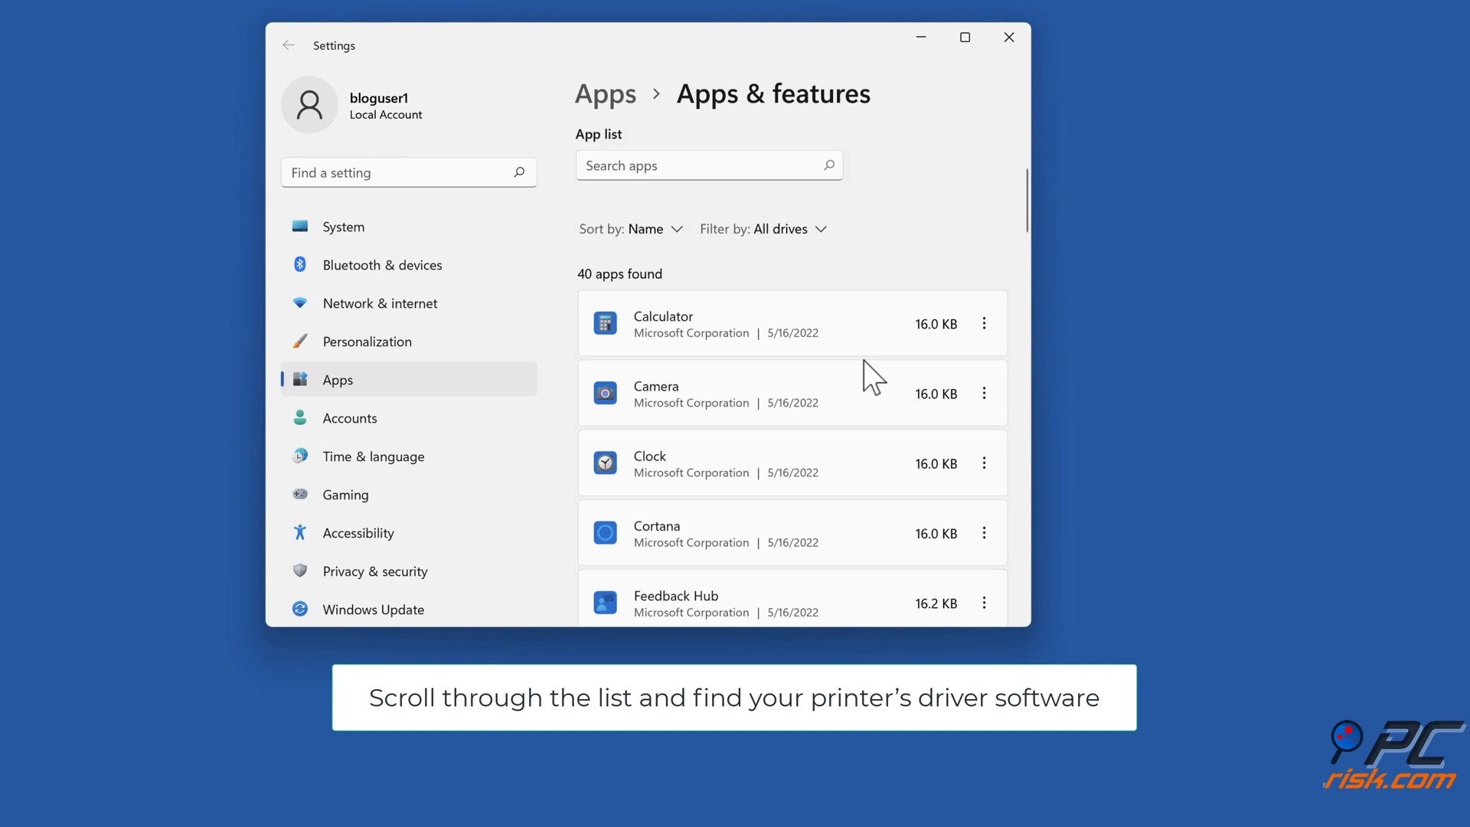
scroll(down, 3)
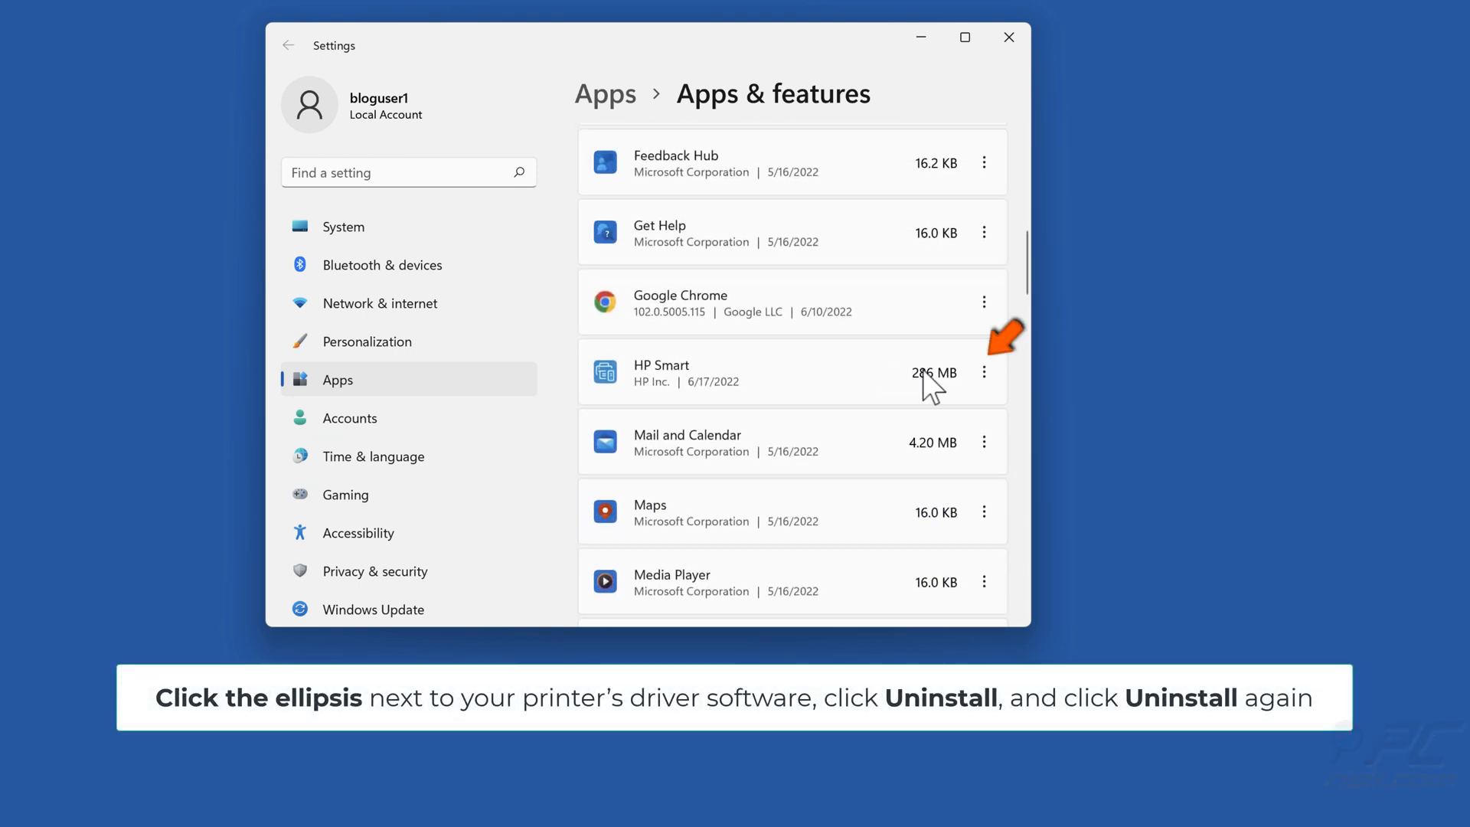
click(983, 371)
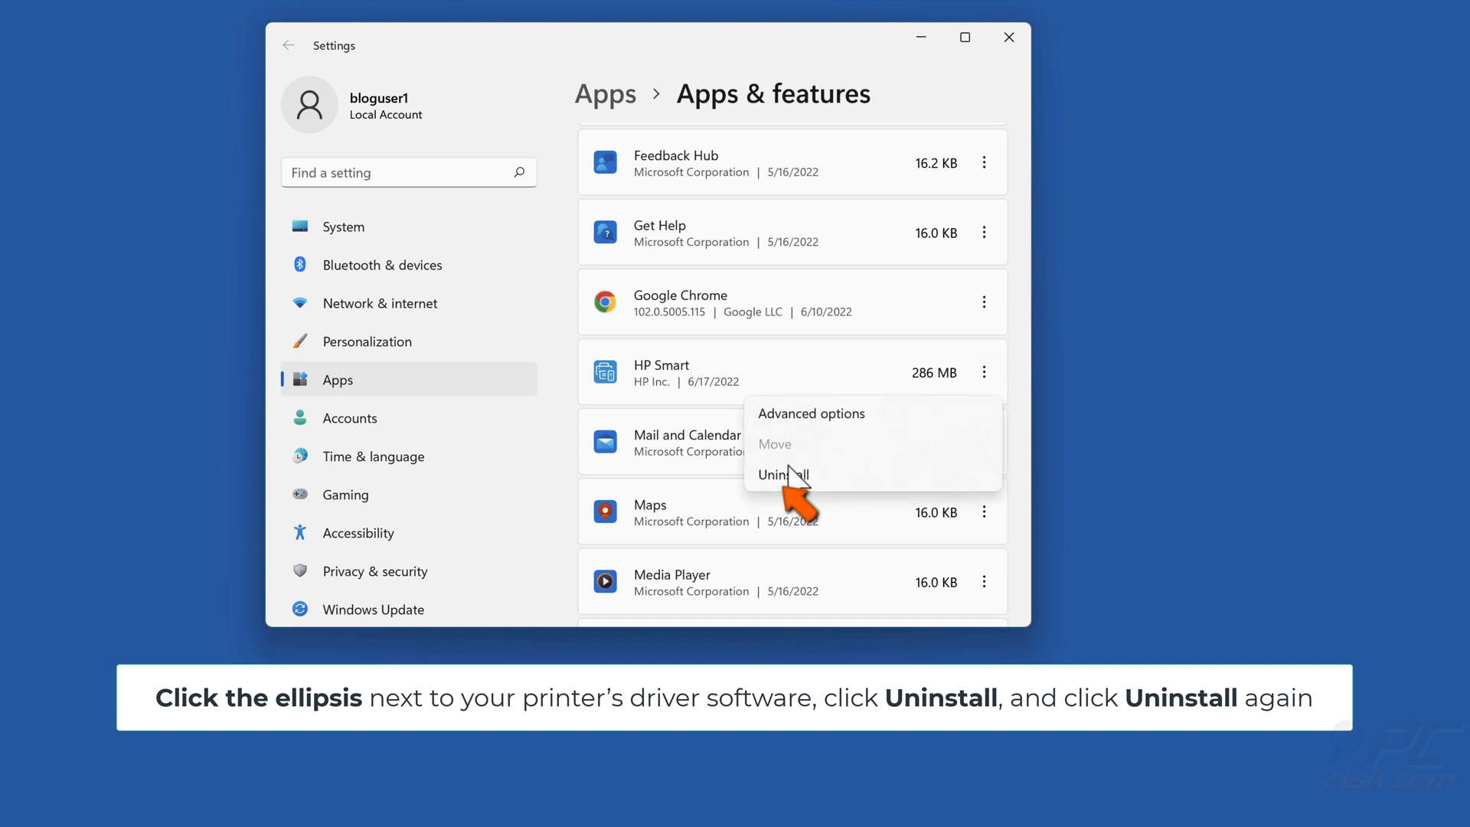
click(784, 474)
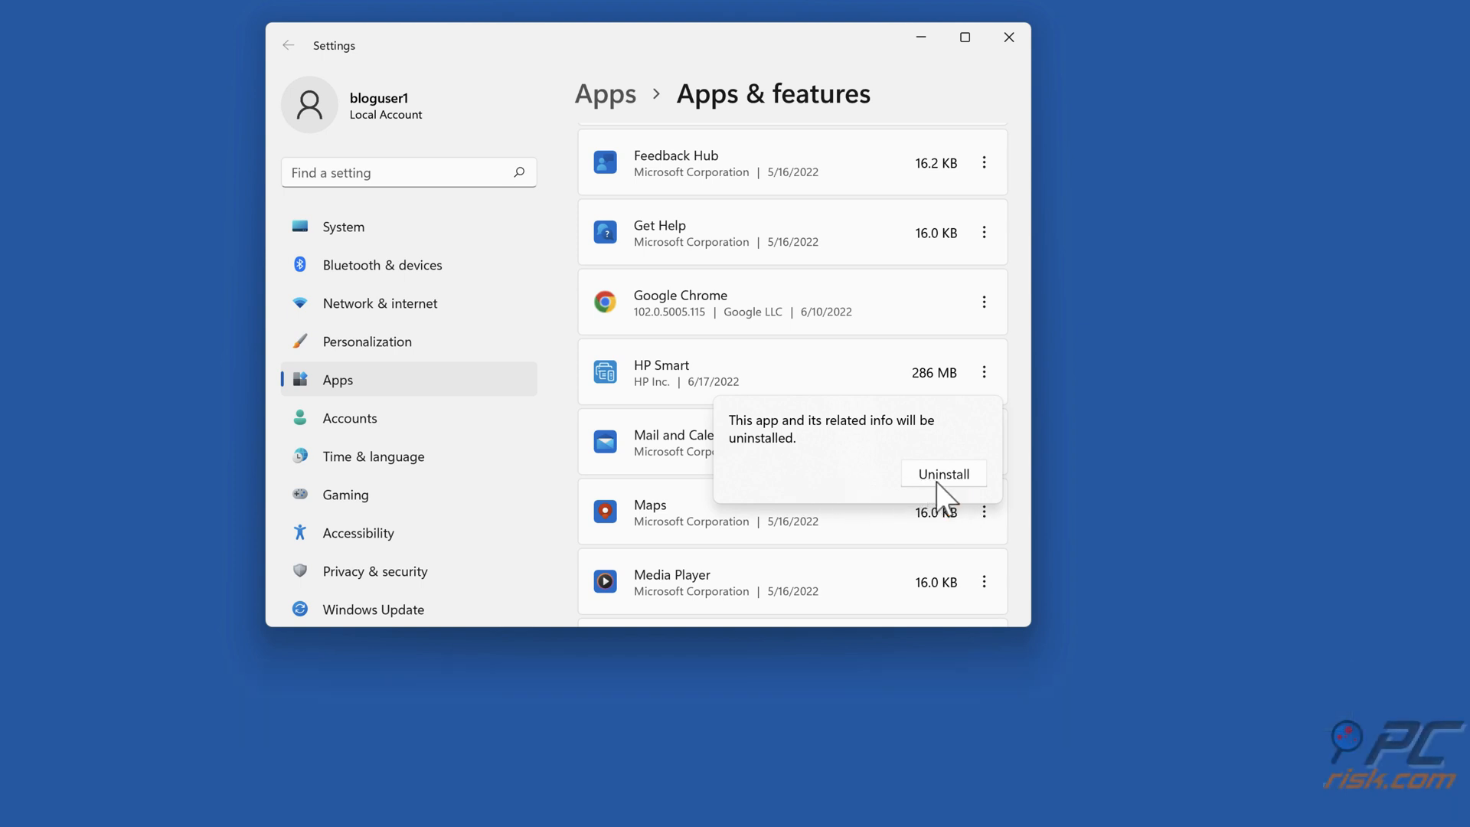
click(943, 473)
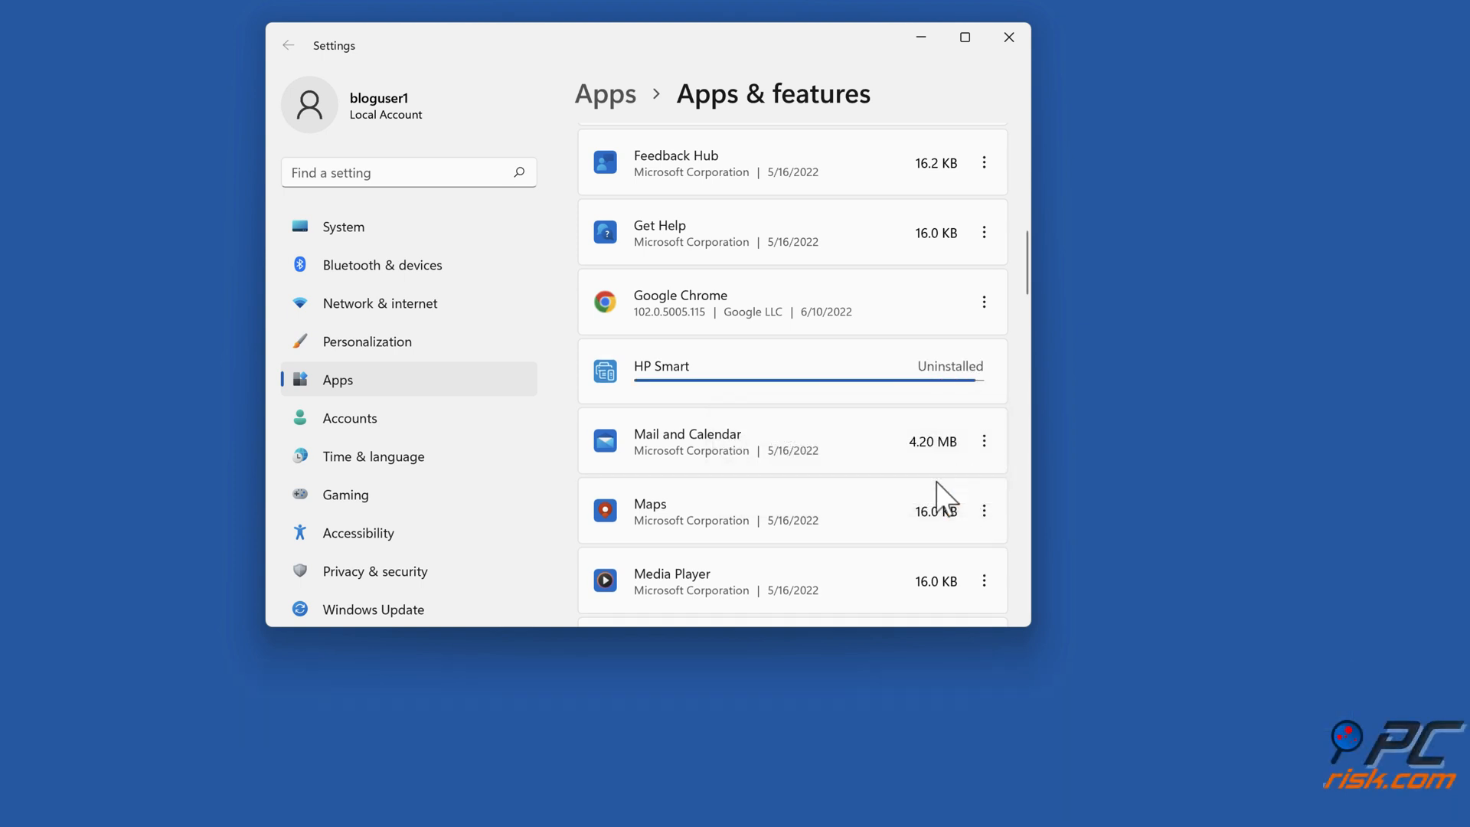
scroll(down, 3)
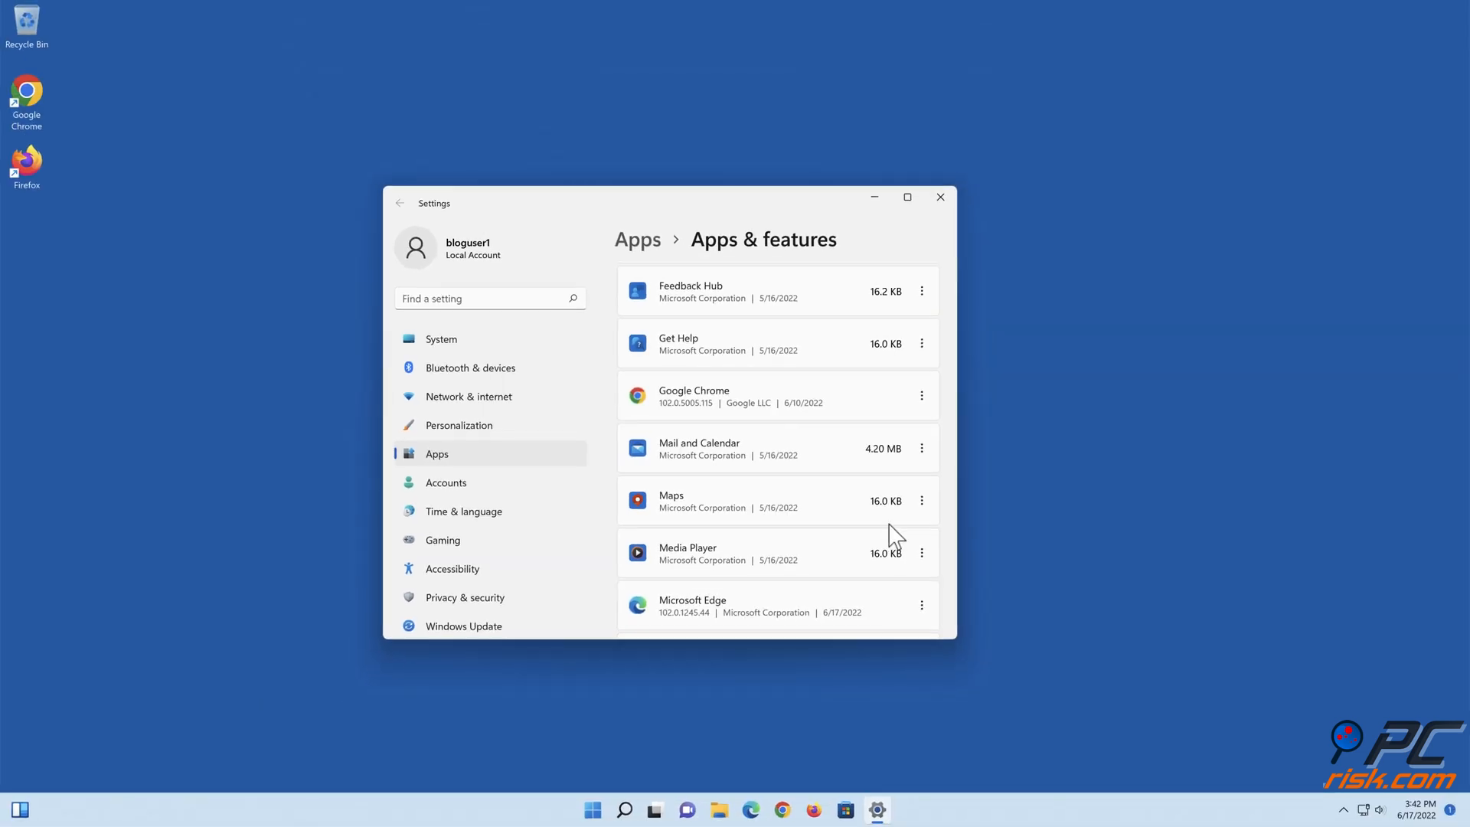
click(940, 197)
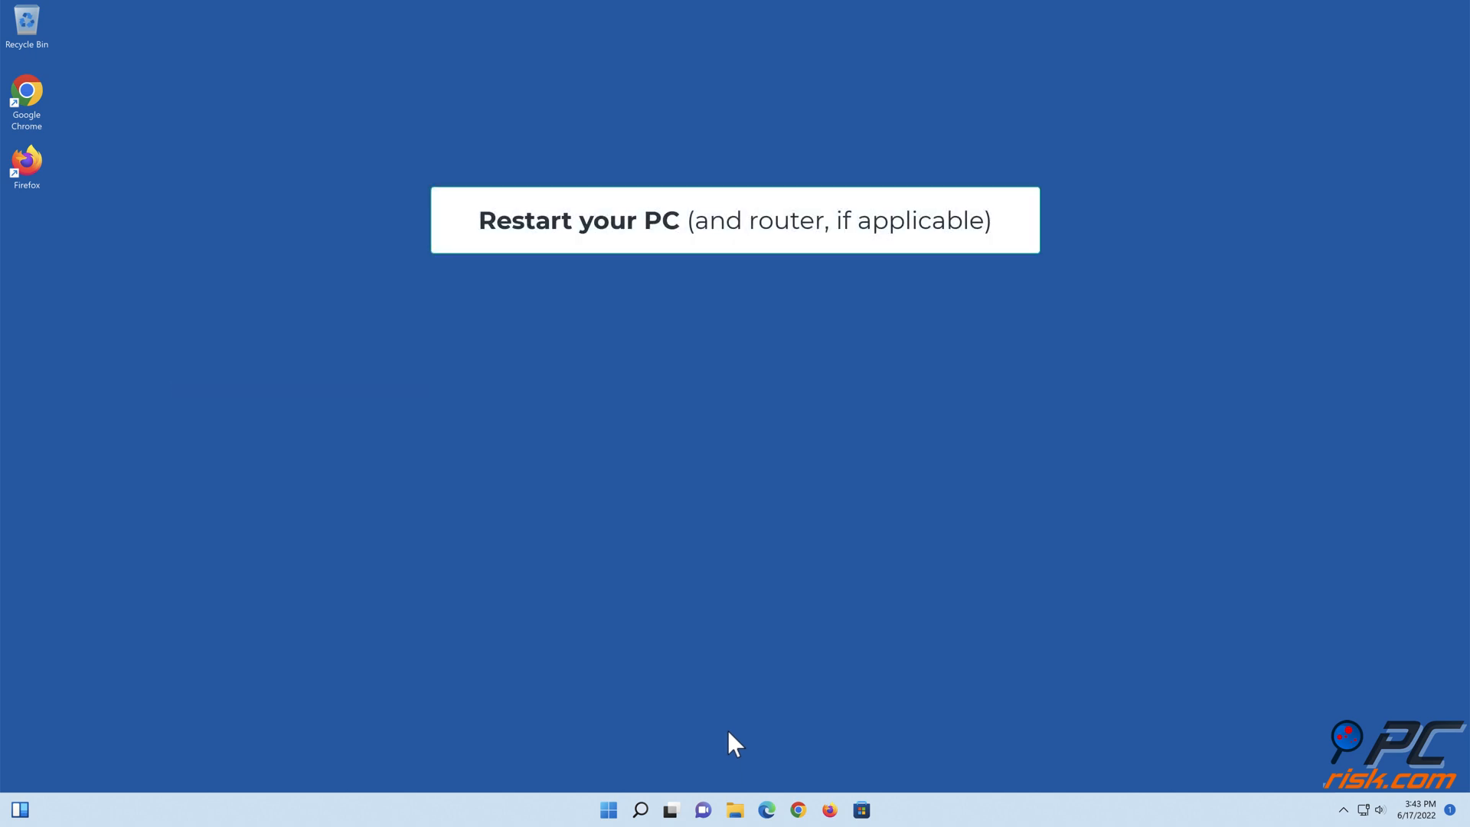
Restart the computer from the Start menu's power options.
click(607, 809)
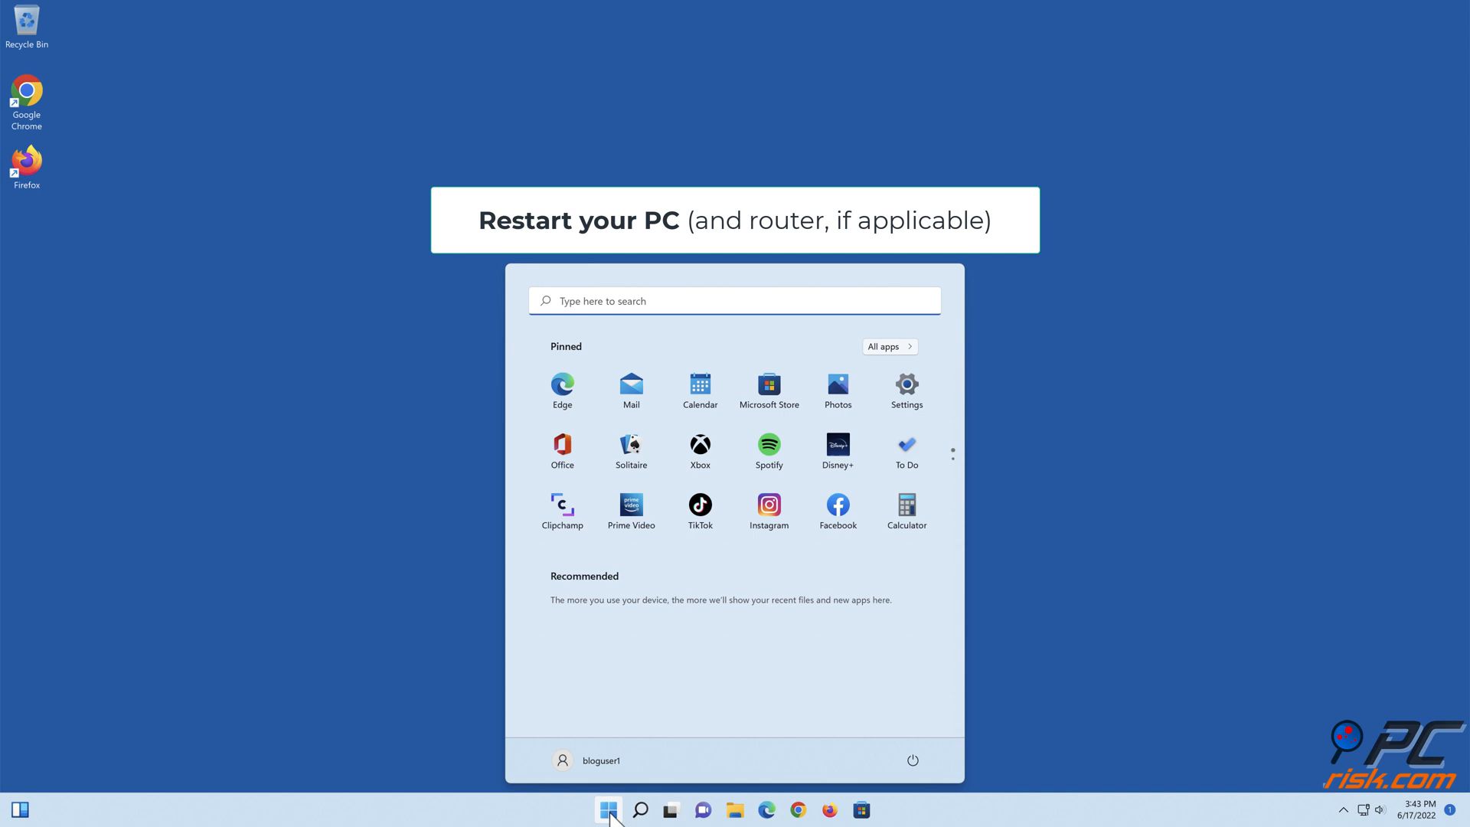
mouse_move(913, 759)
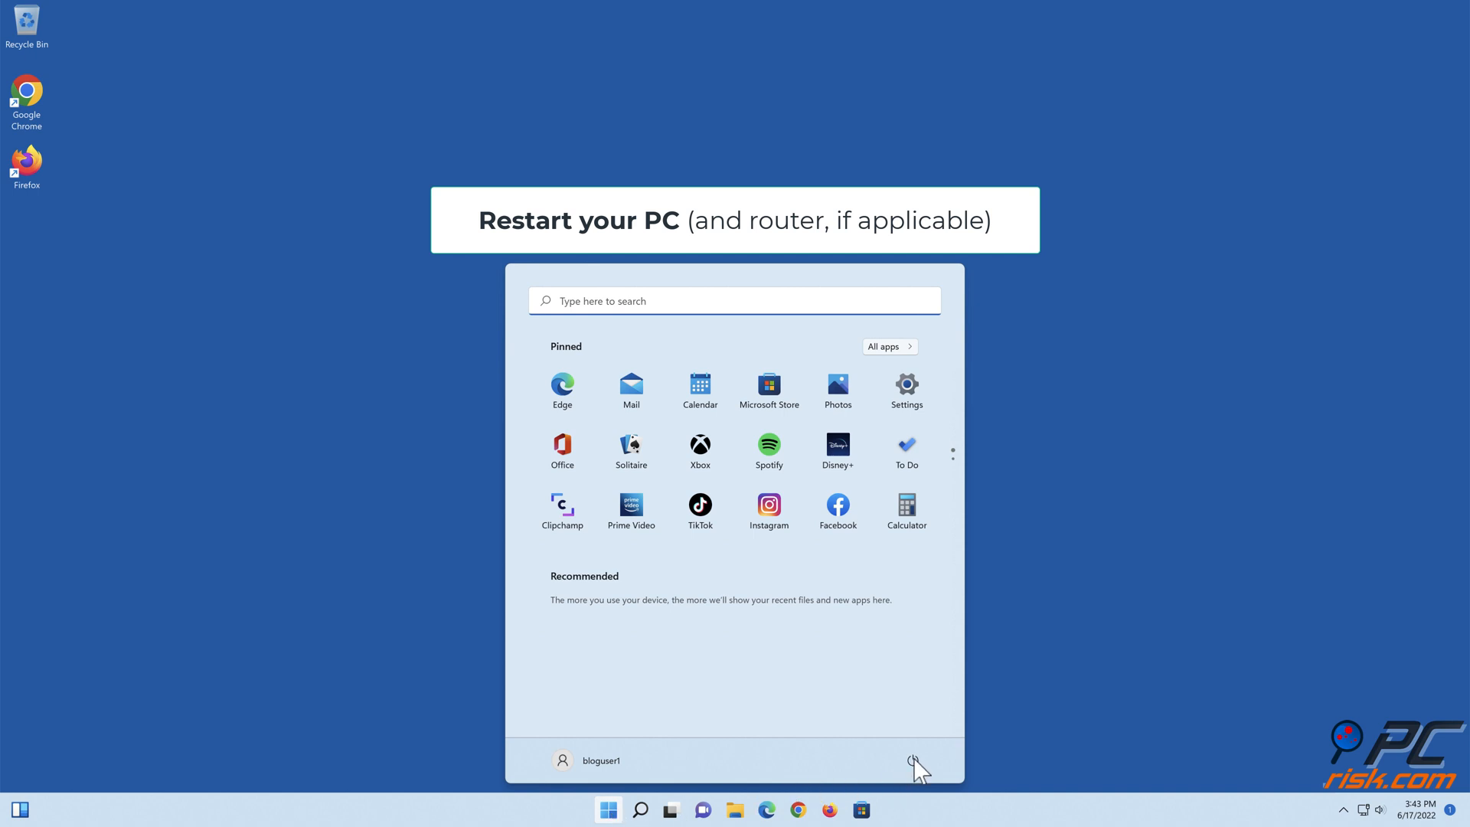
click(913, 760)
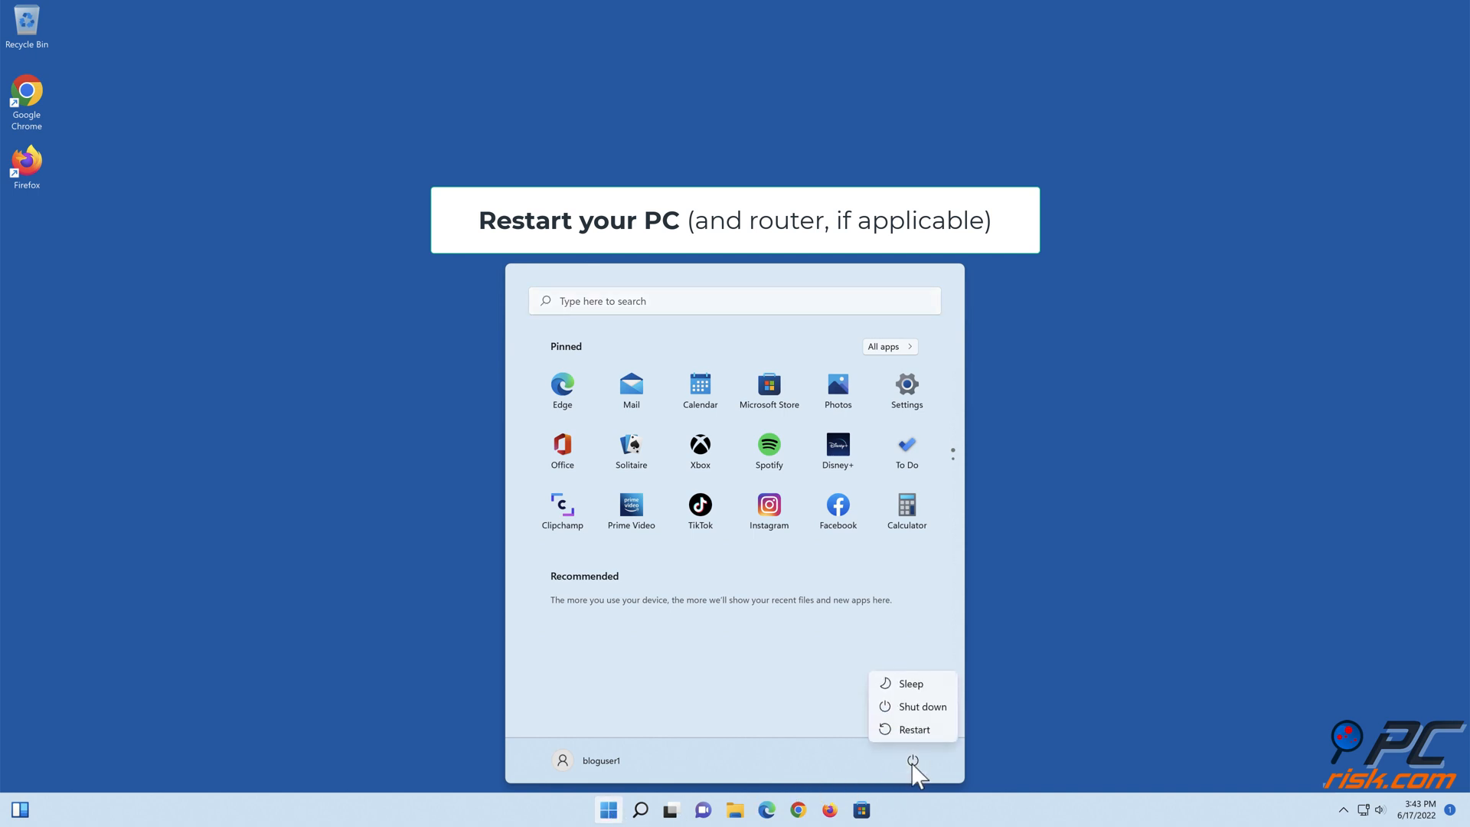
click(912, 730)
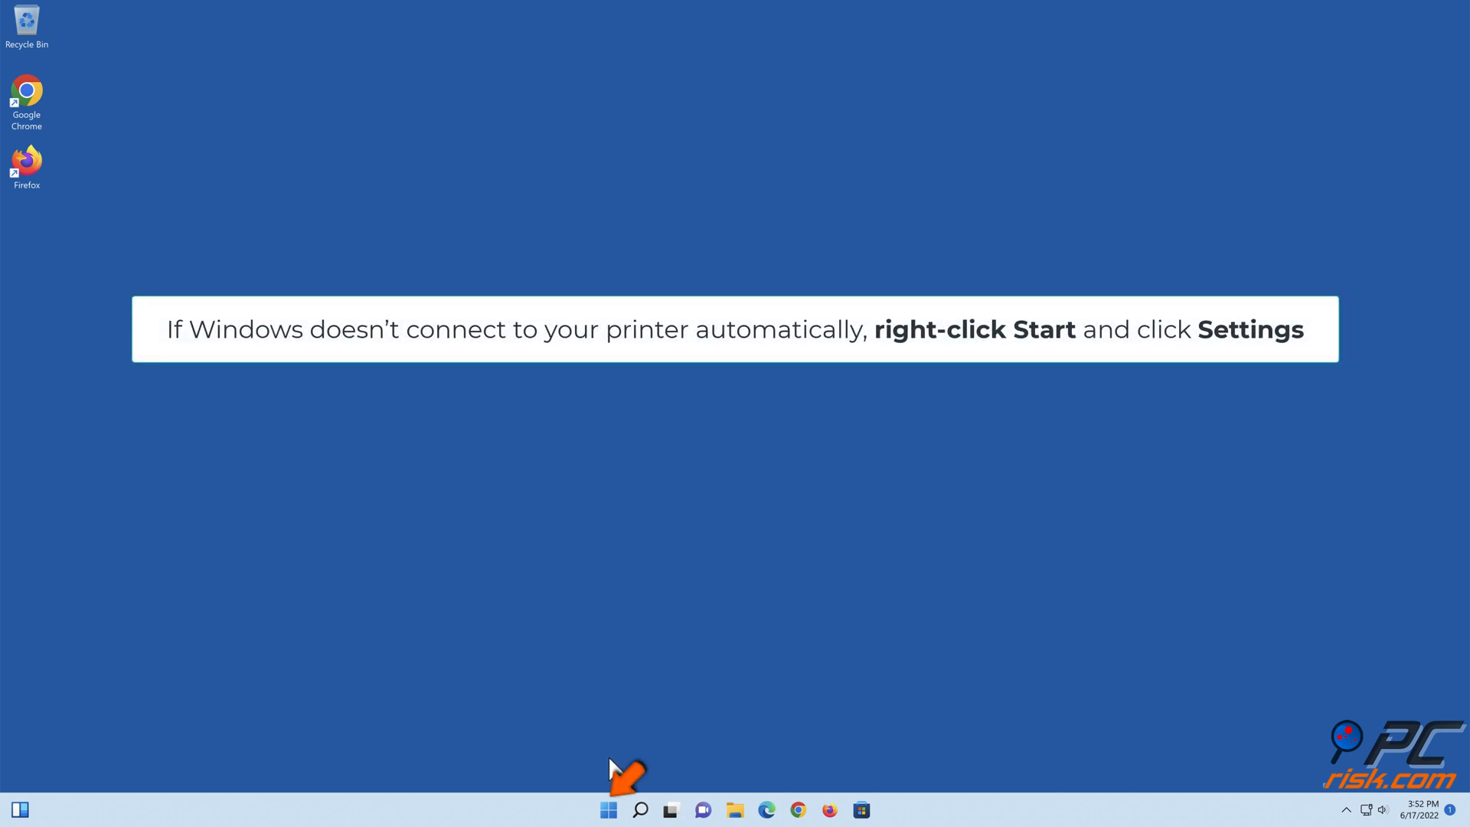
Bring up the Start button's quick link menu to reach Settings.
right_click(607, 809)
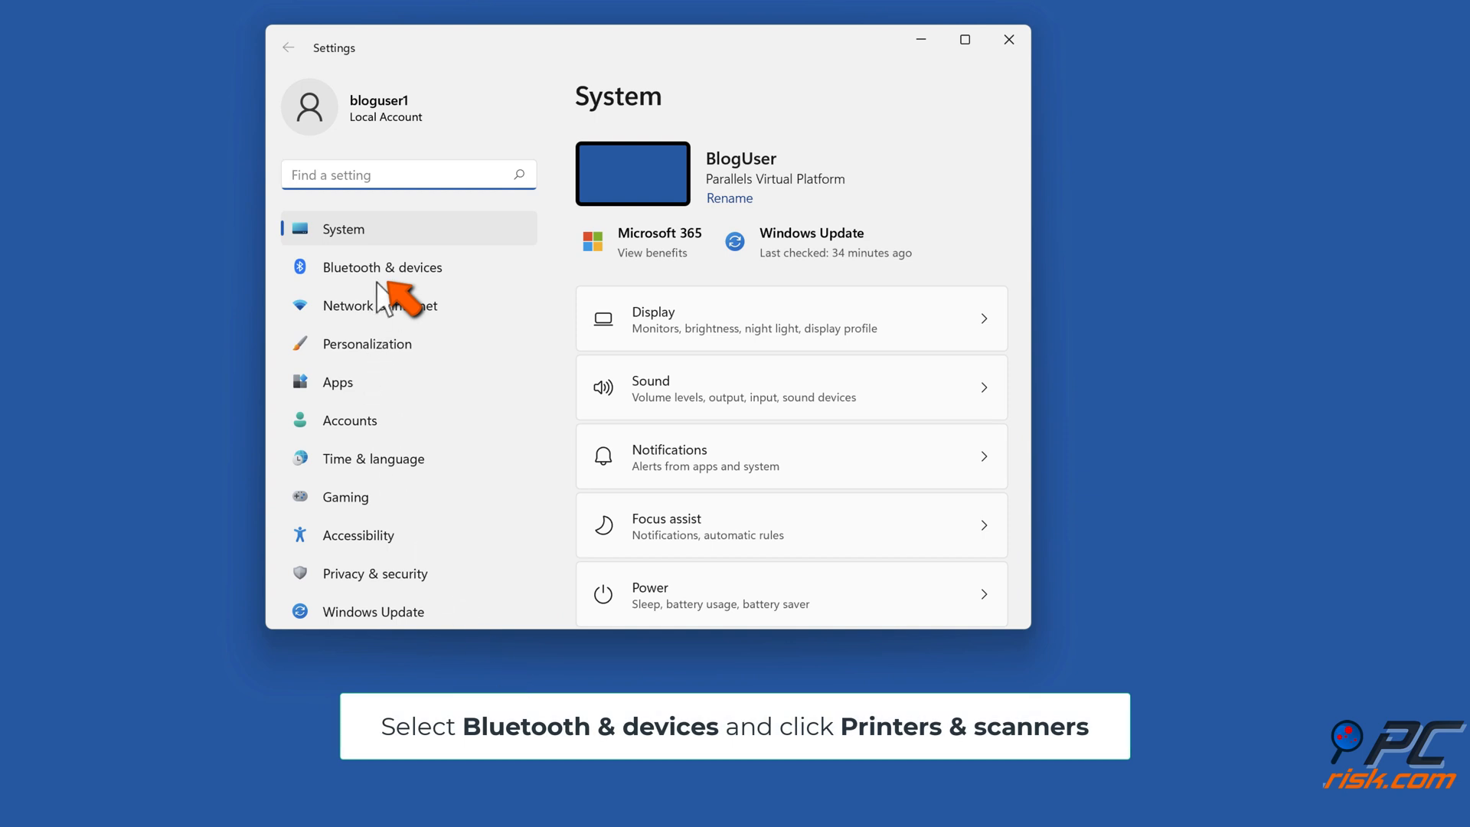
Open the HP Smart Tank 510 series page in Printers & scanners and request its app.
click(381, 267)
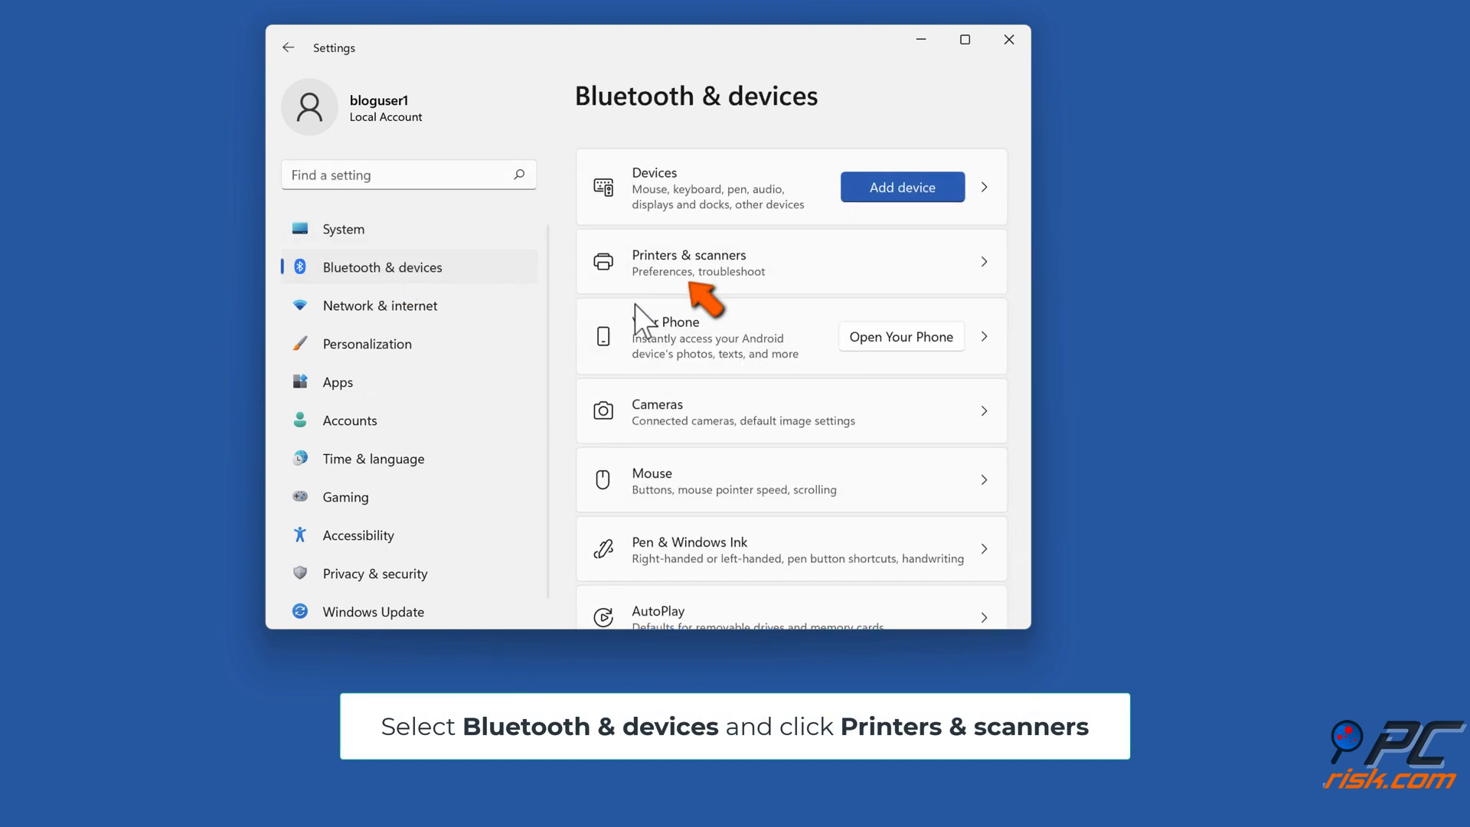
click(790, 262)
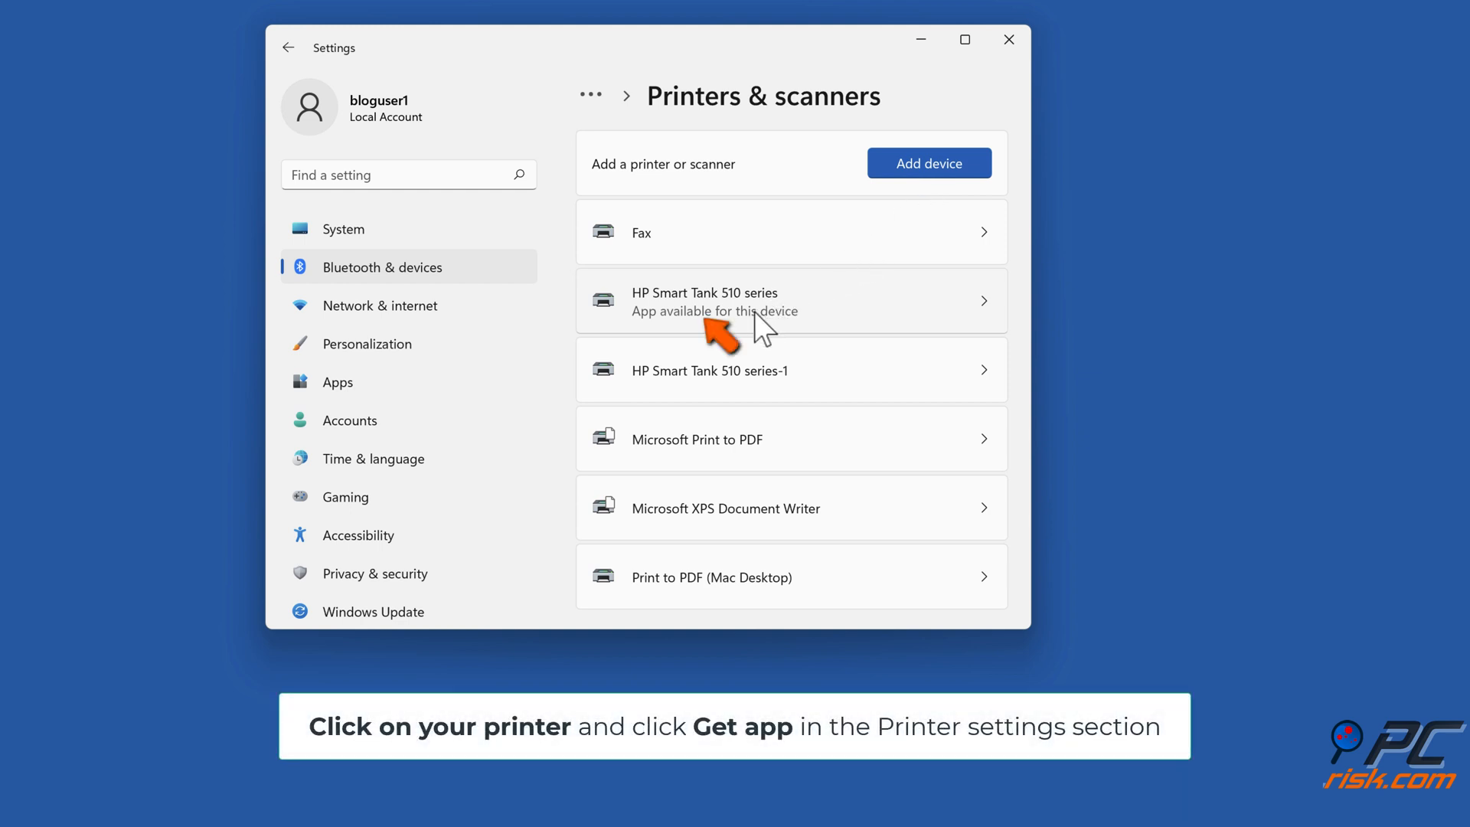
click(790, 300)
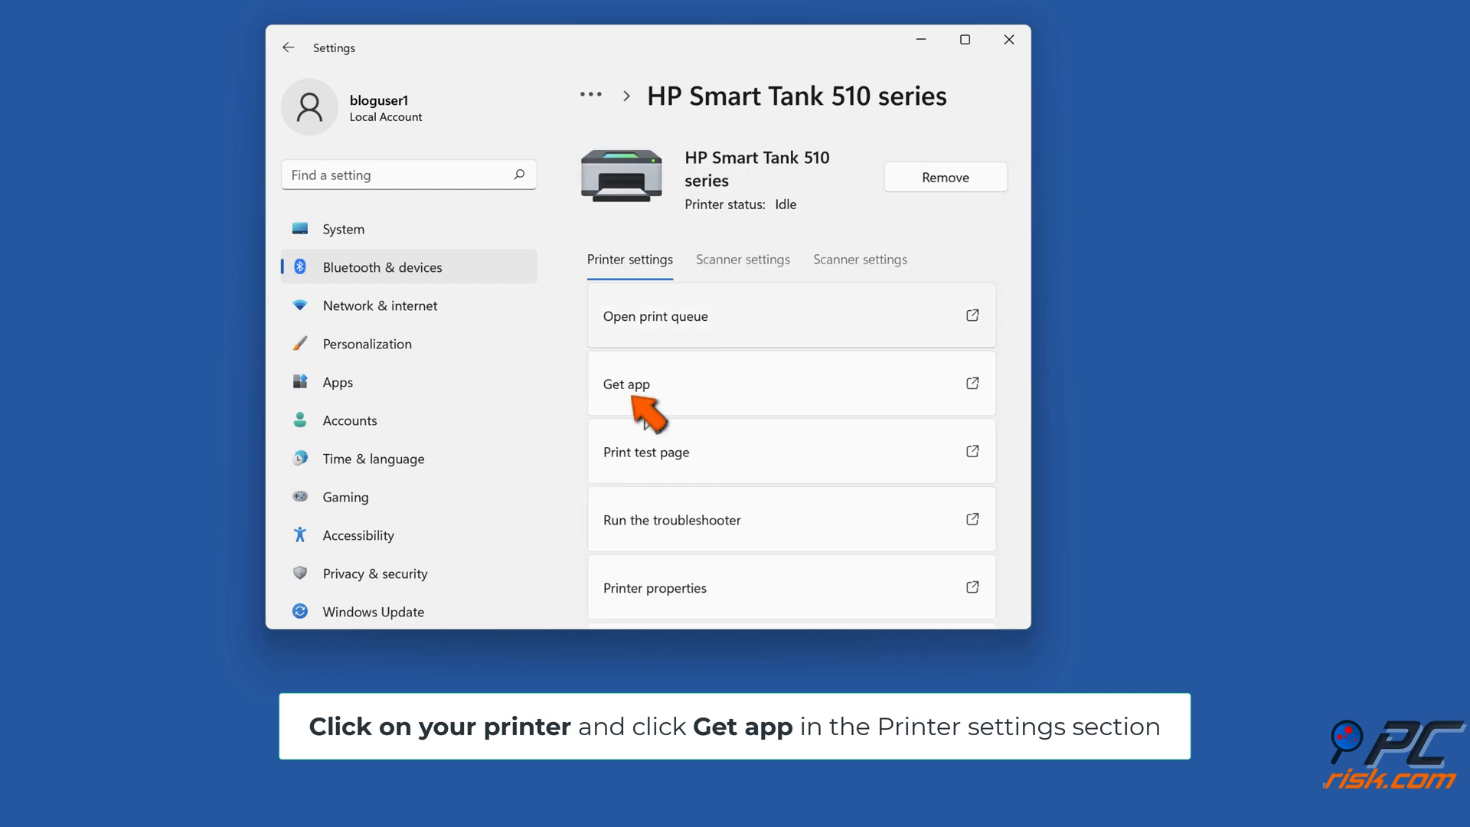
click(626, 383)
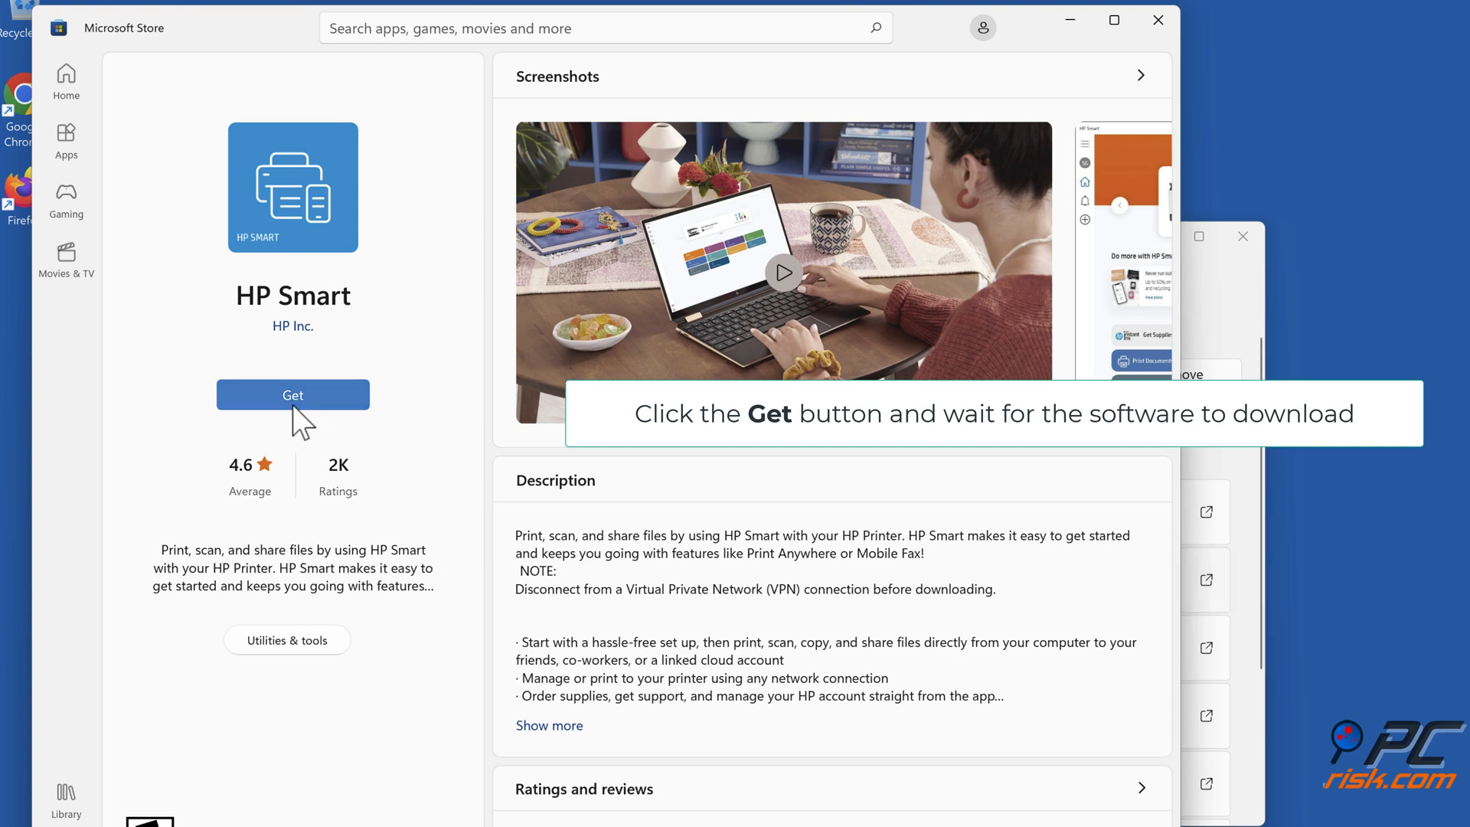
Get the HP Smart app from its Microsoft Store listing.
click(293, 394)
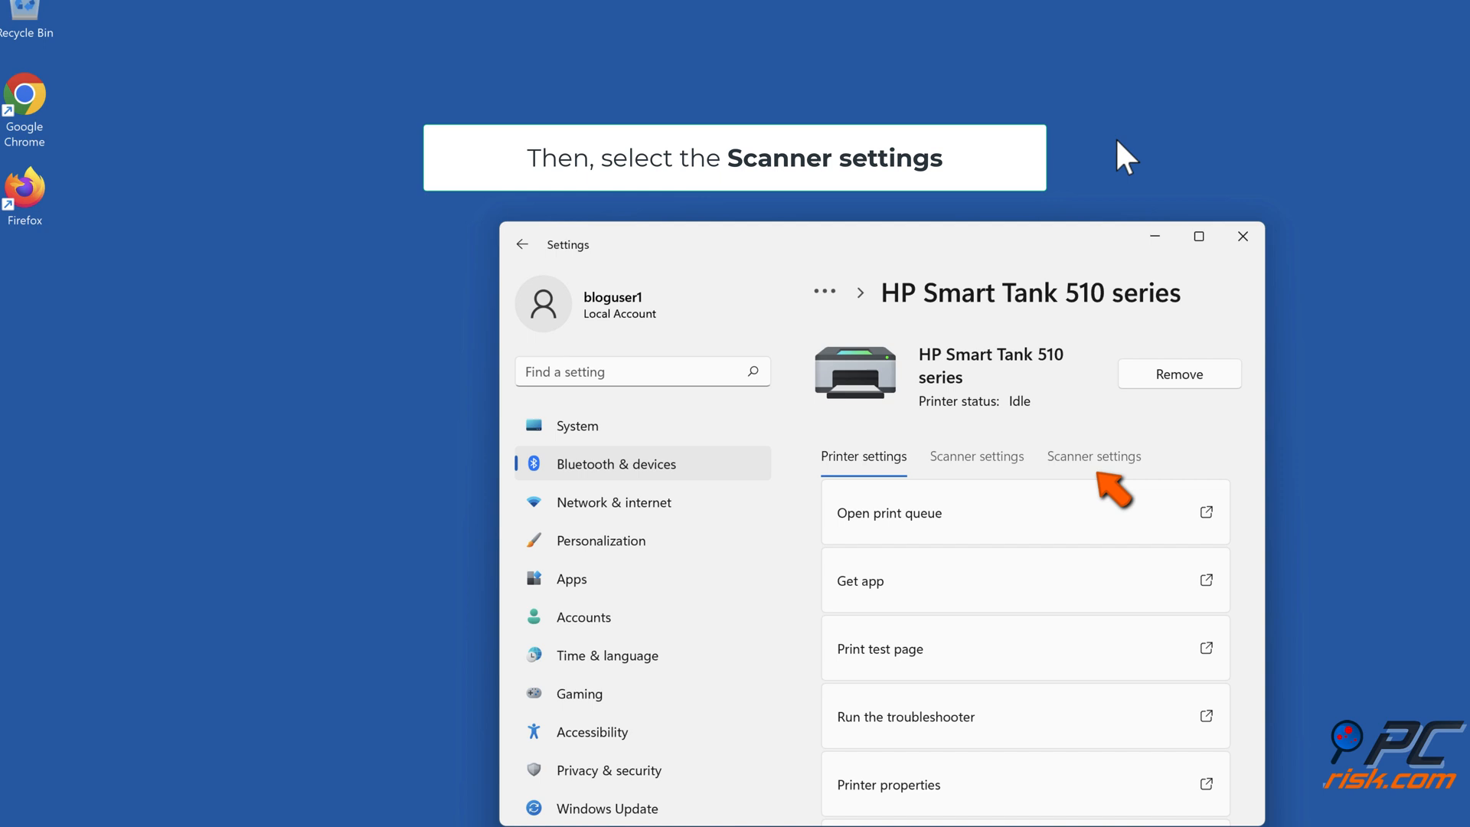
mouse_move(1098, 478)
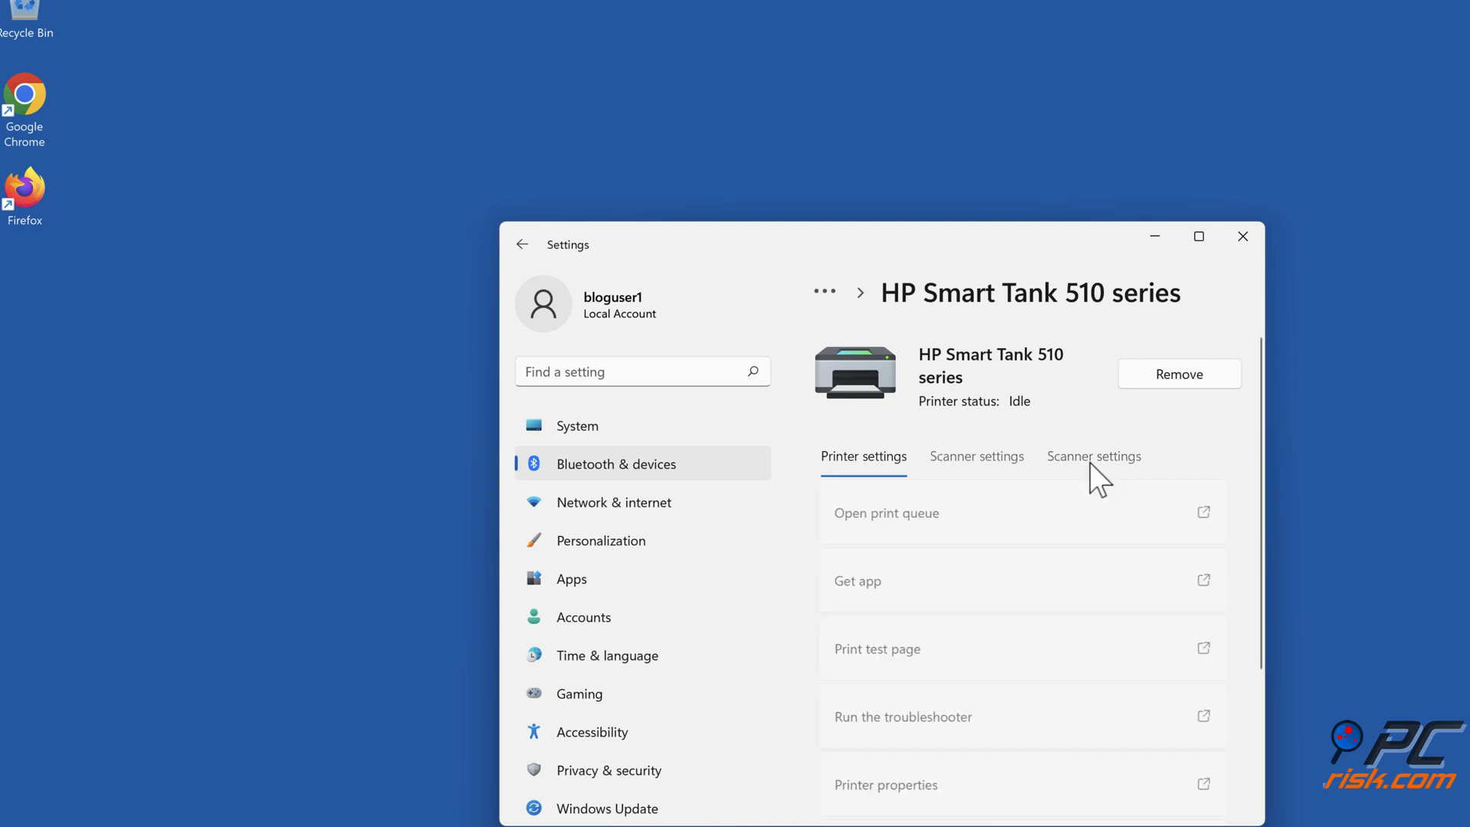
Install Windows Scan through the printer's Scanner settings, then close the Store and Settings.
click(1093, 456)
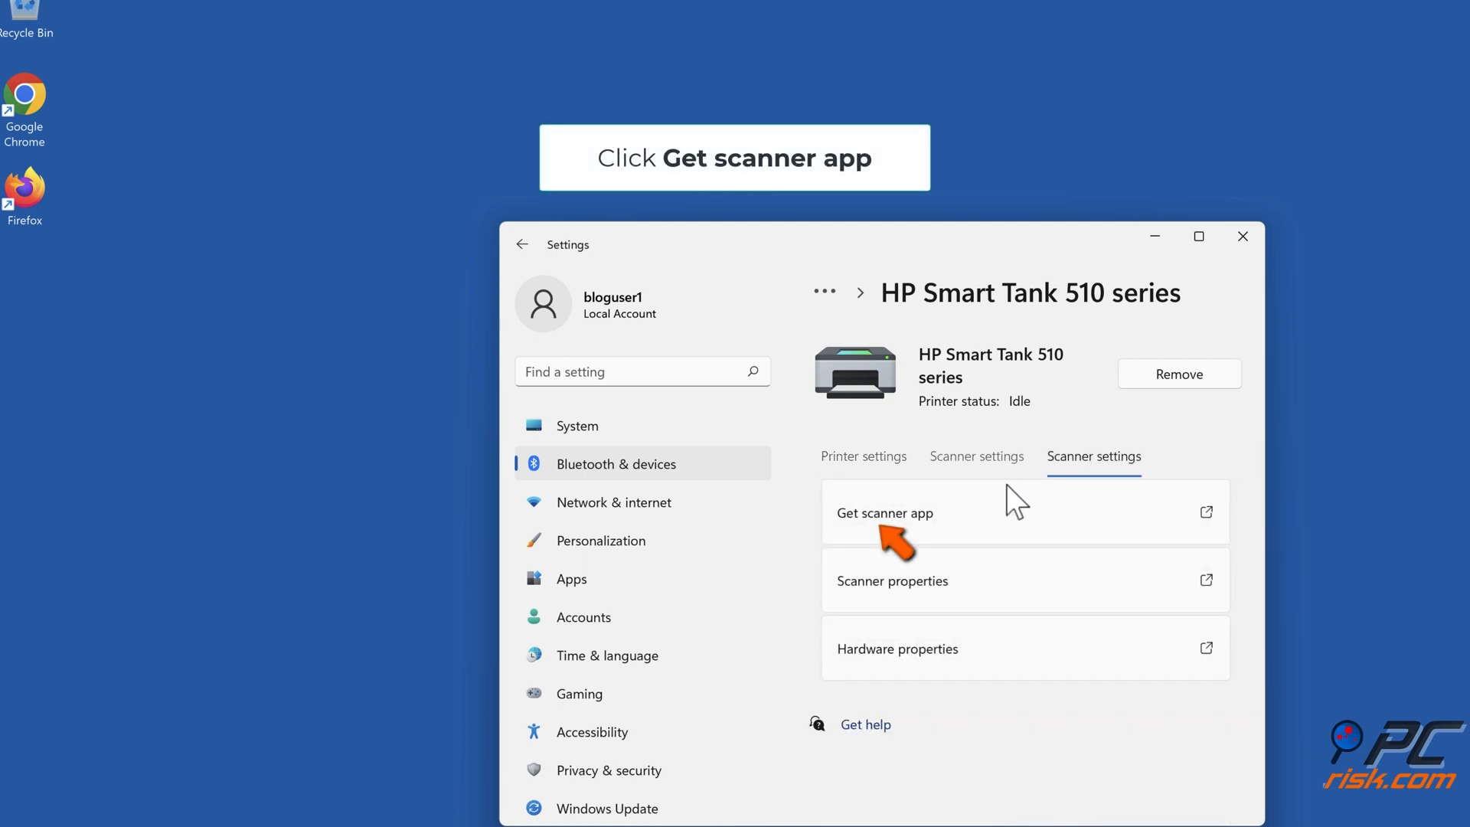
click(883, 513)
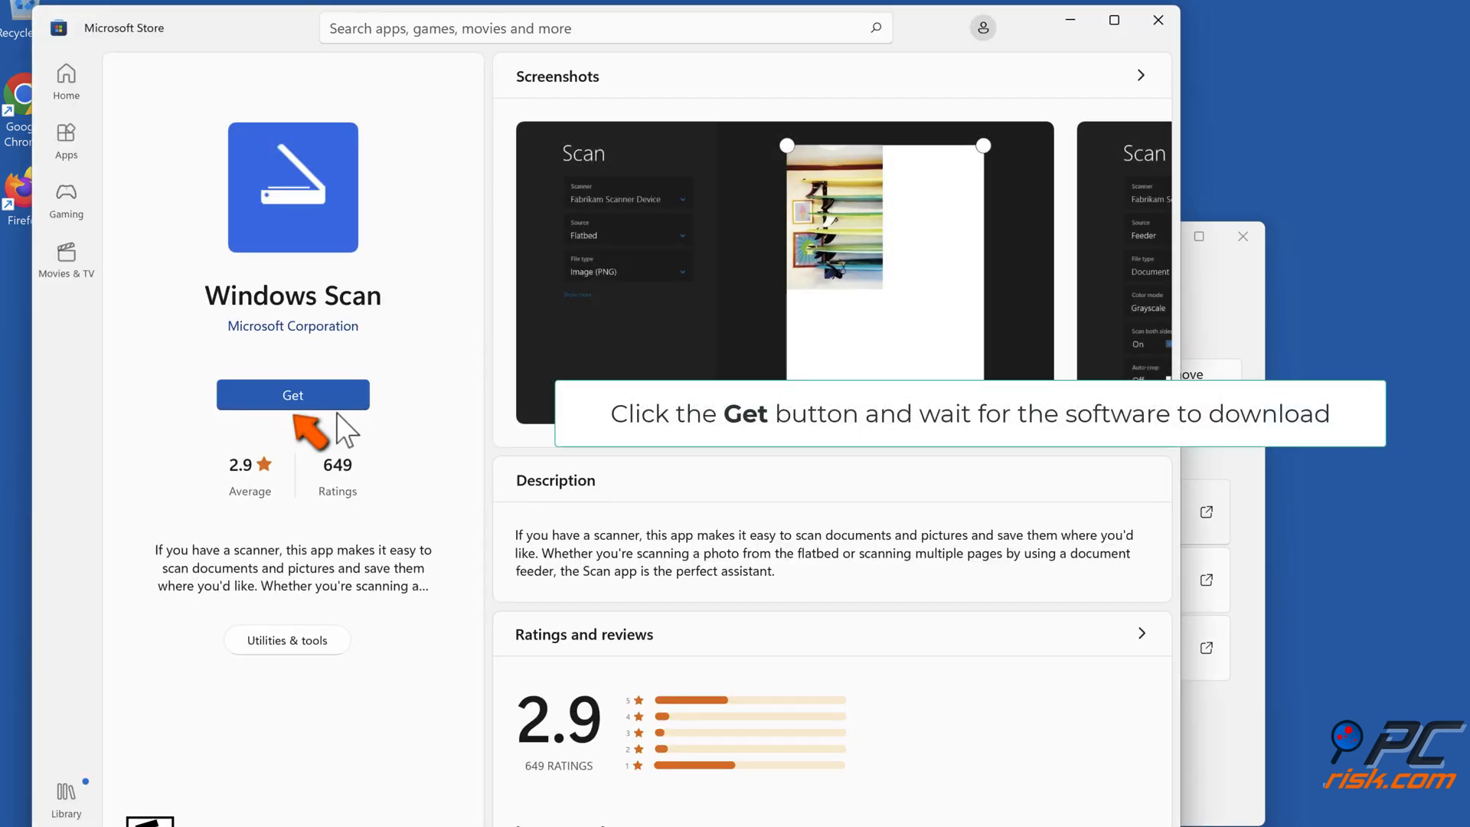
click(292, 393)
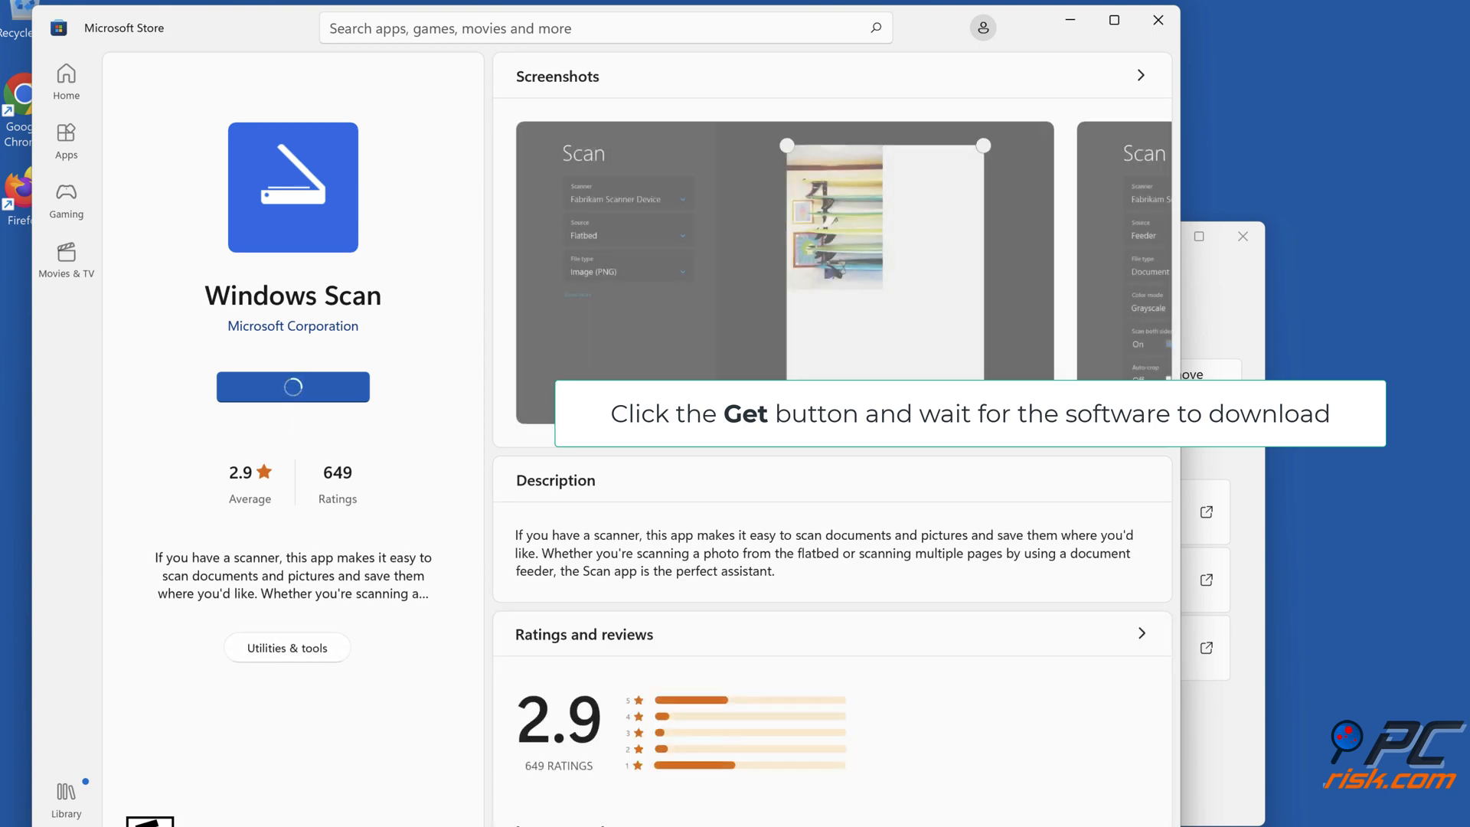
click(292, 386)
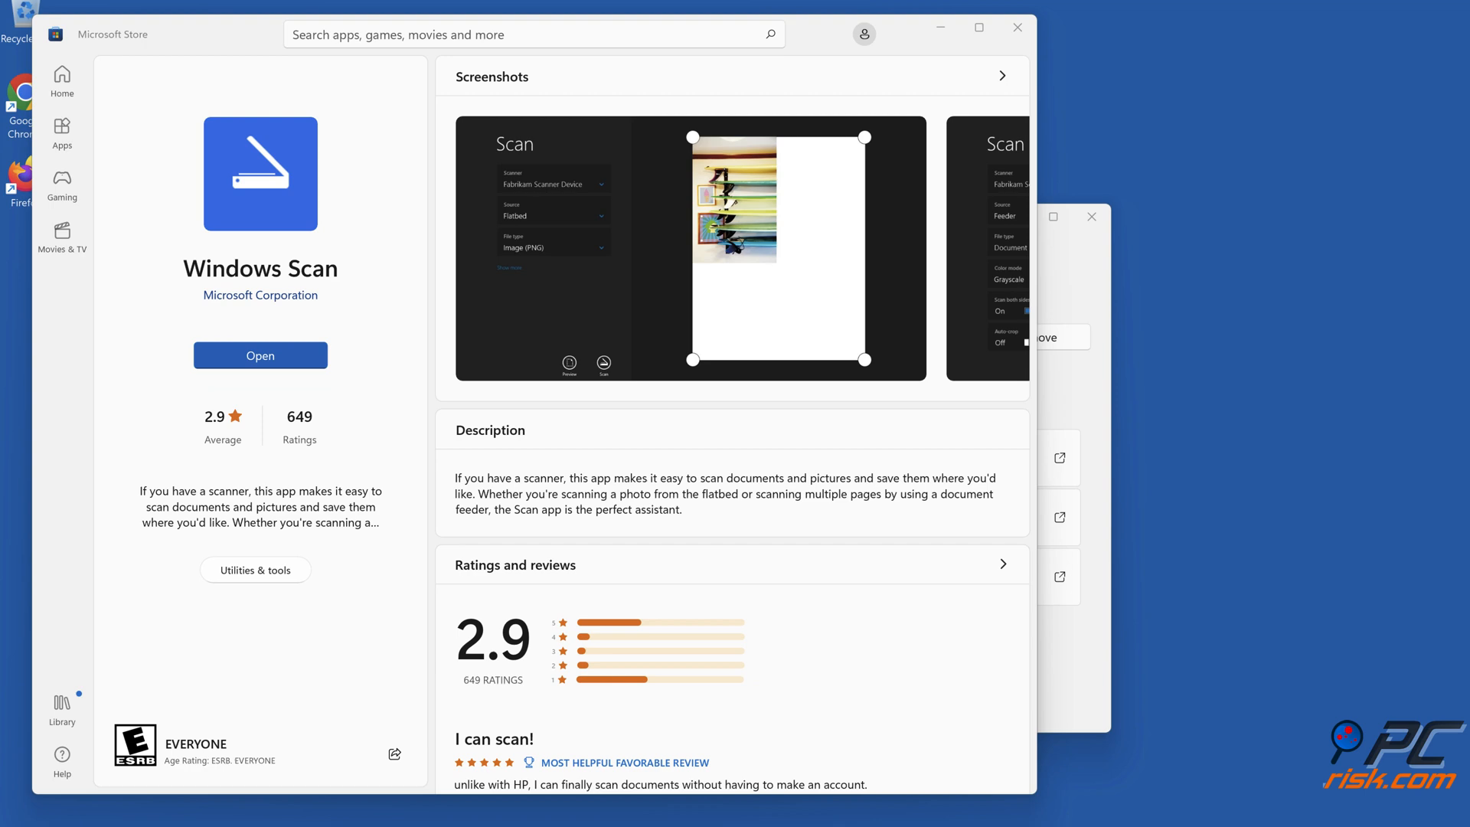
click(1016, 26)
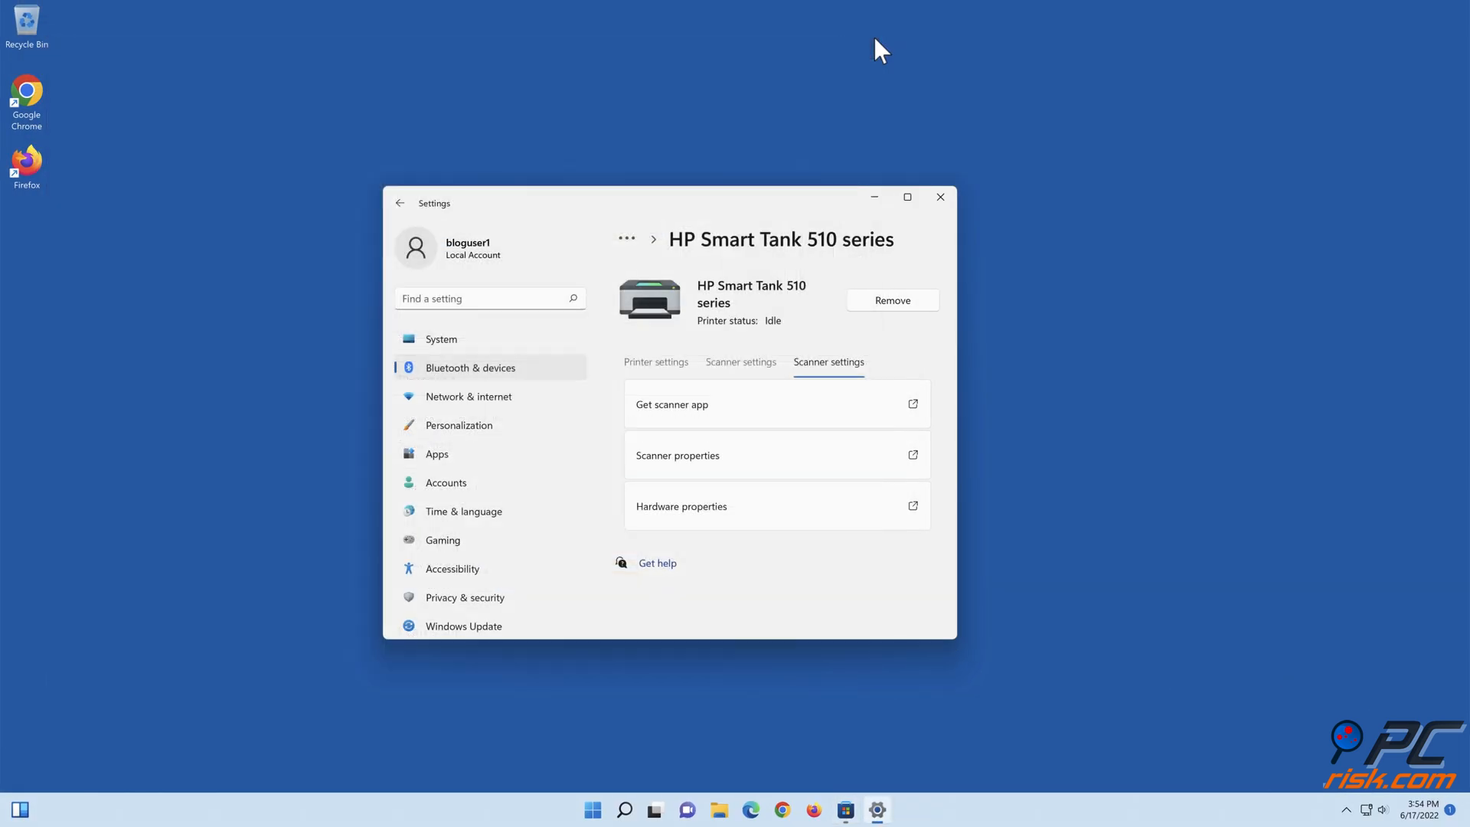
click(939, 197)
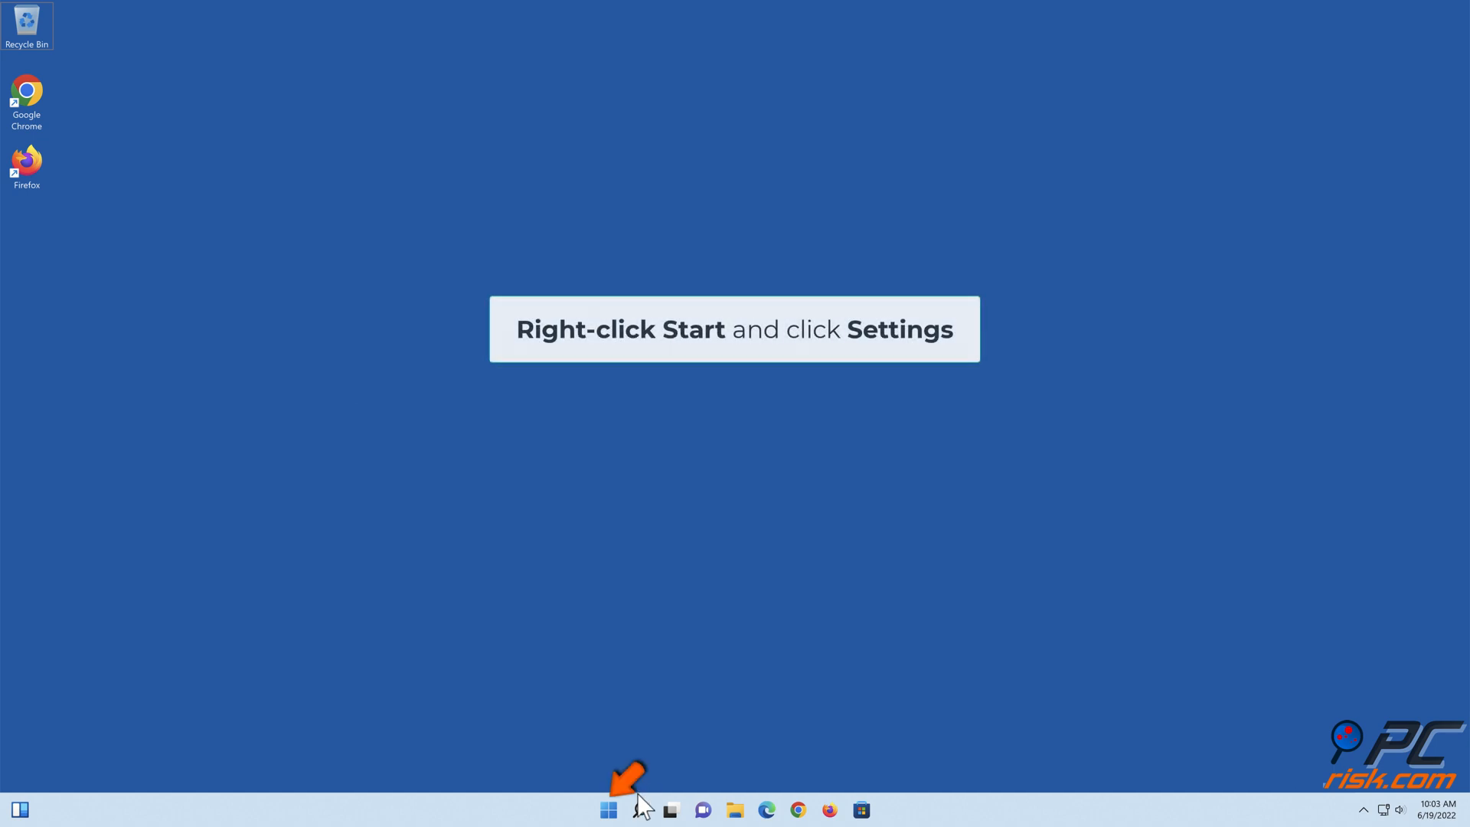
Restart the PC from Windows Update to finish the 2022-06 cumulative update.
right_click(607, 809)
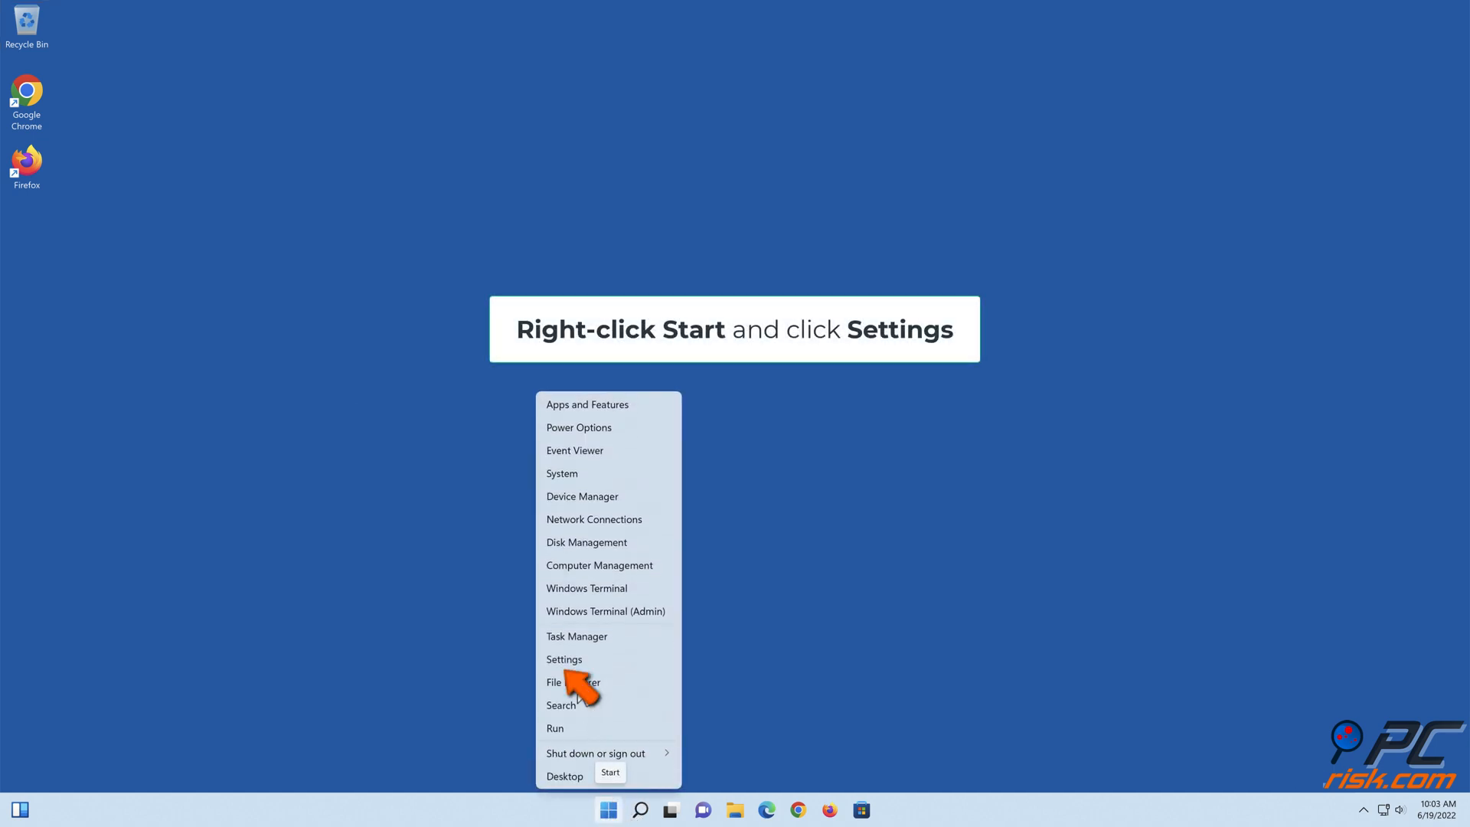
click(563, 659)
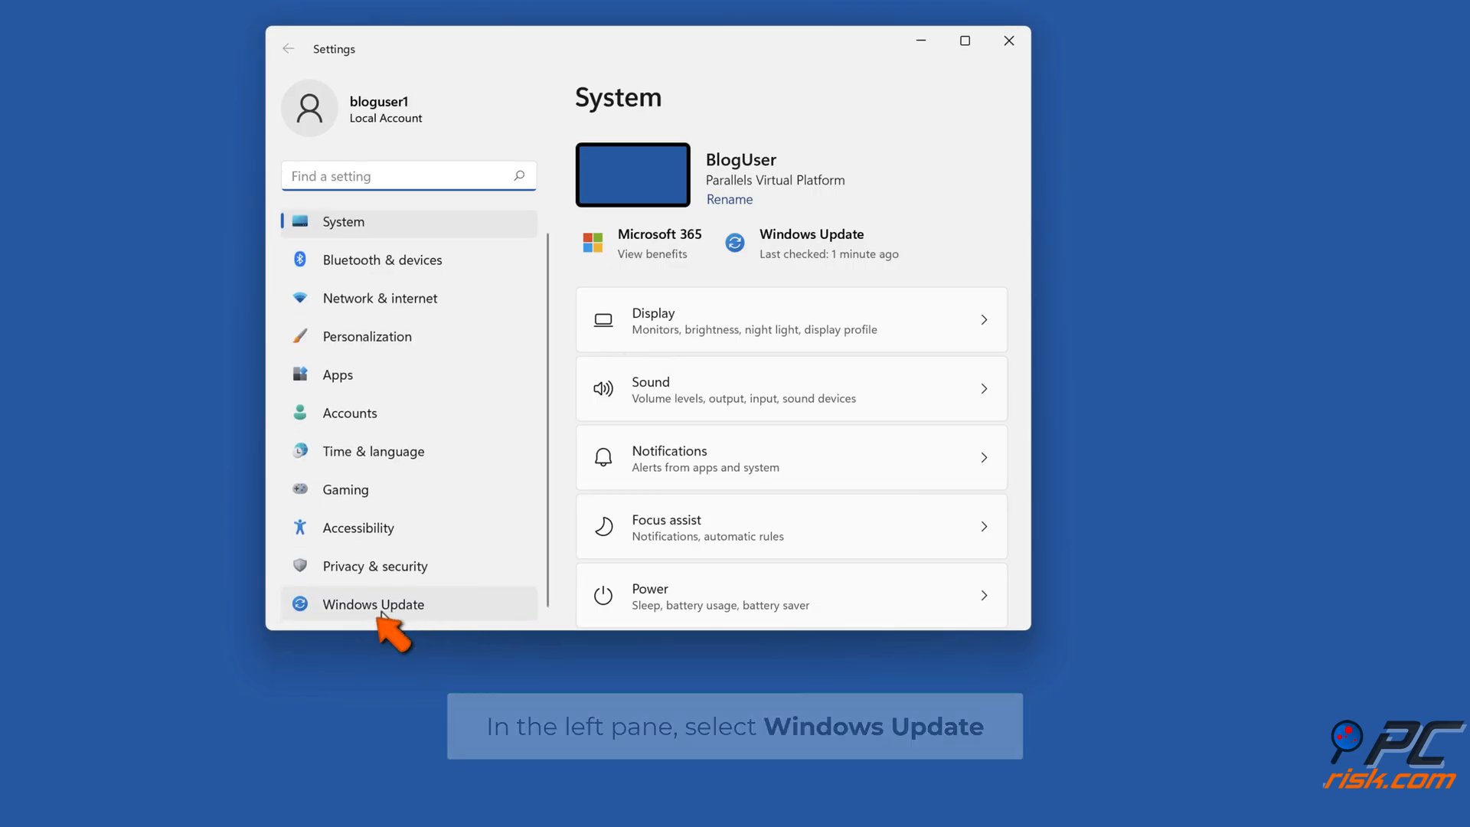
click(375, 604)
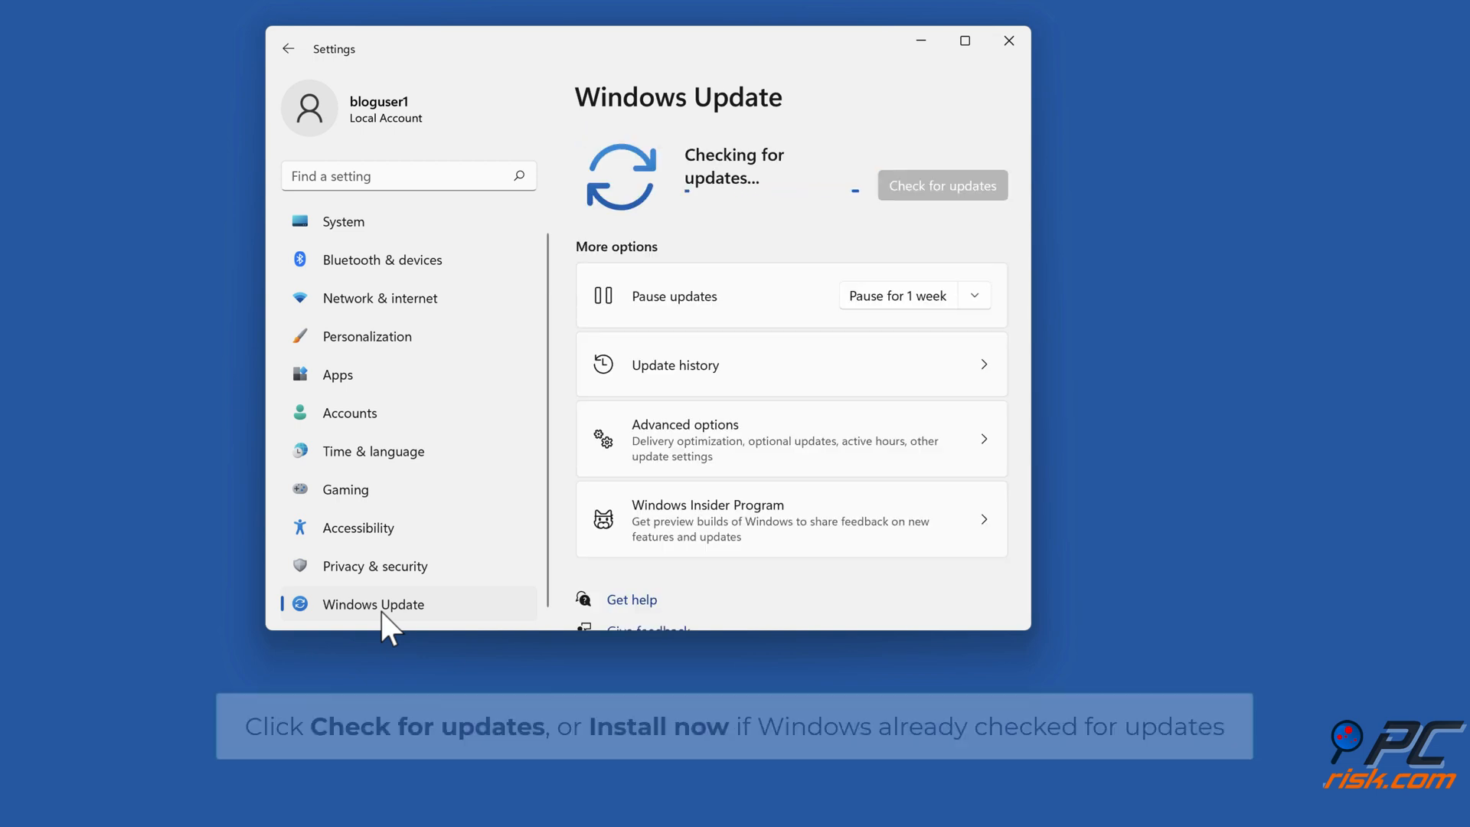
mouse_move(869, 270)
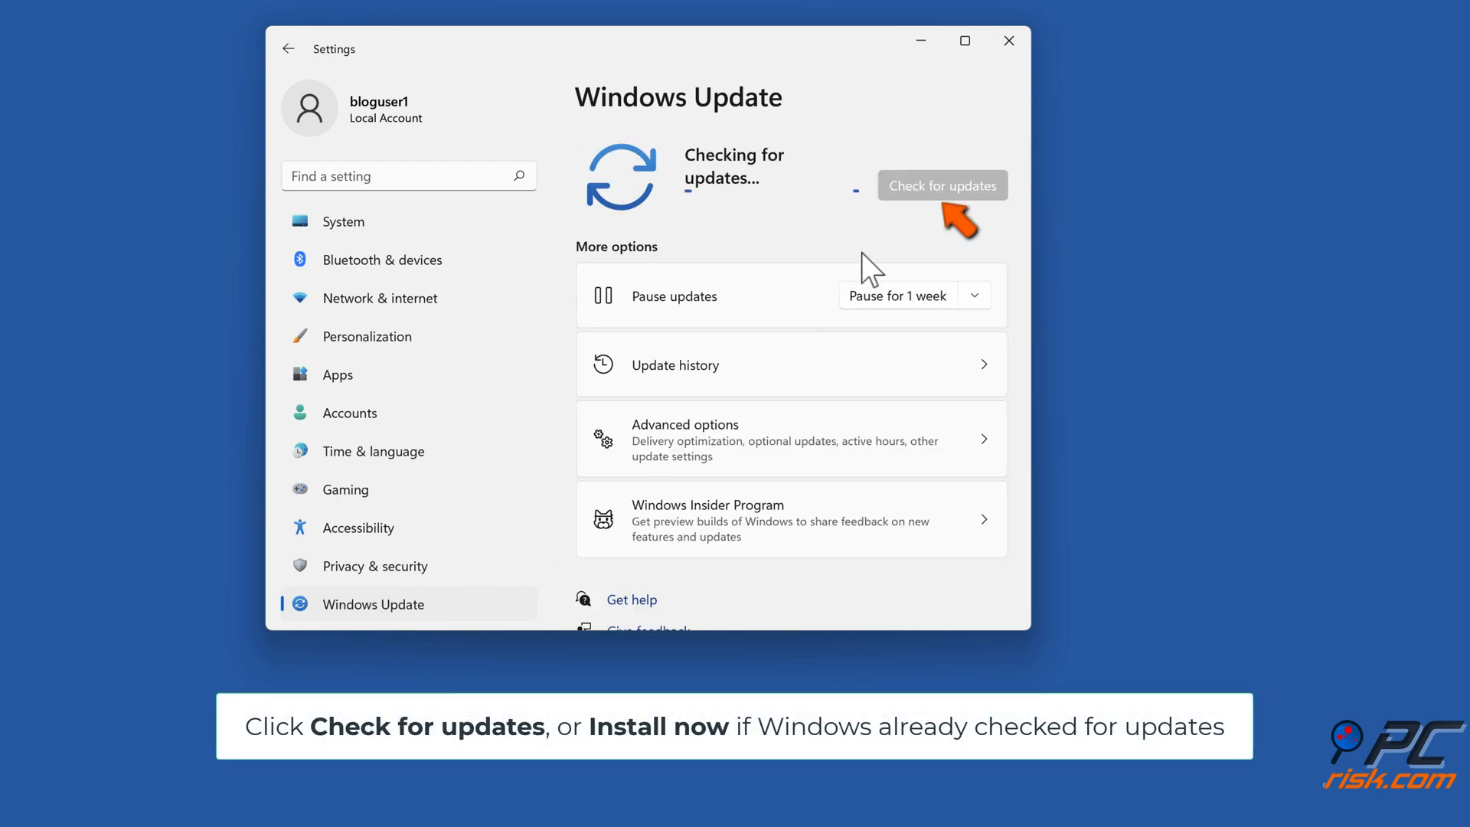
mouse_move(942, 215)
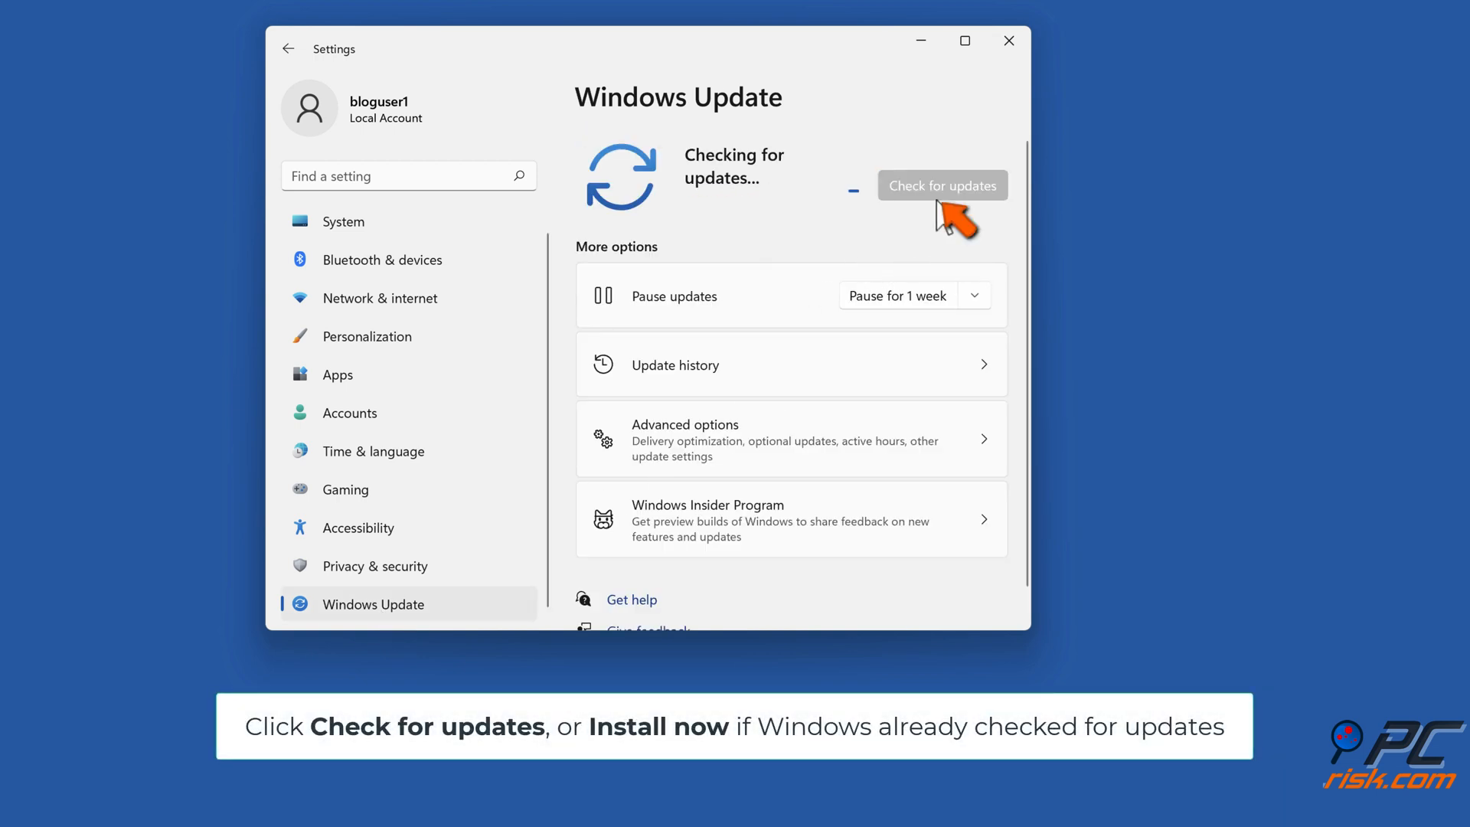
mouse_move(879, 333)
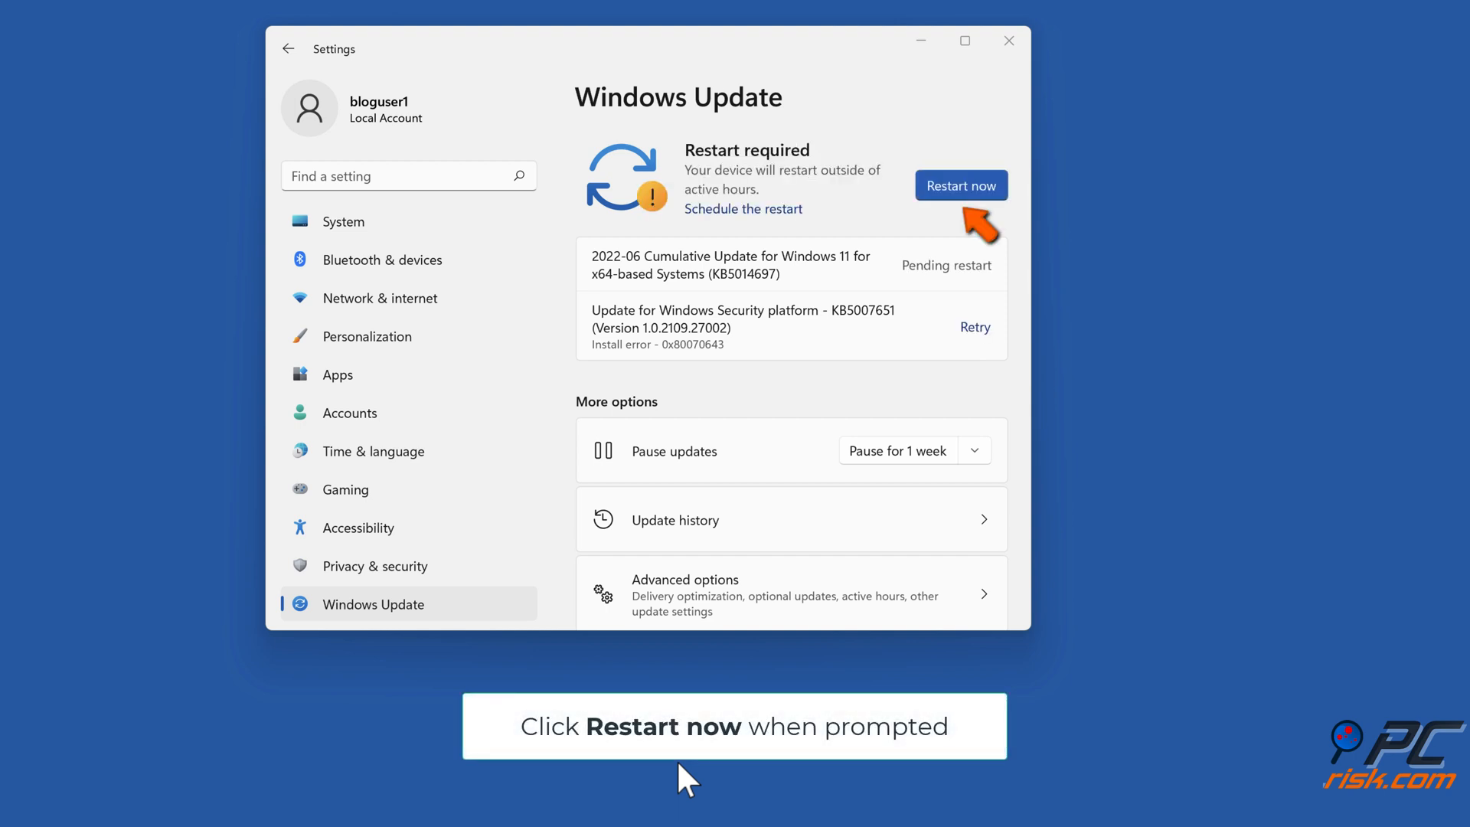
click(960, 185)
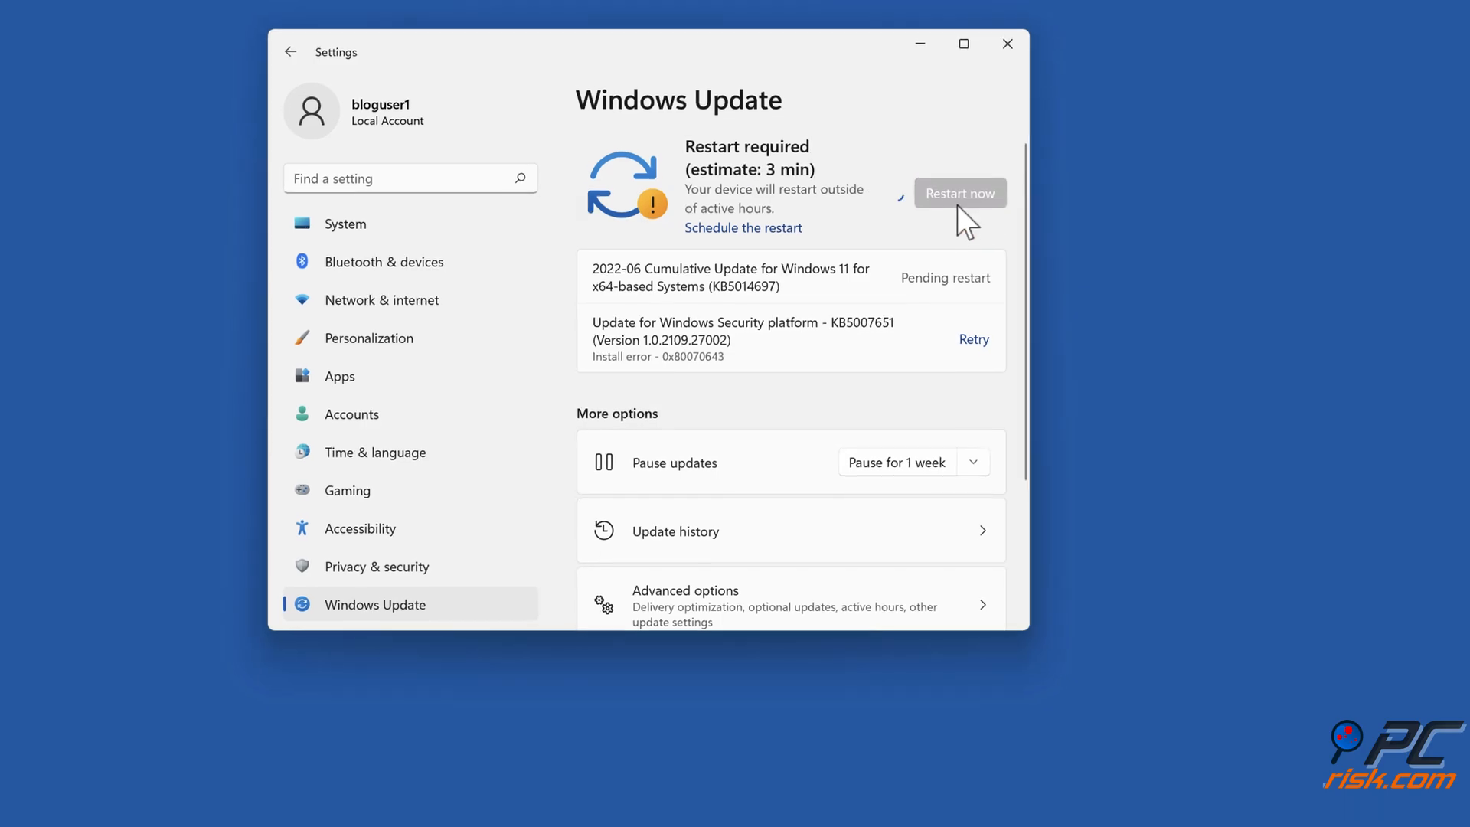
click(960, 193)
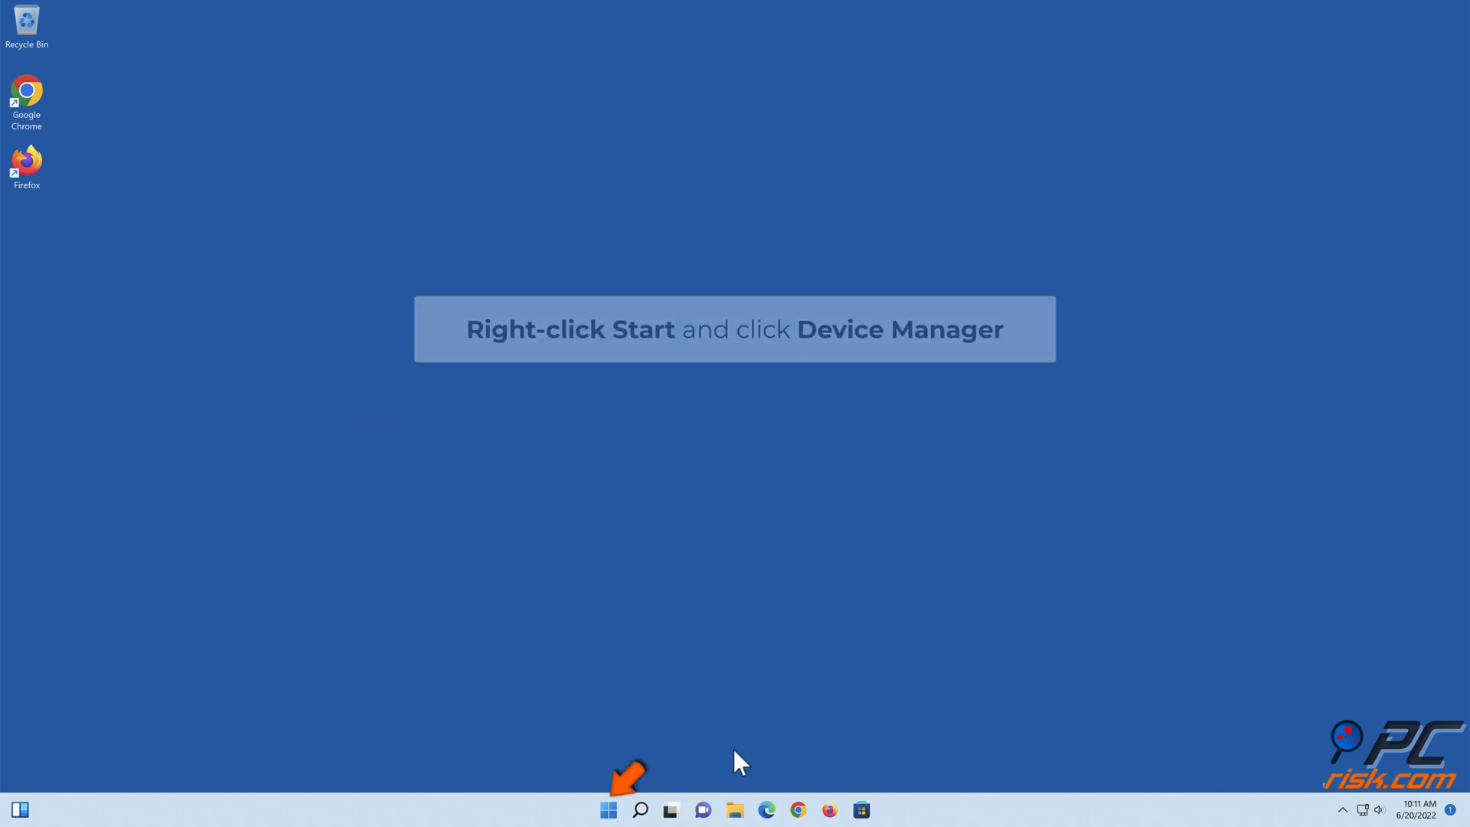
Open Update Driver for the HP Smart Tank 510 series PCL-3 printer in Device Manager.
right_click(607, 810)
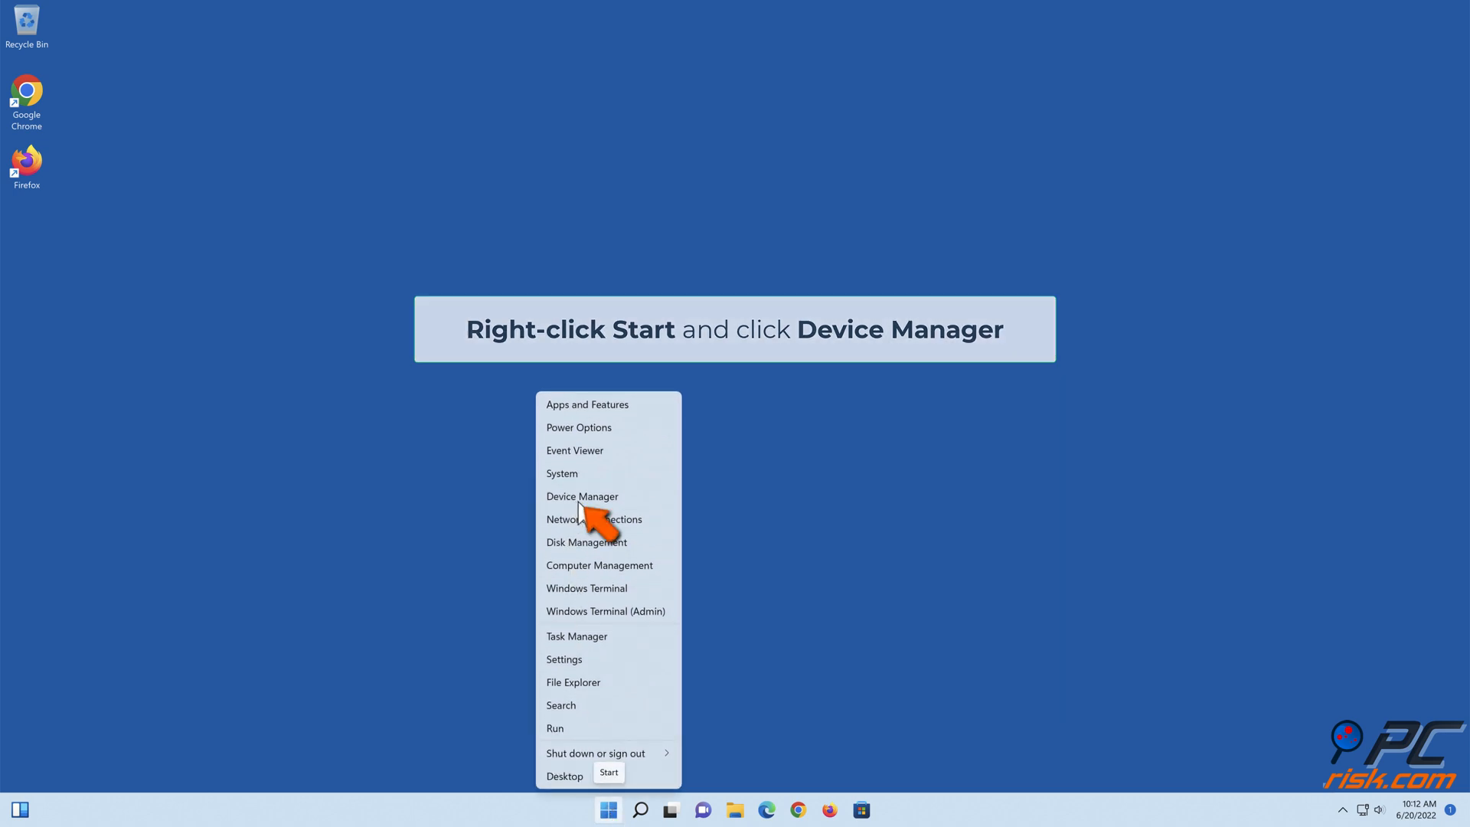
click(581, 496)
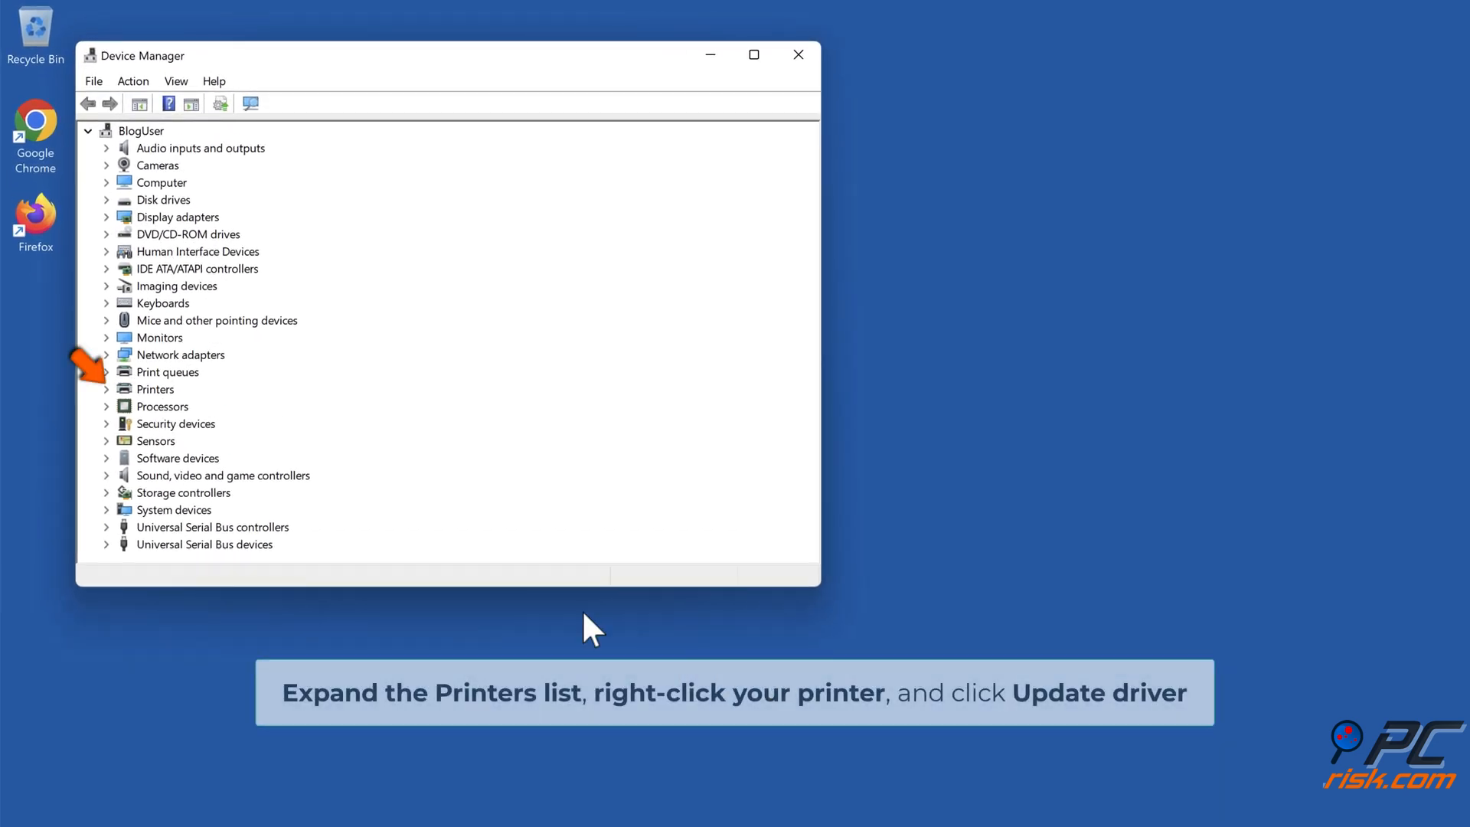
click(106, 389)
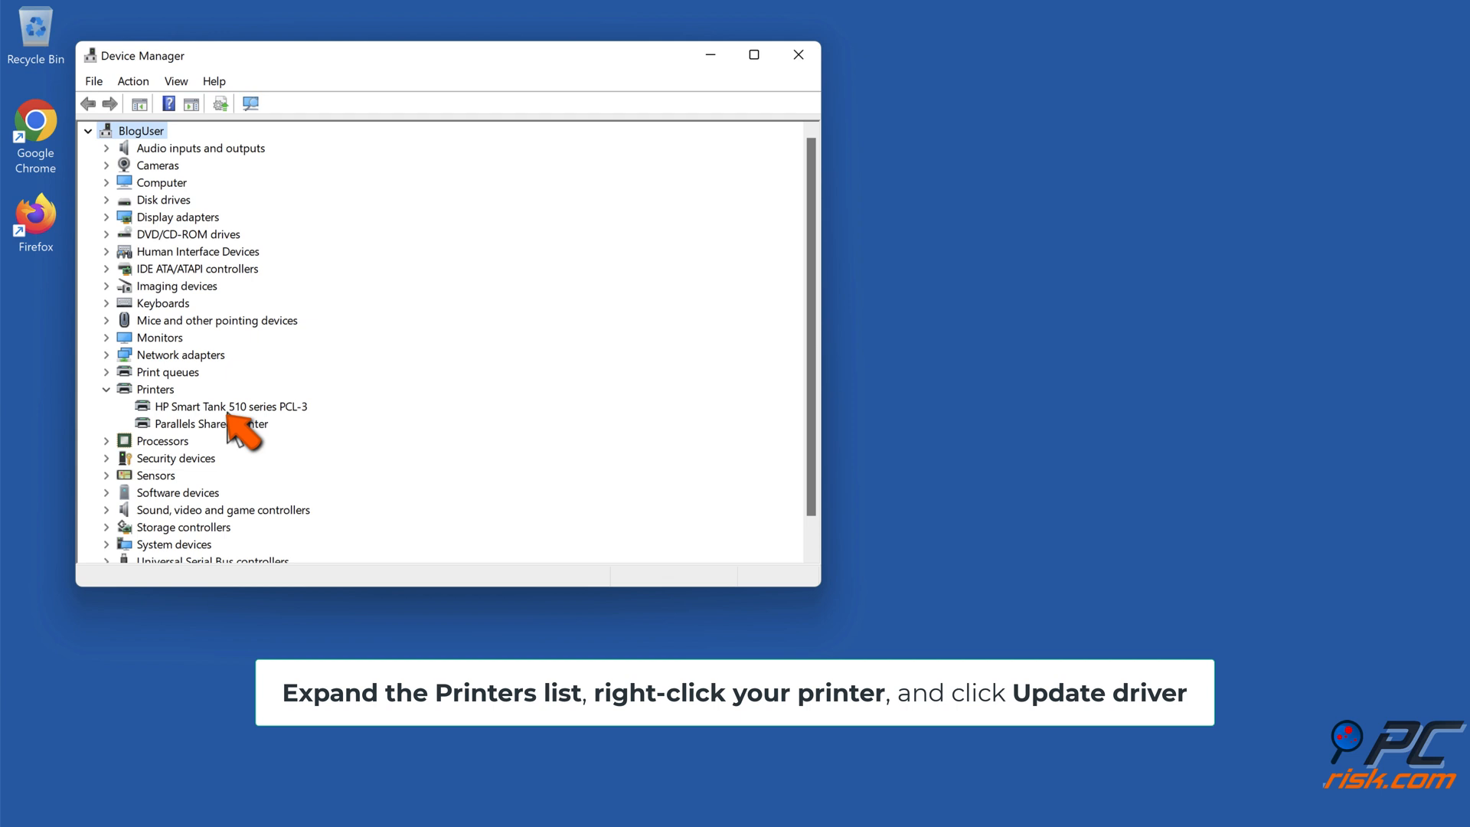
right_click(224, 406)
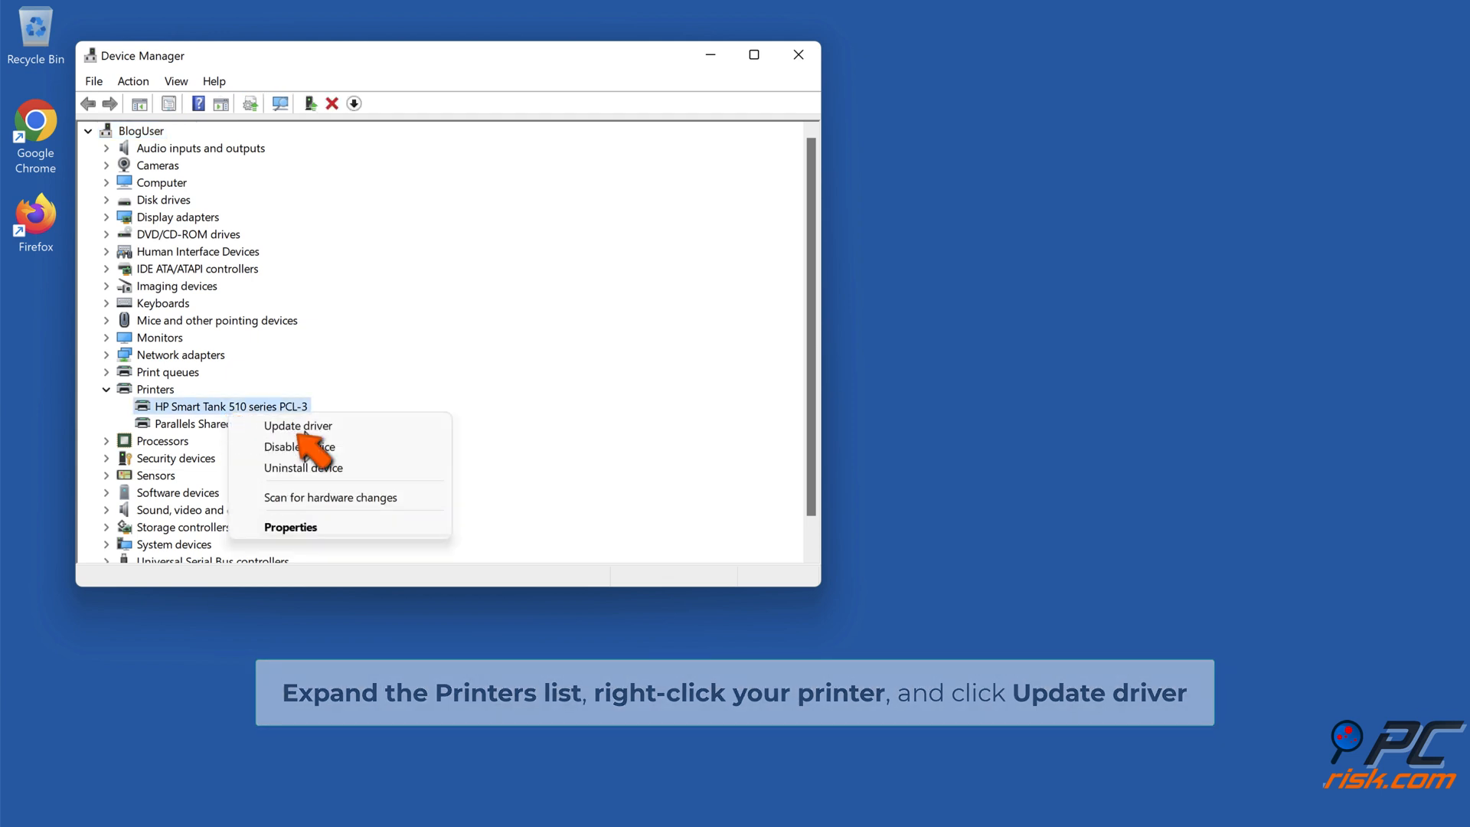
click(297, 426)
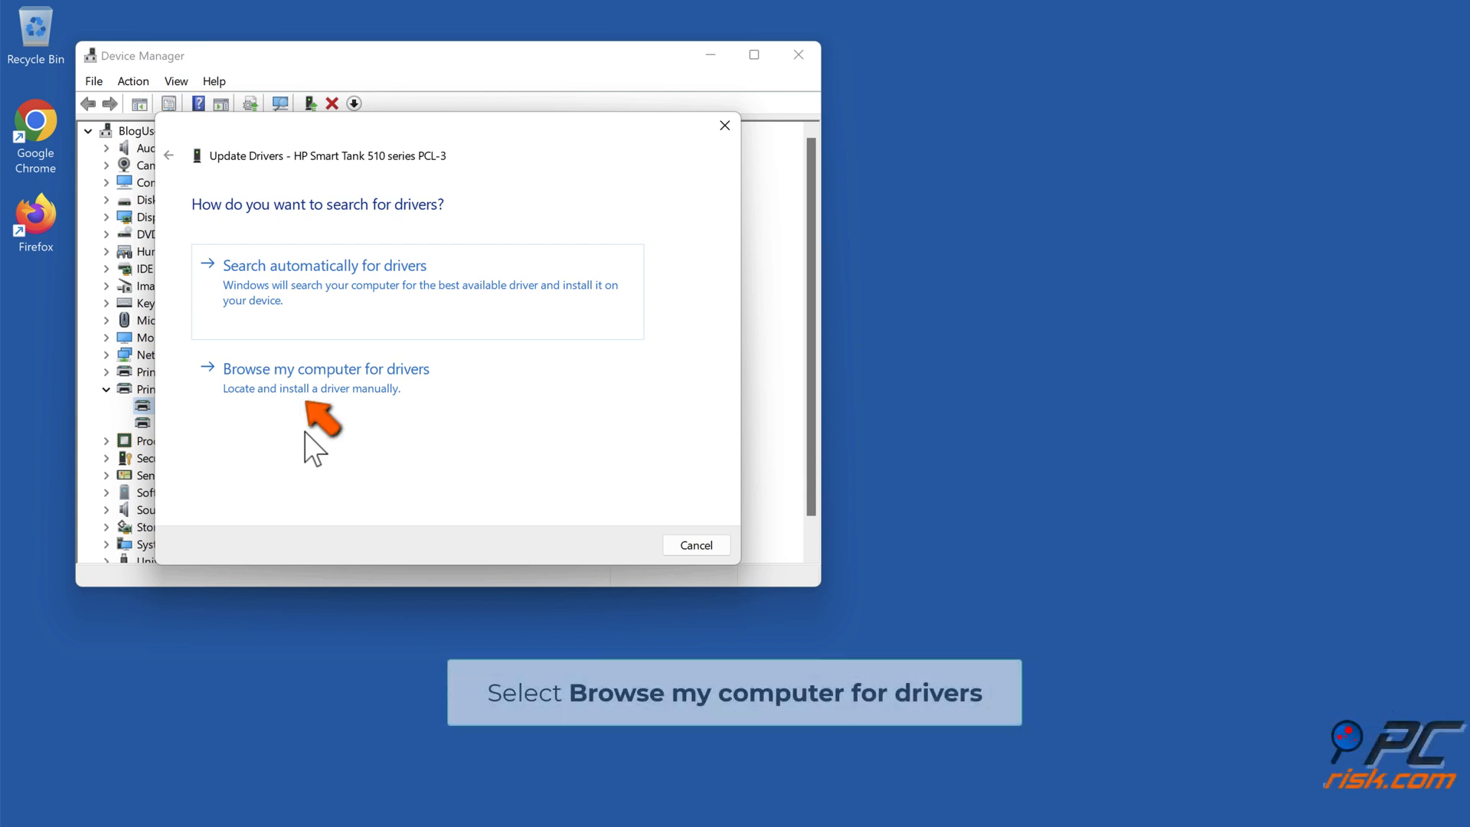
mouse_move(318, 418)
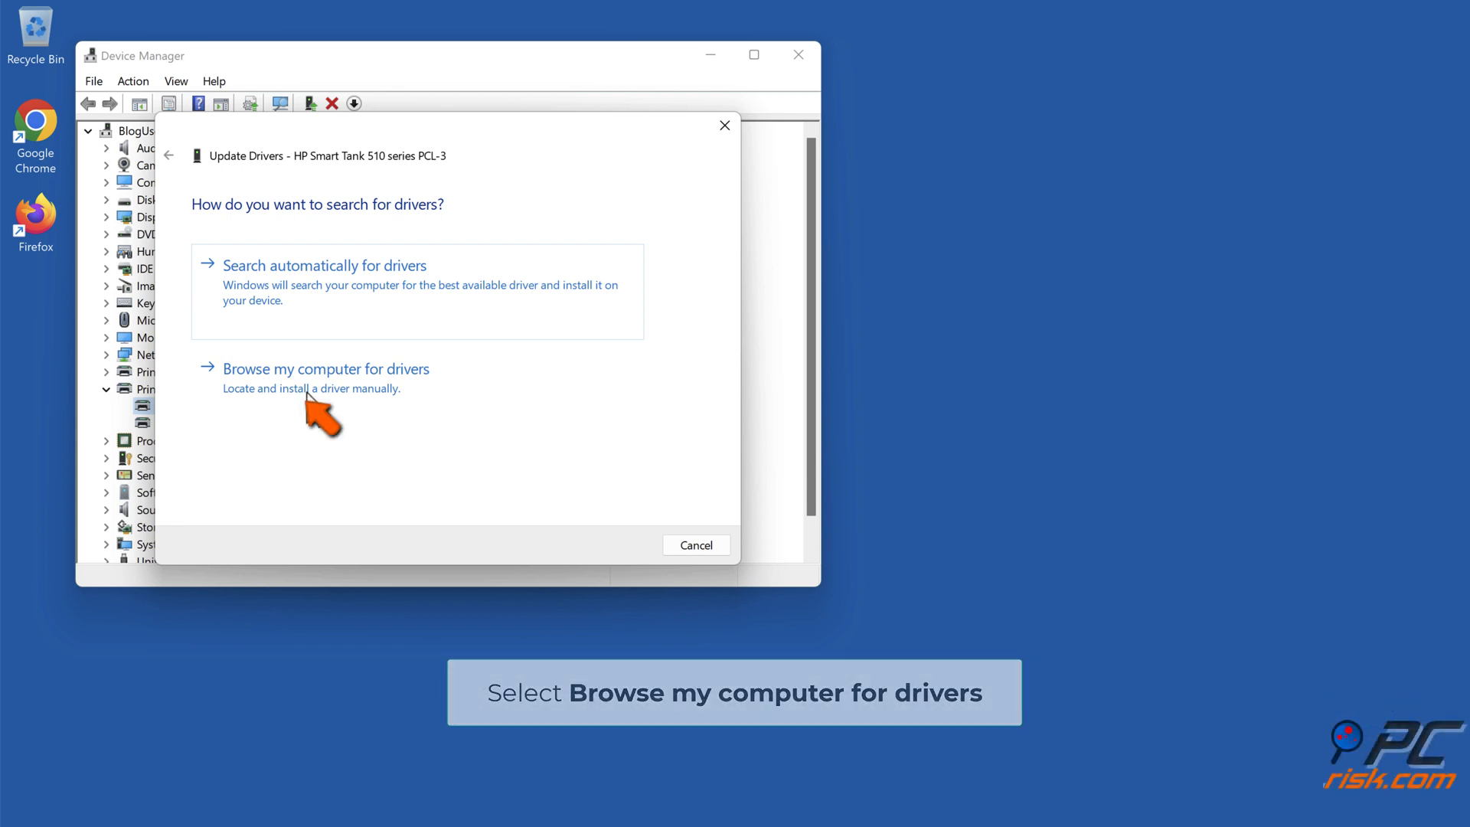
Install the Generic printer device driver from the local list, then close Device Manager.
click(325, 368)
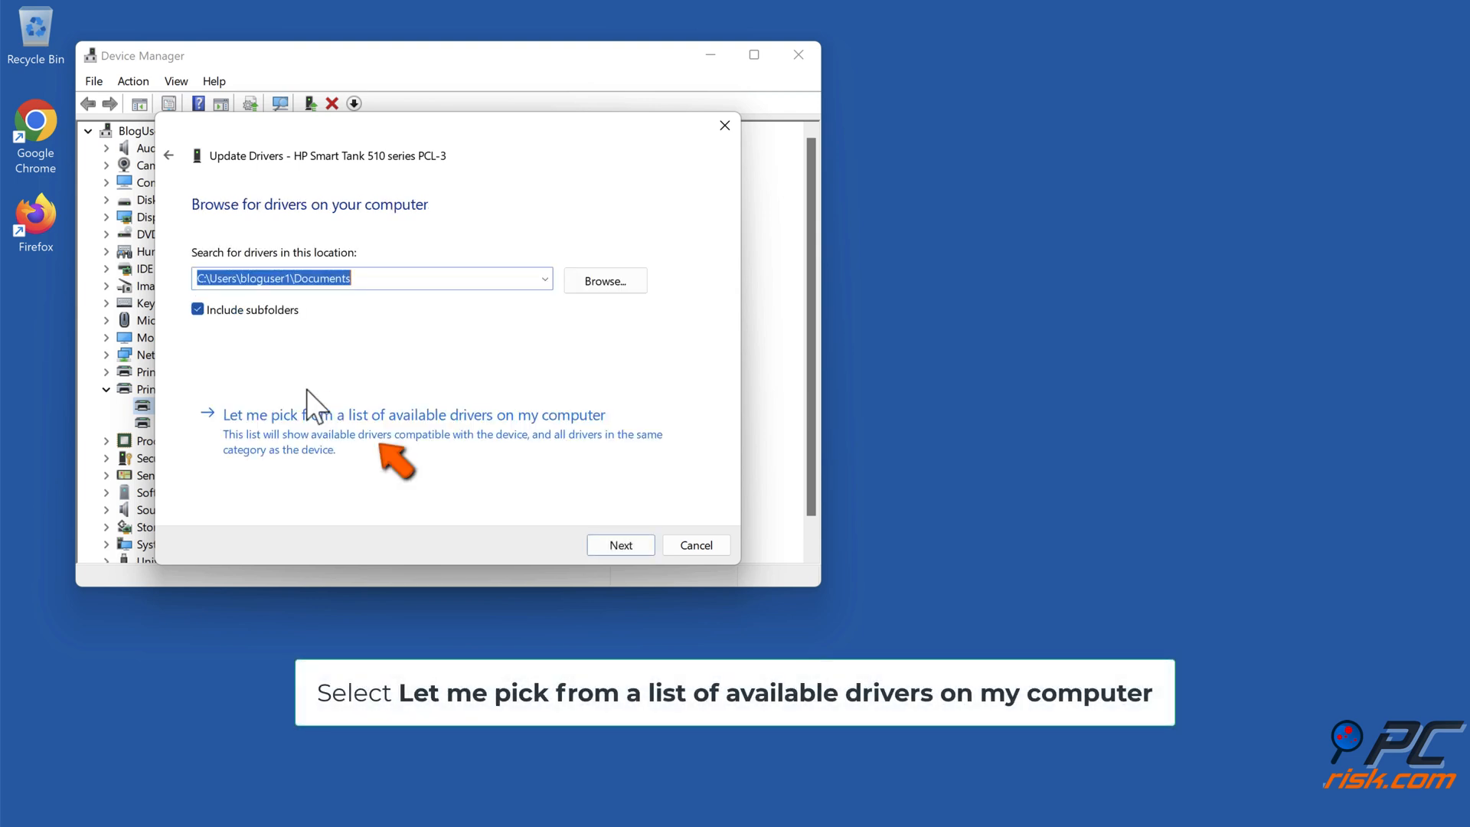
mouse_move(364, 464)
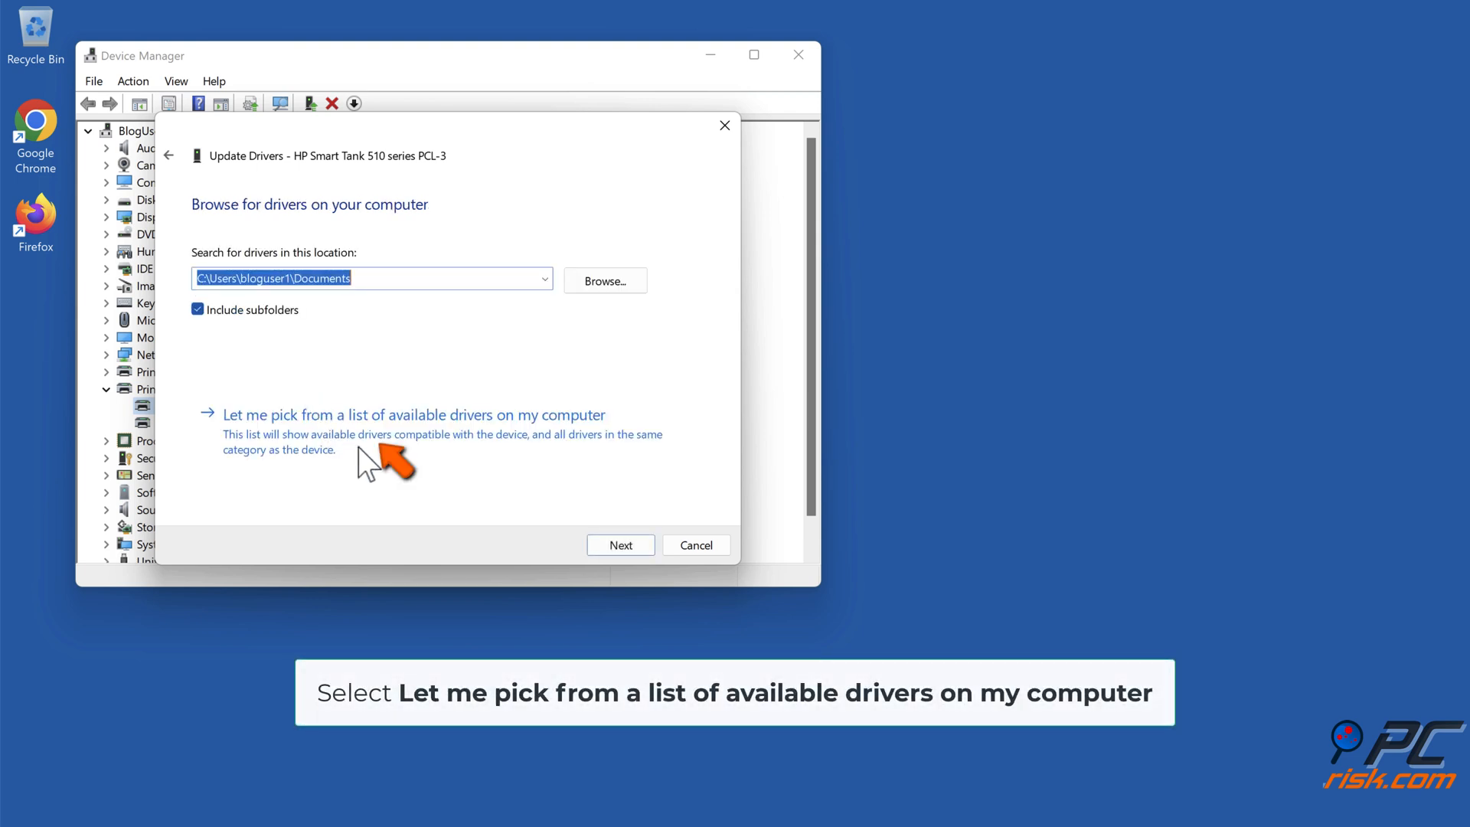
click(413, 414)
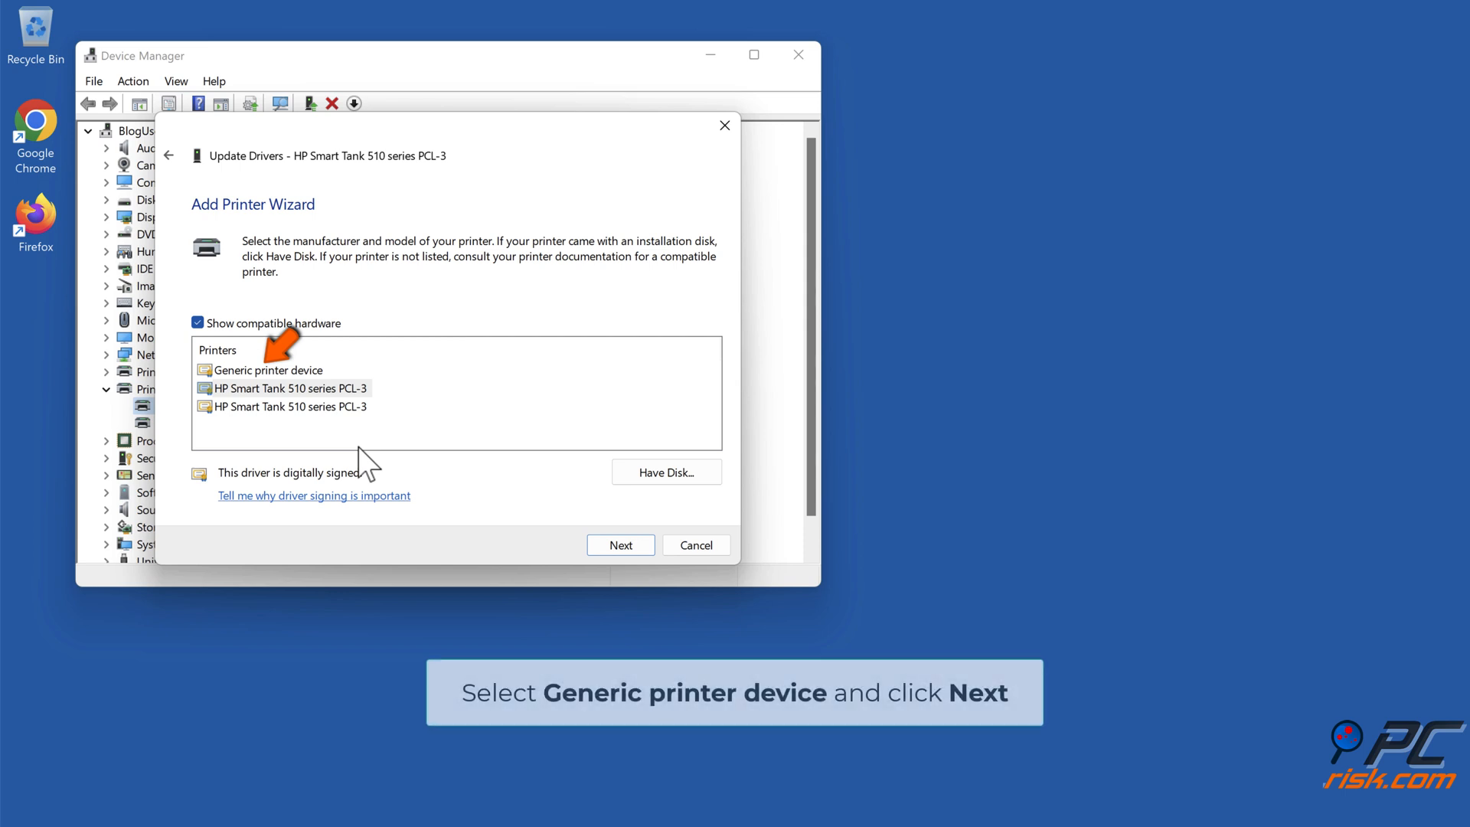
click(270, 369)
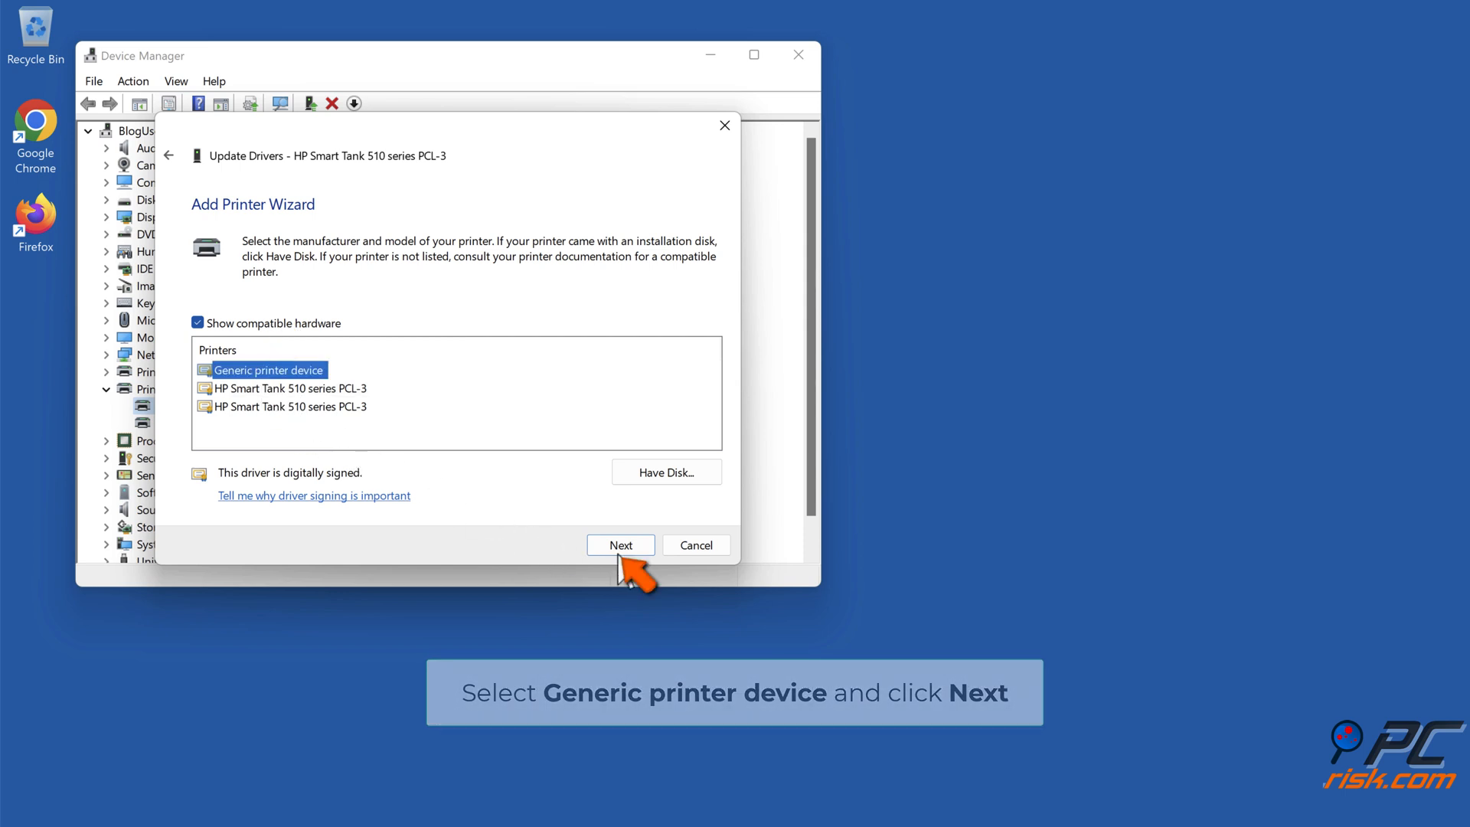
click(619, 544)
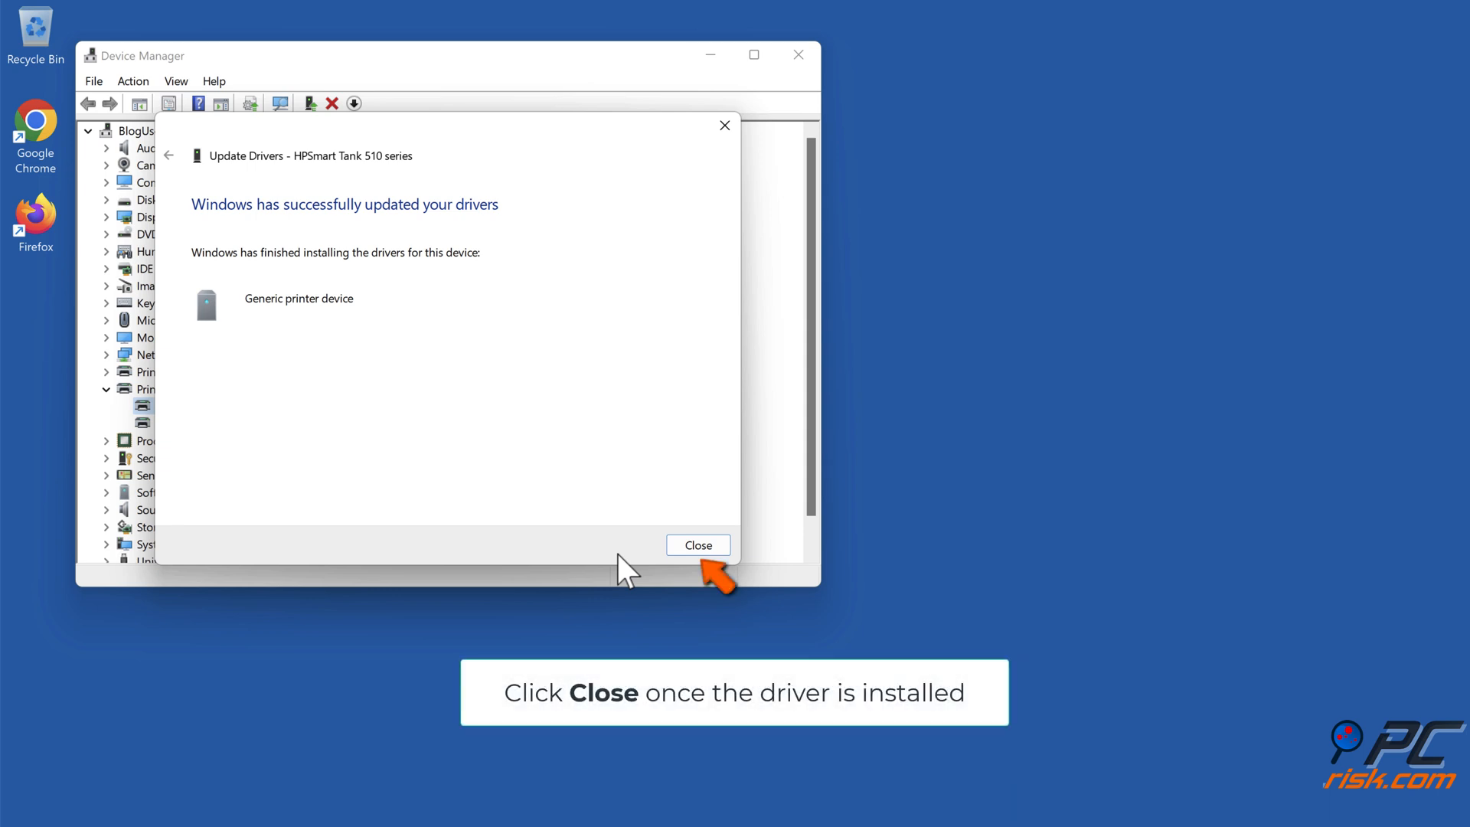
click(697, 544)
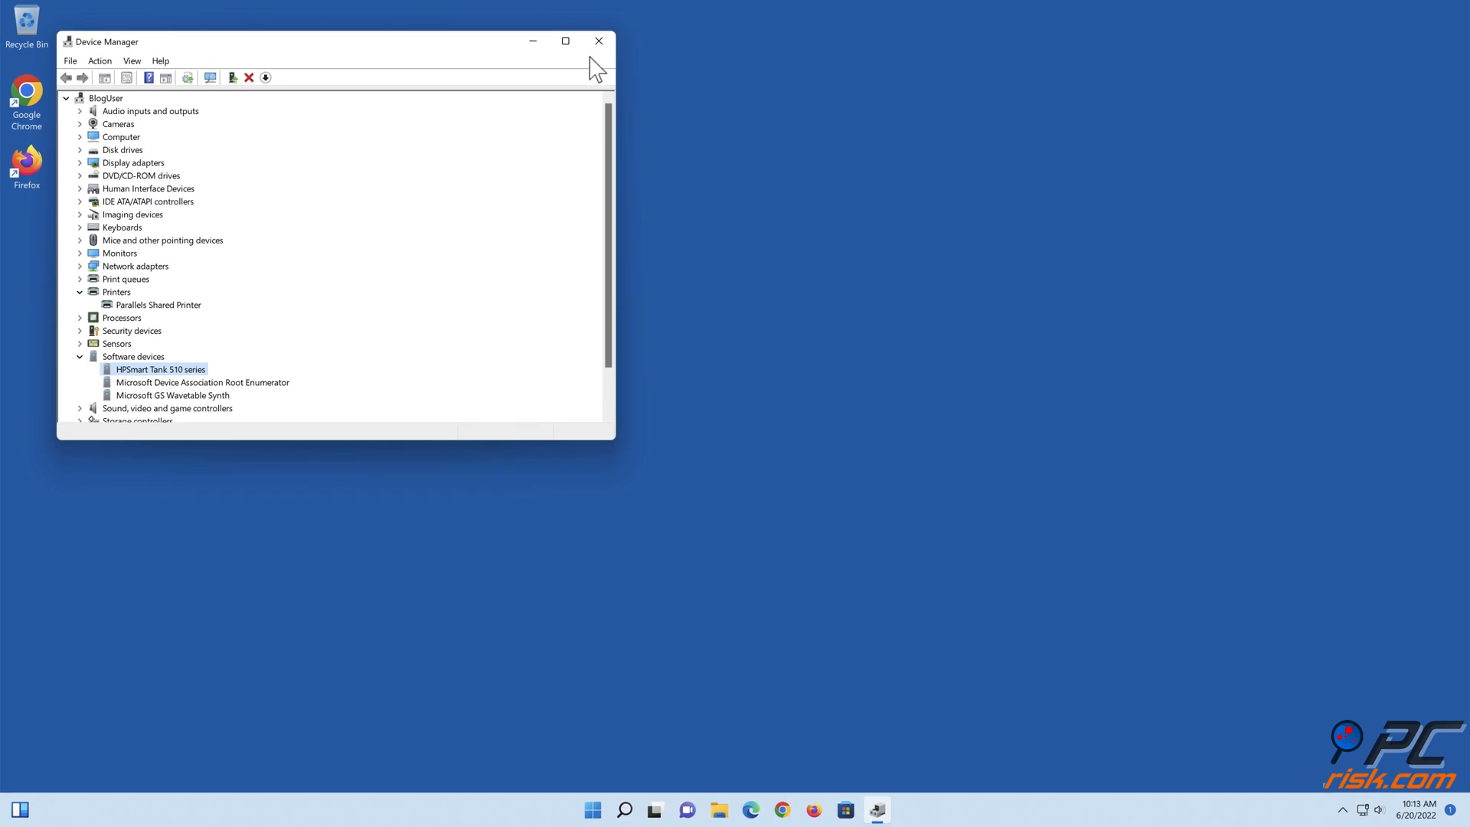
click(598, 41)
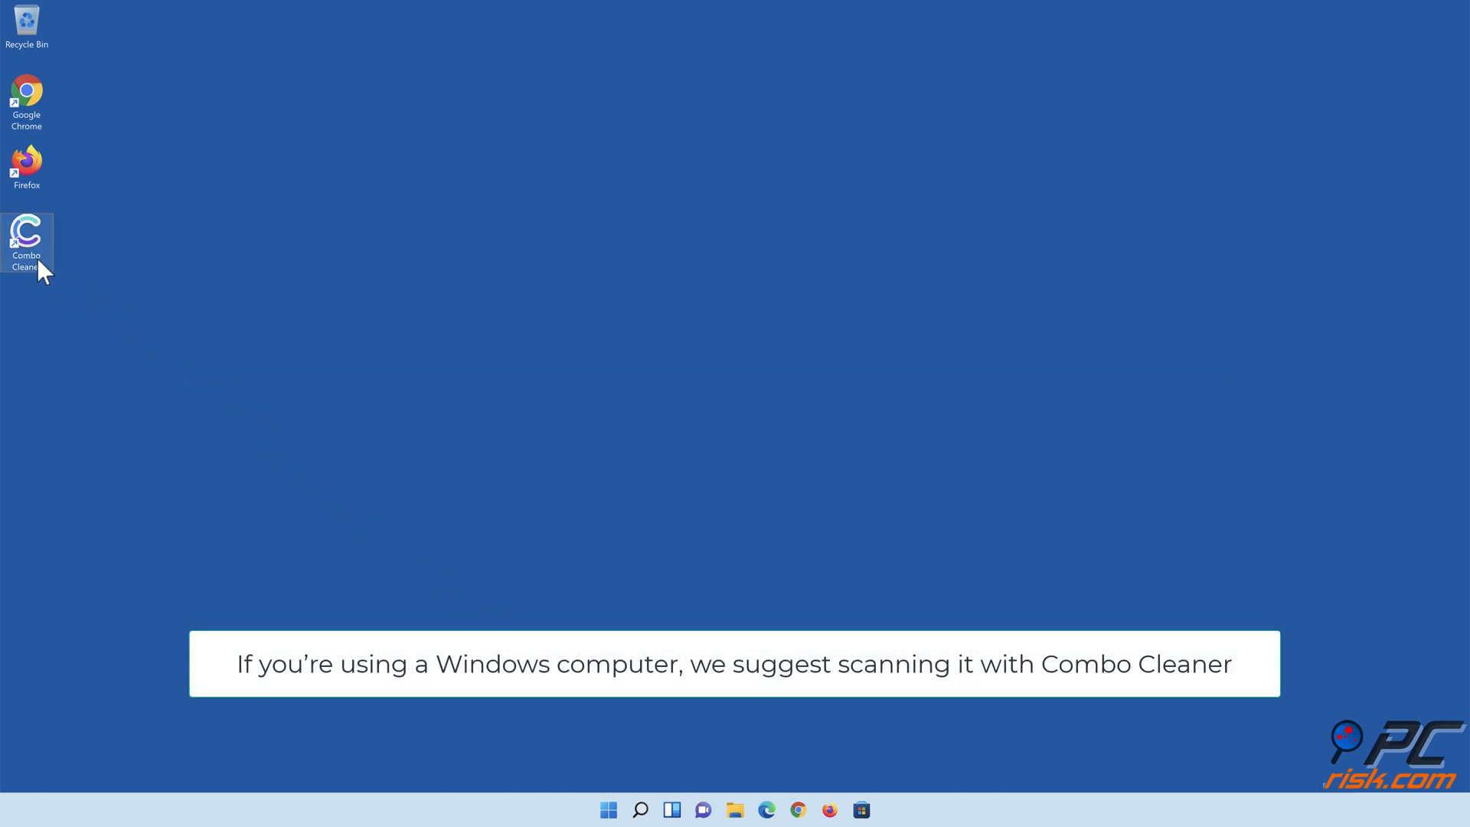
Run a Combo Cleaner quick scan and quarantine the 323 detected threats.
double_click(26, 234)
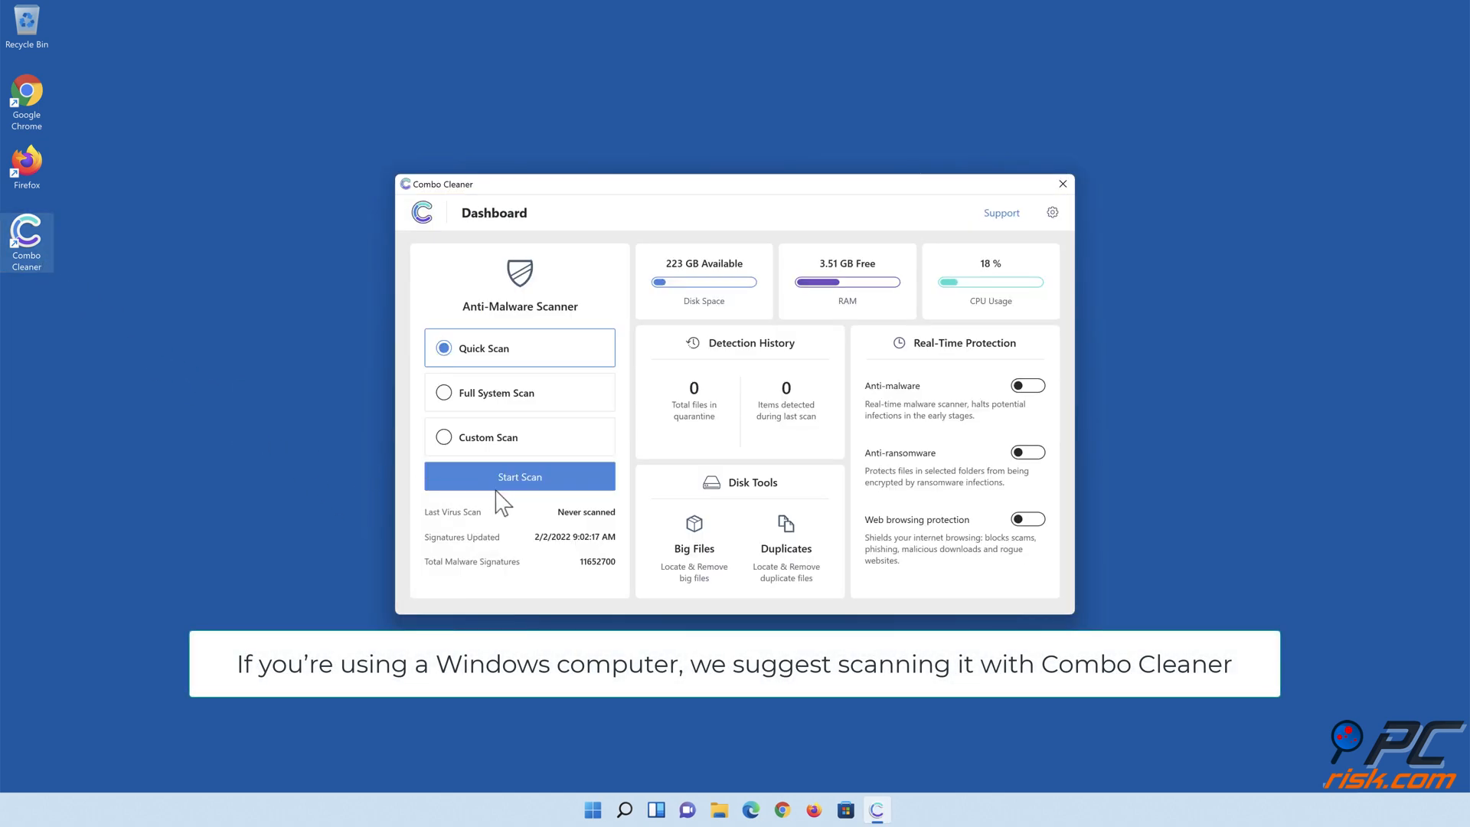
click(519, 476)
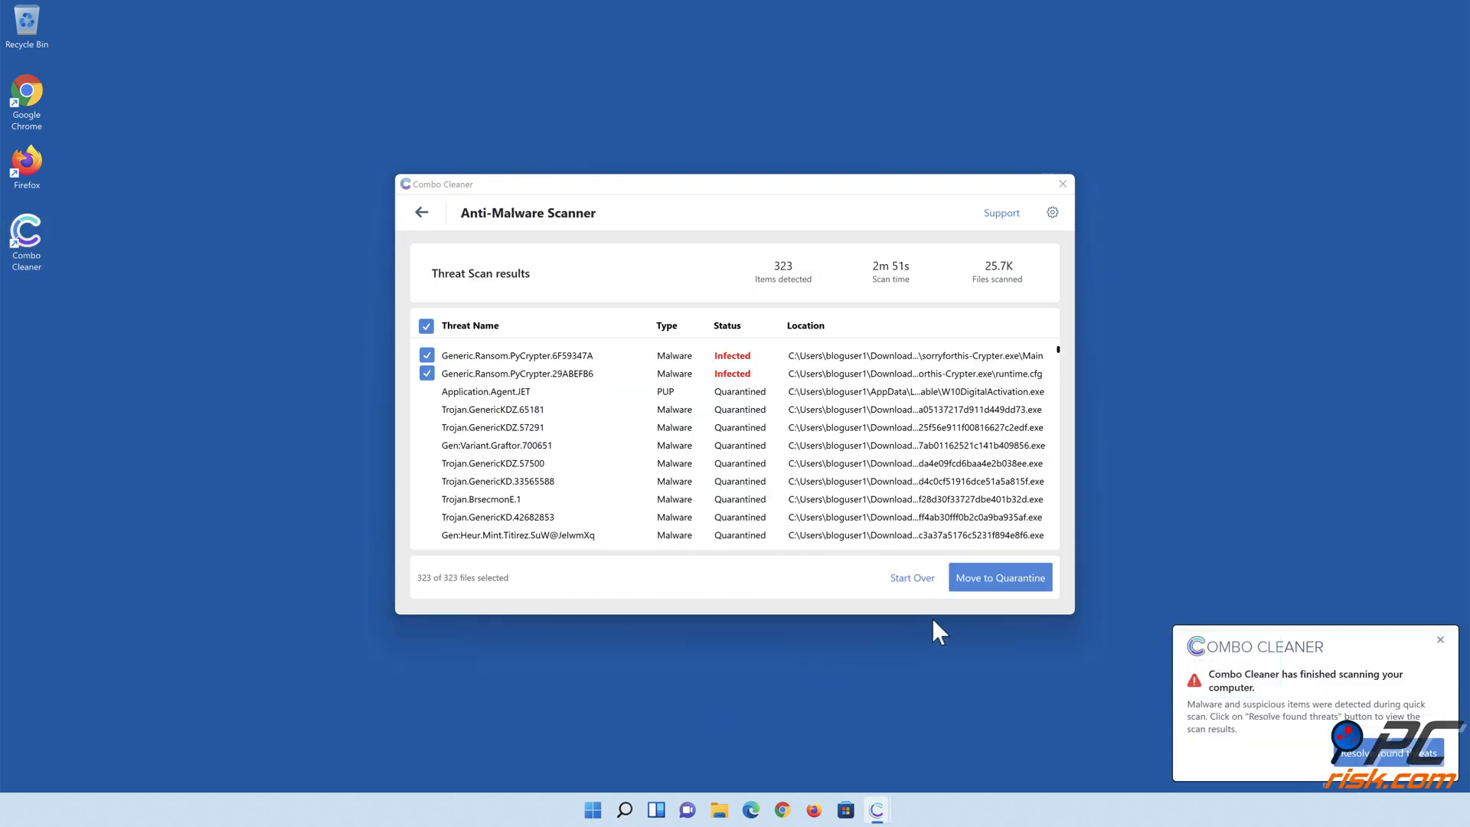
click(999, 577)
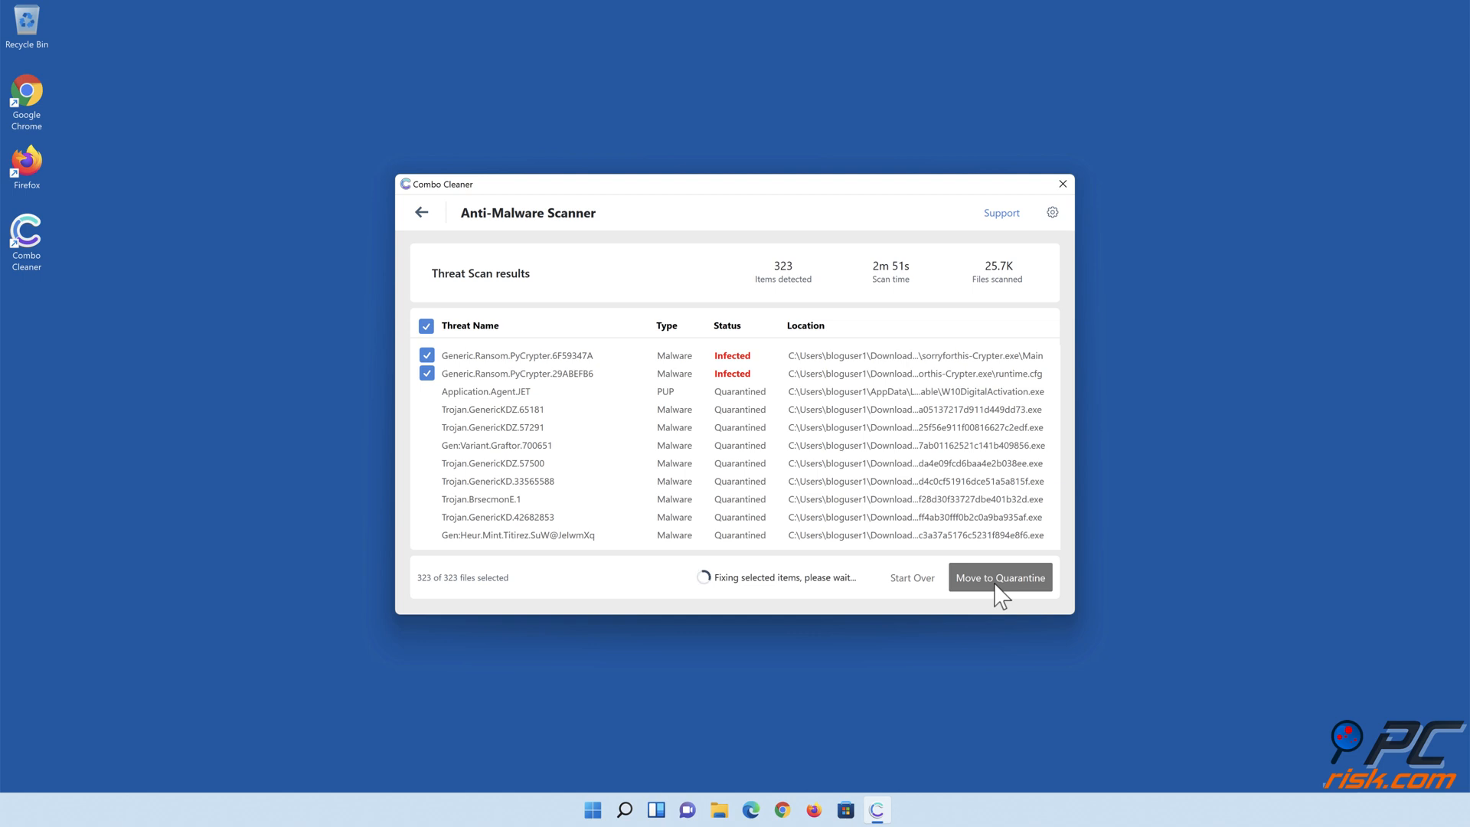
click(999, 576)
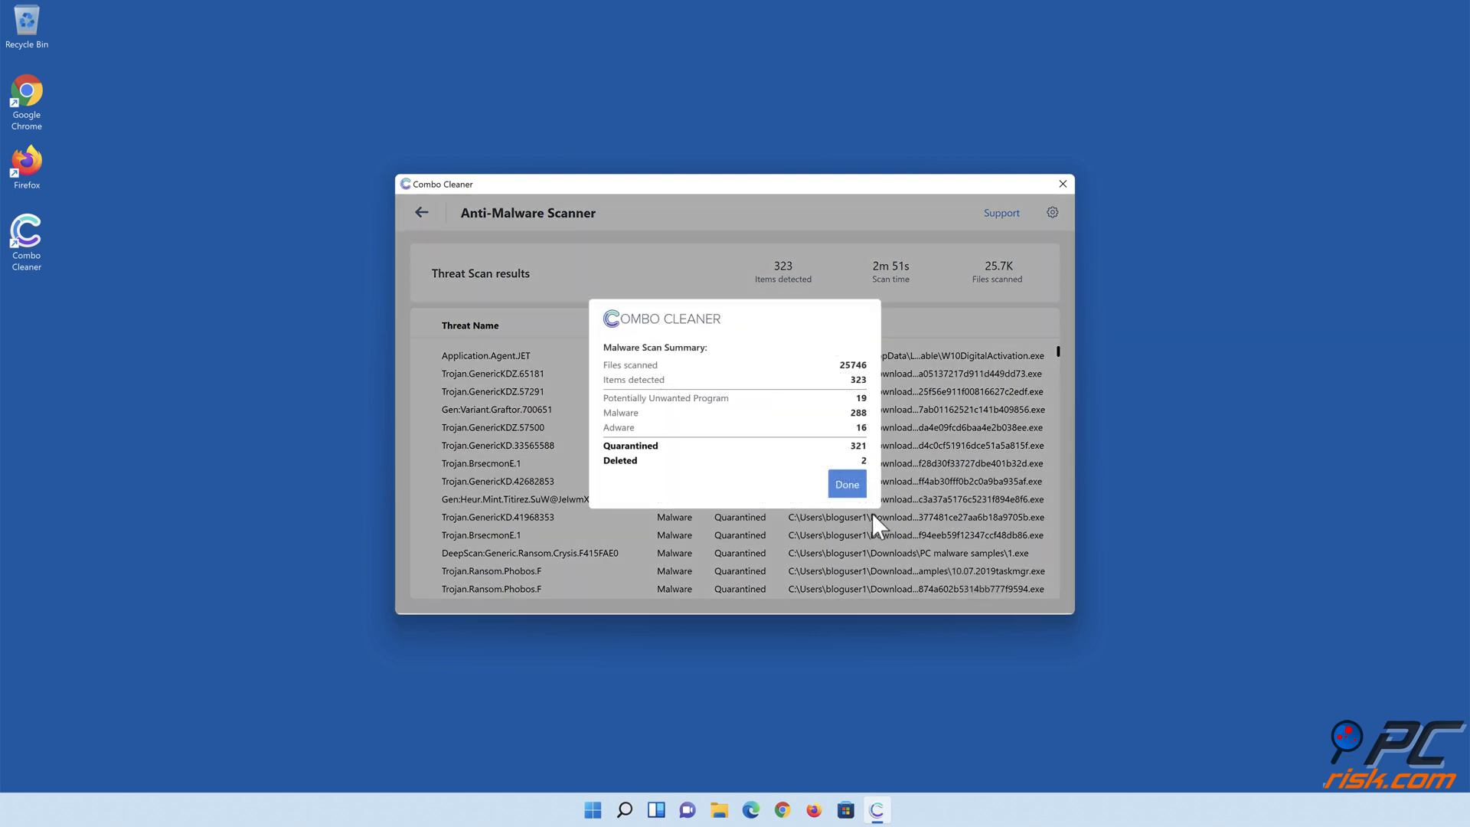
click(845, 484)
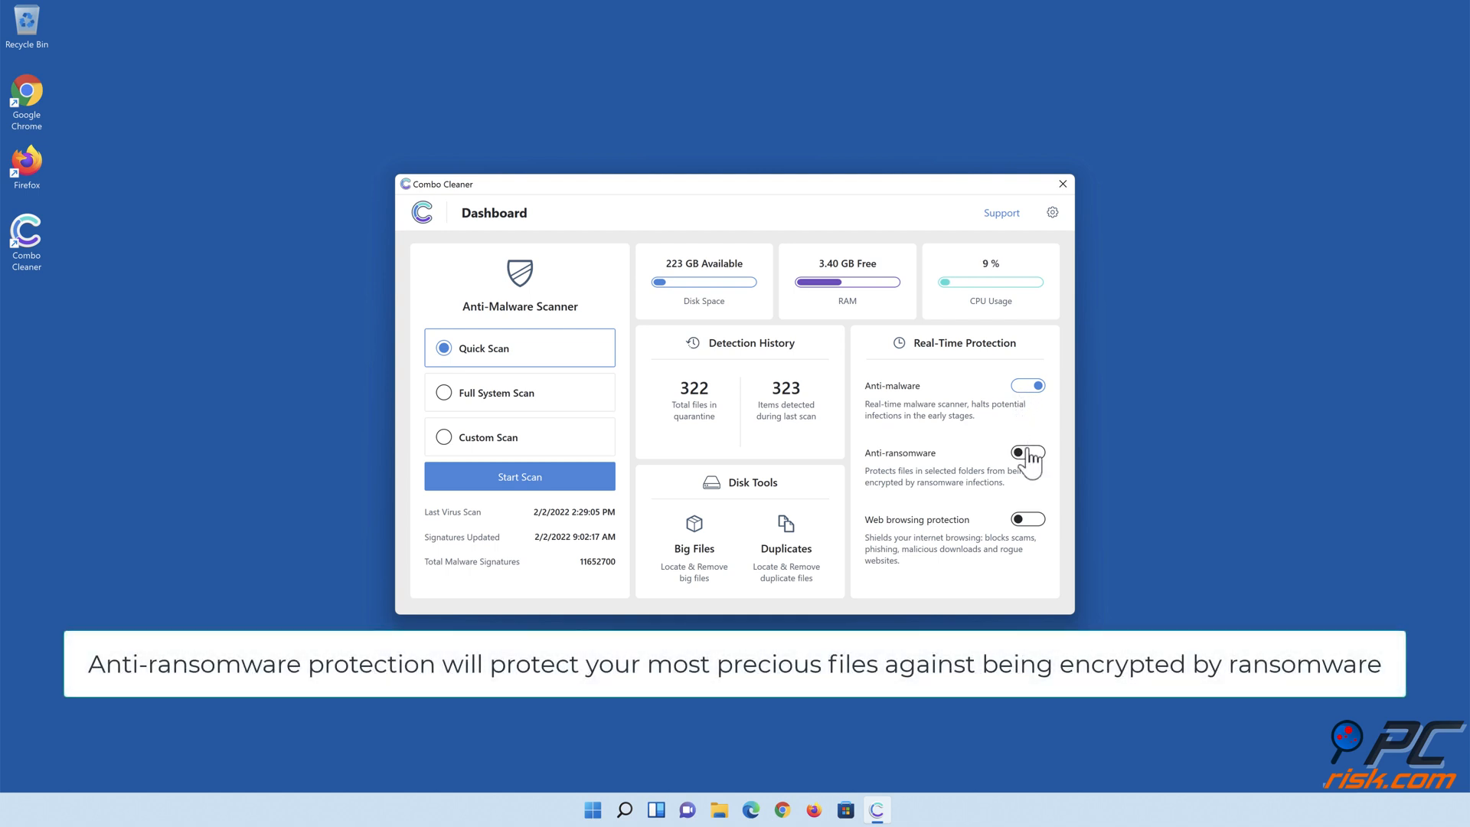
Enable anti-ransomware protection for the Libraries > Documents folder, then return to the Dashboard.
click(1028, 459)
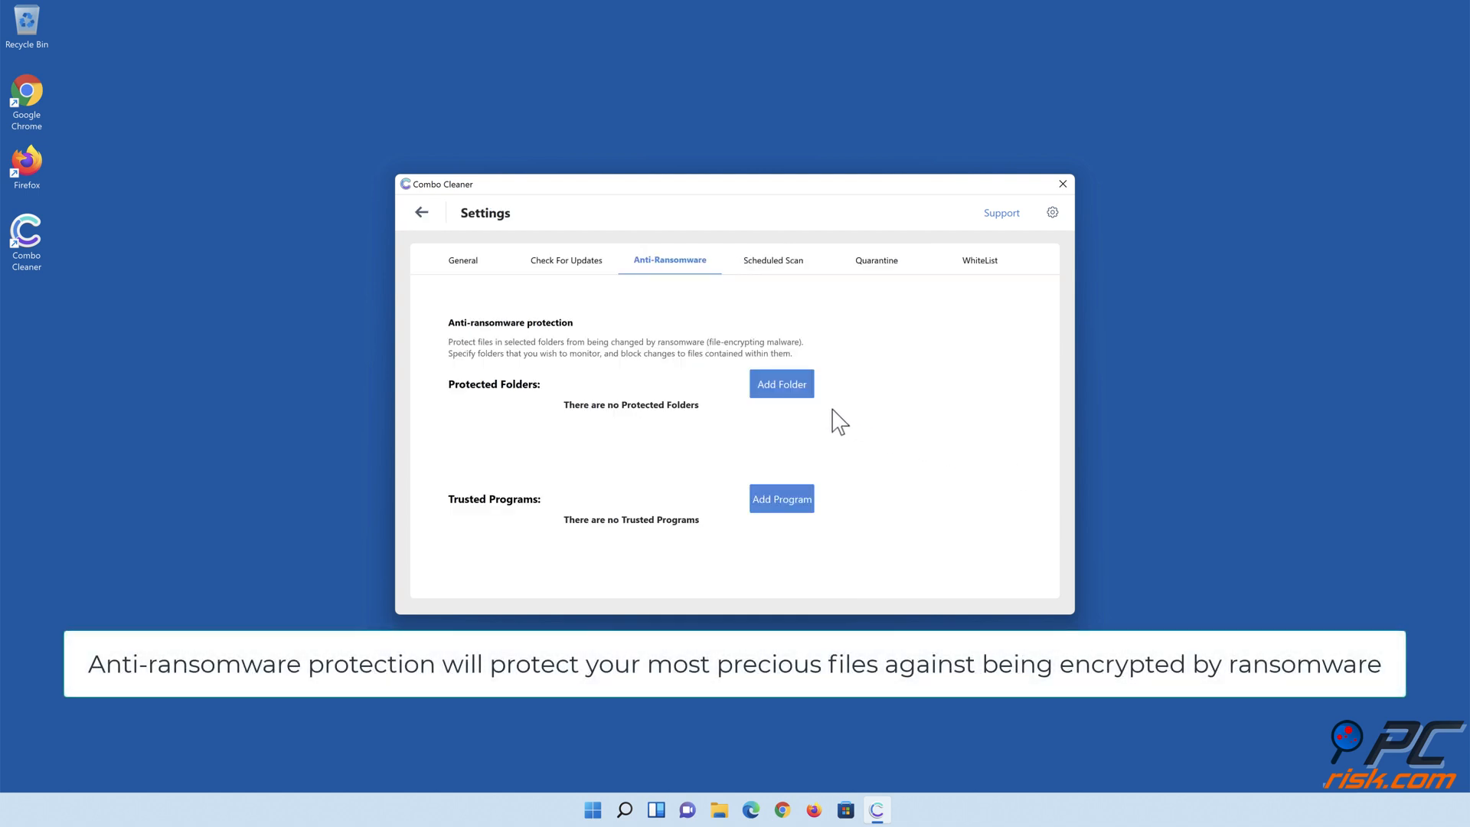
click(781, 383)
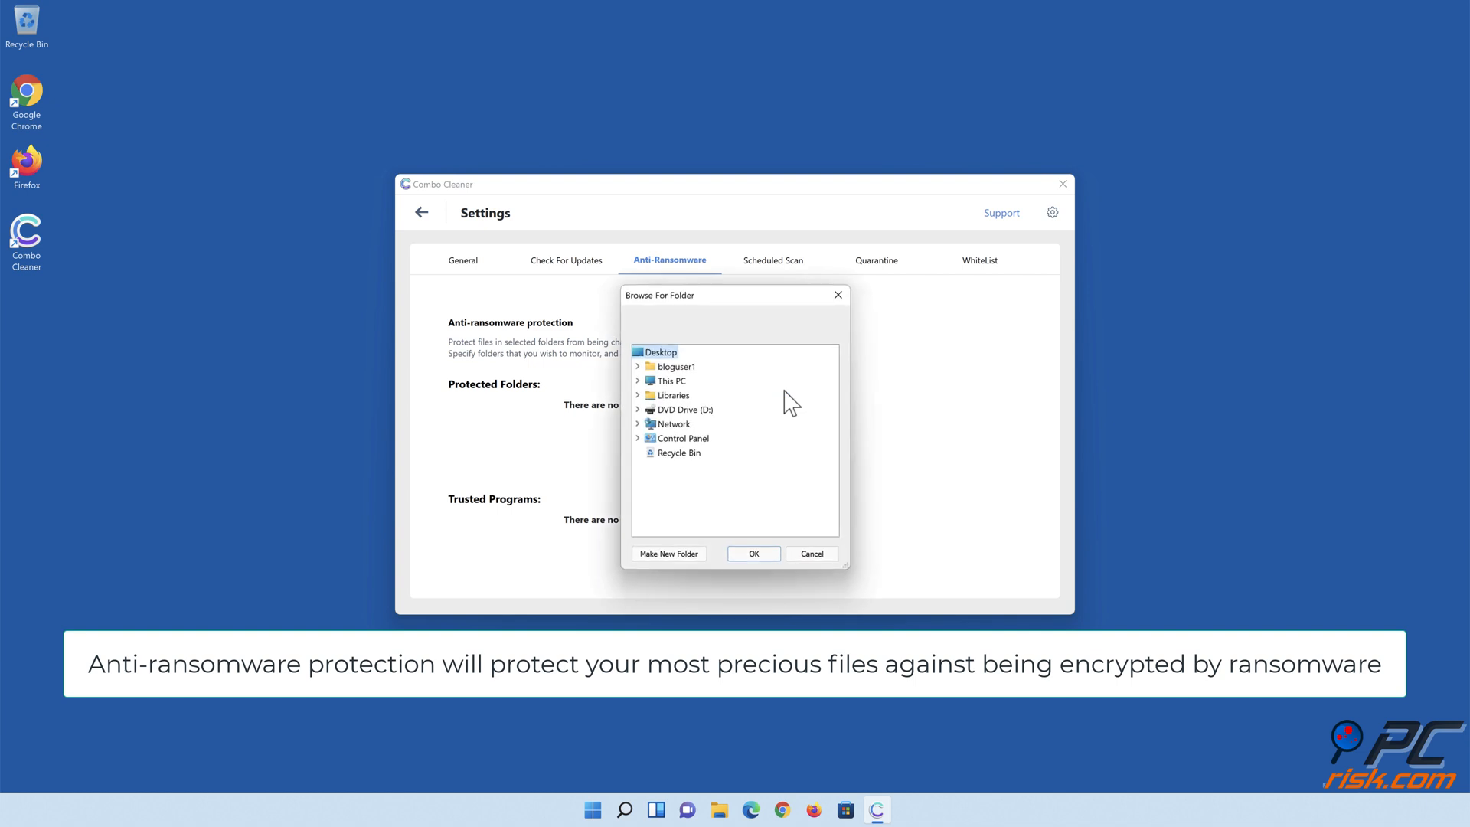
click(638, 395)
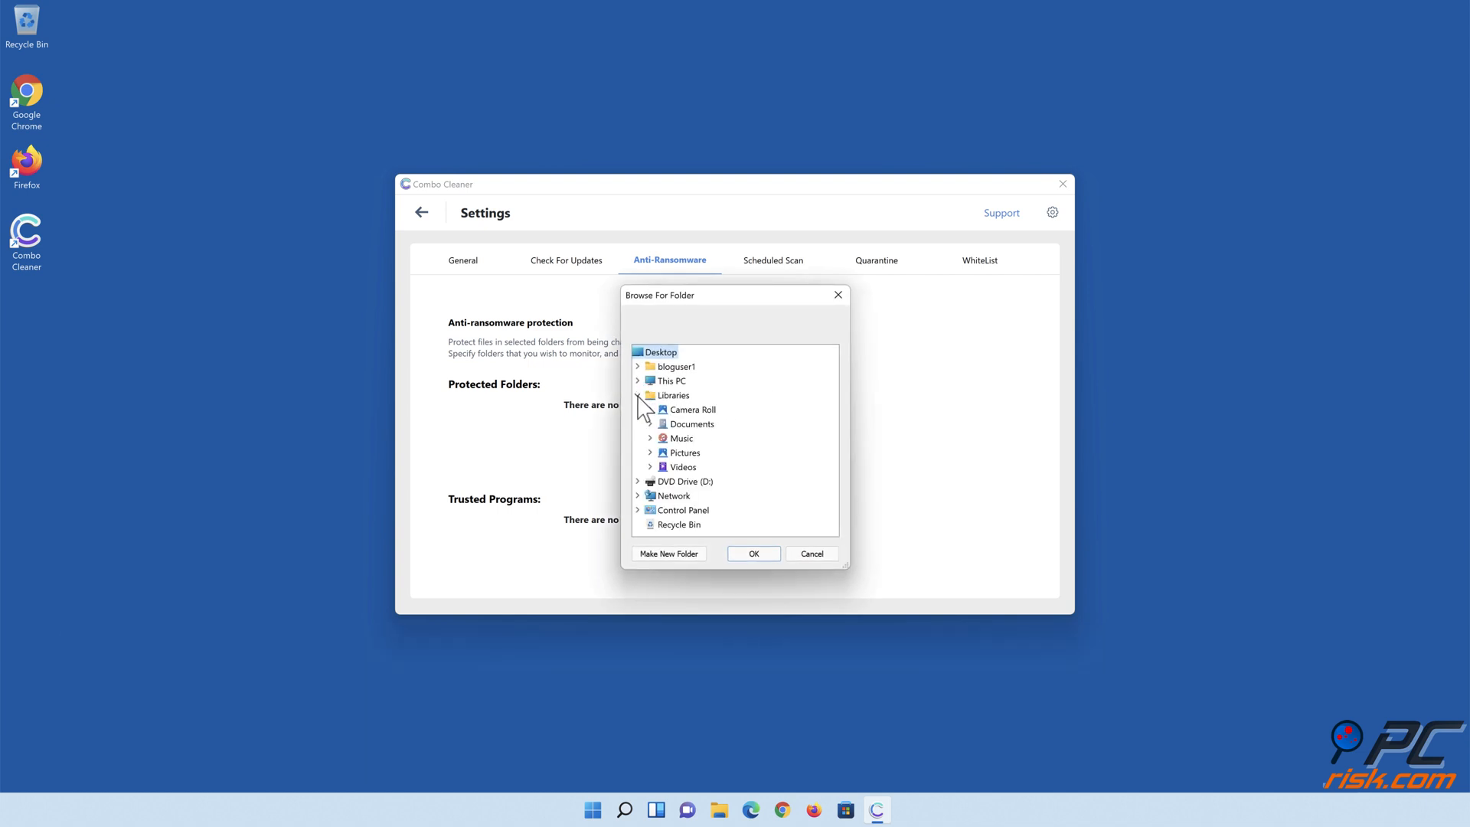
click(651, 423)
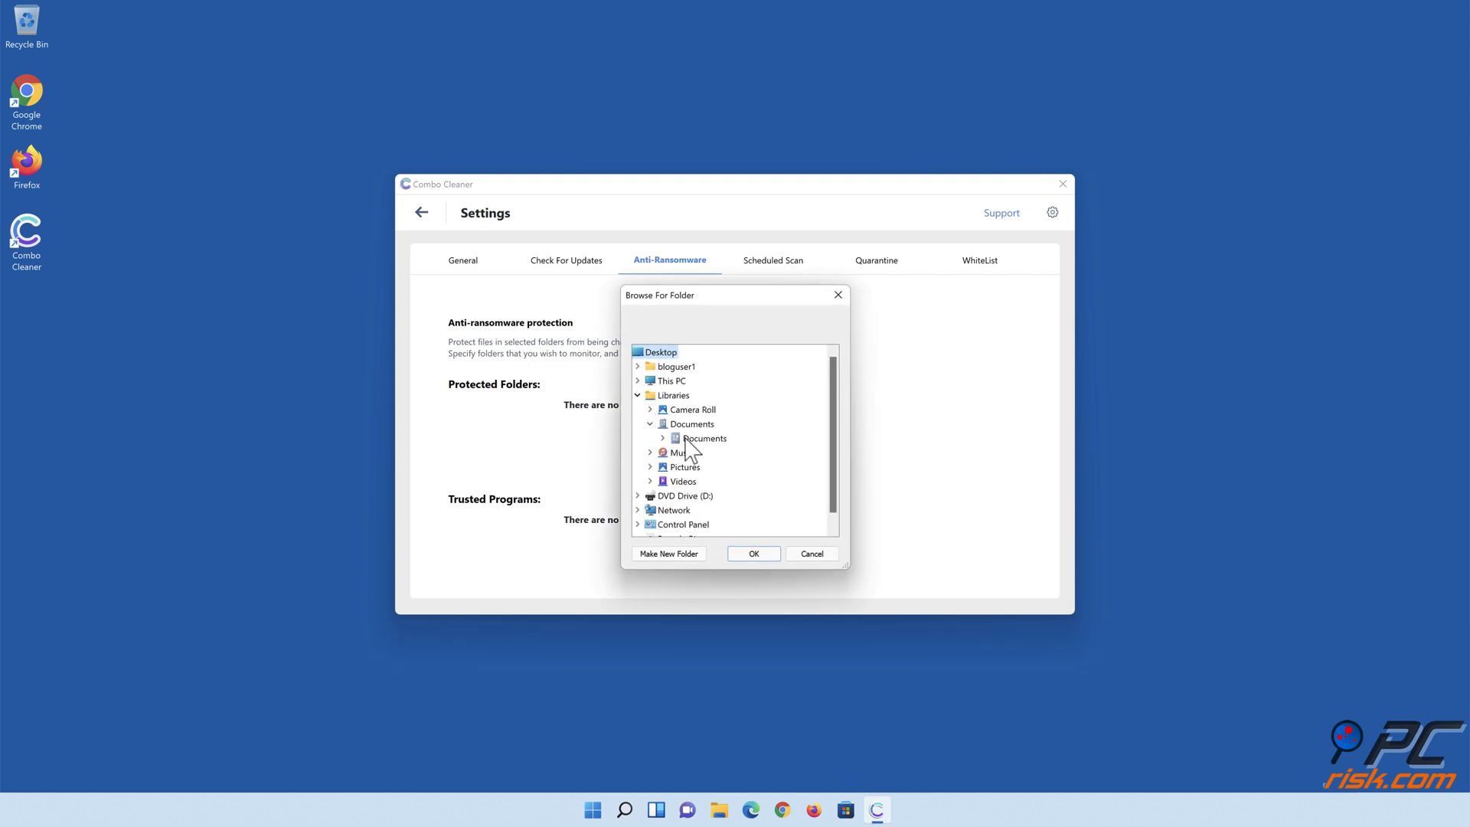
click(702, 438)
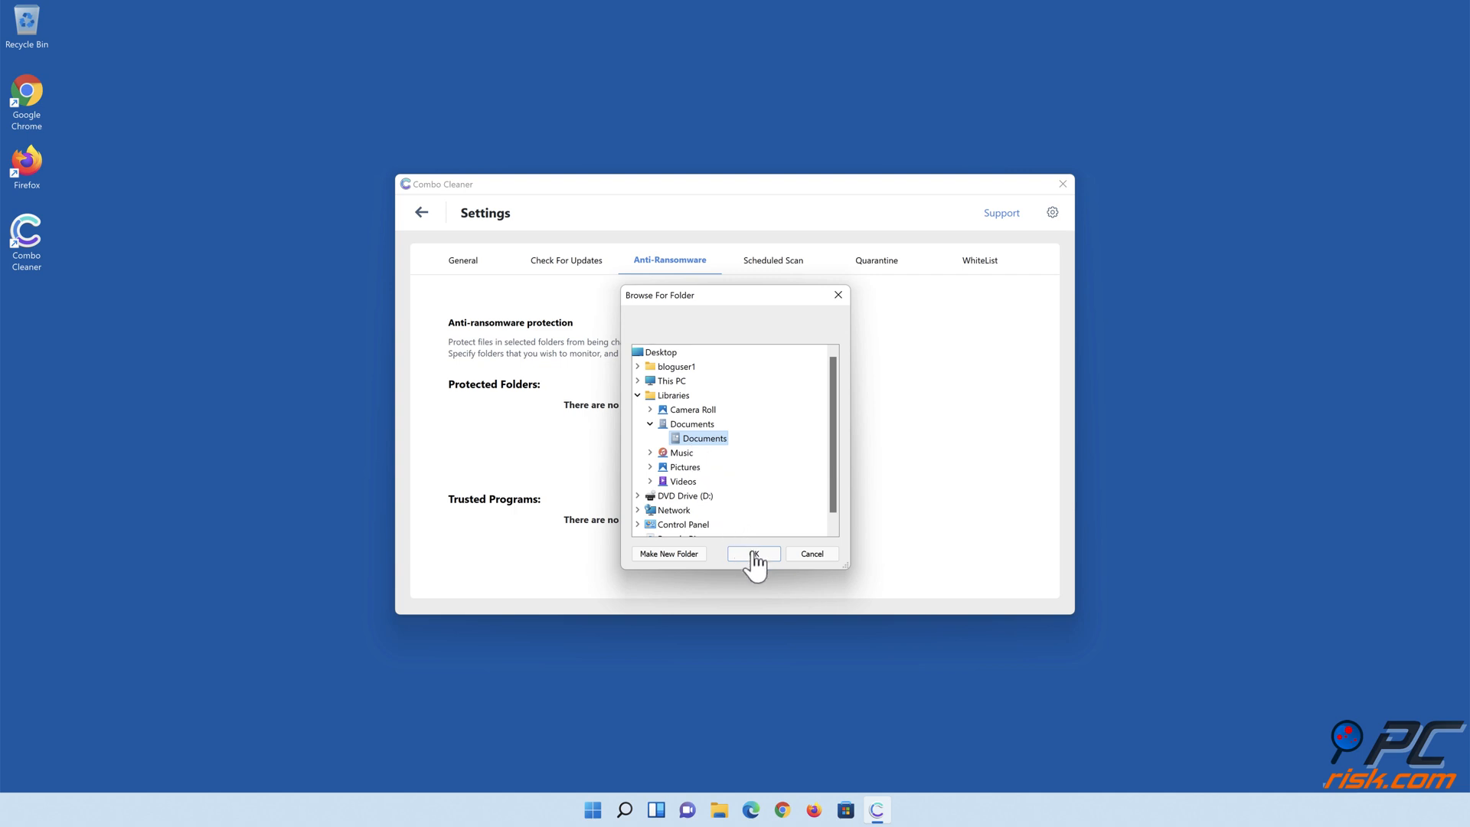
click(752, 552)
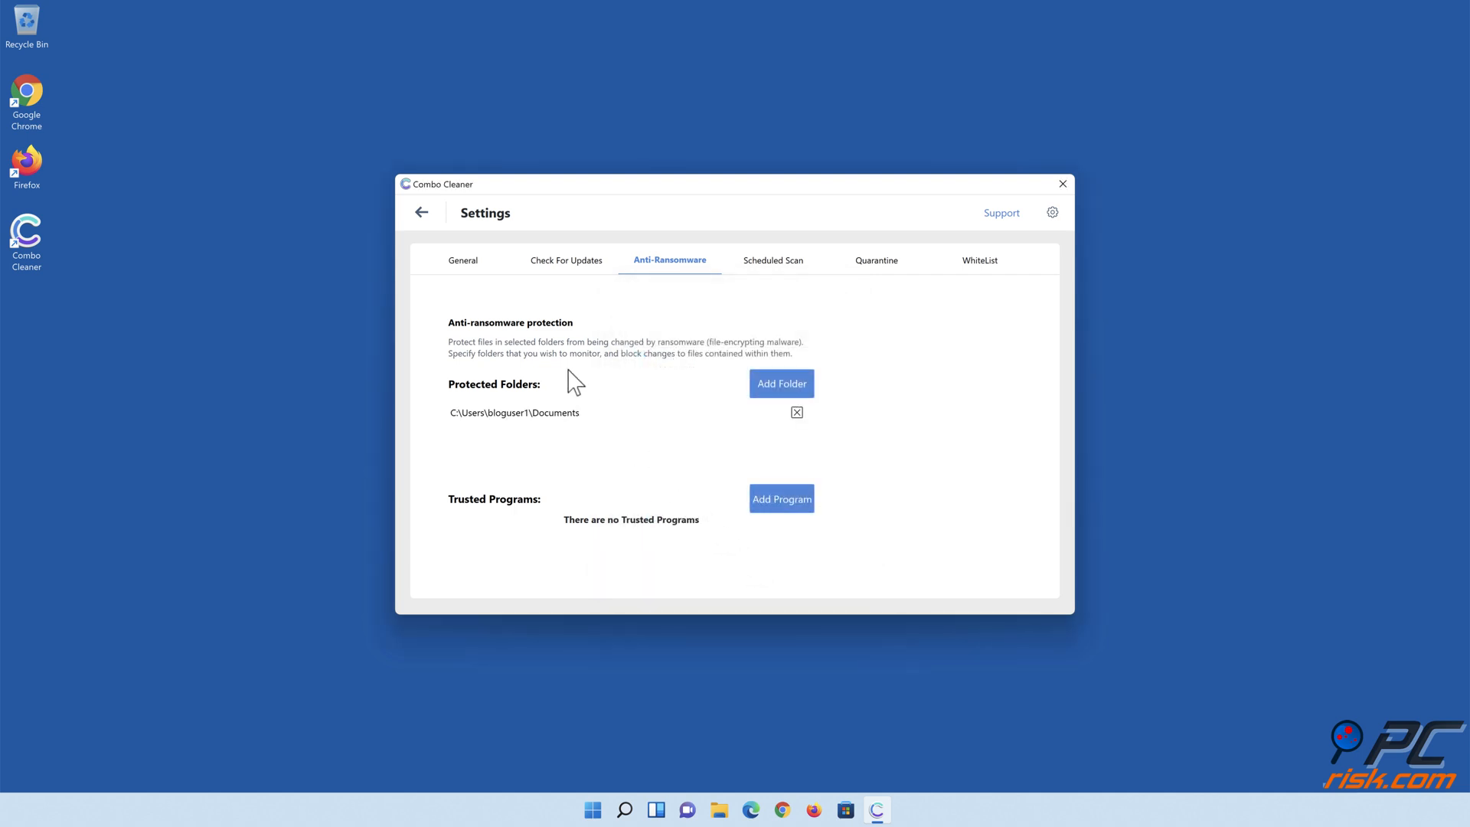
click(421, 212)
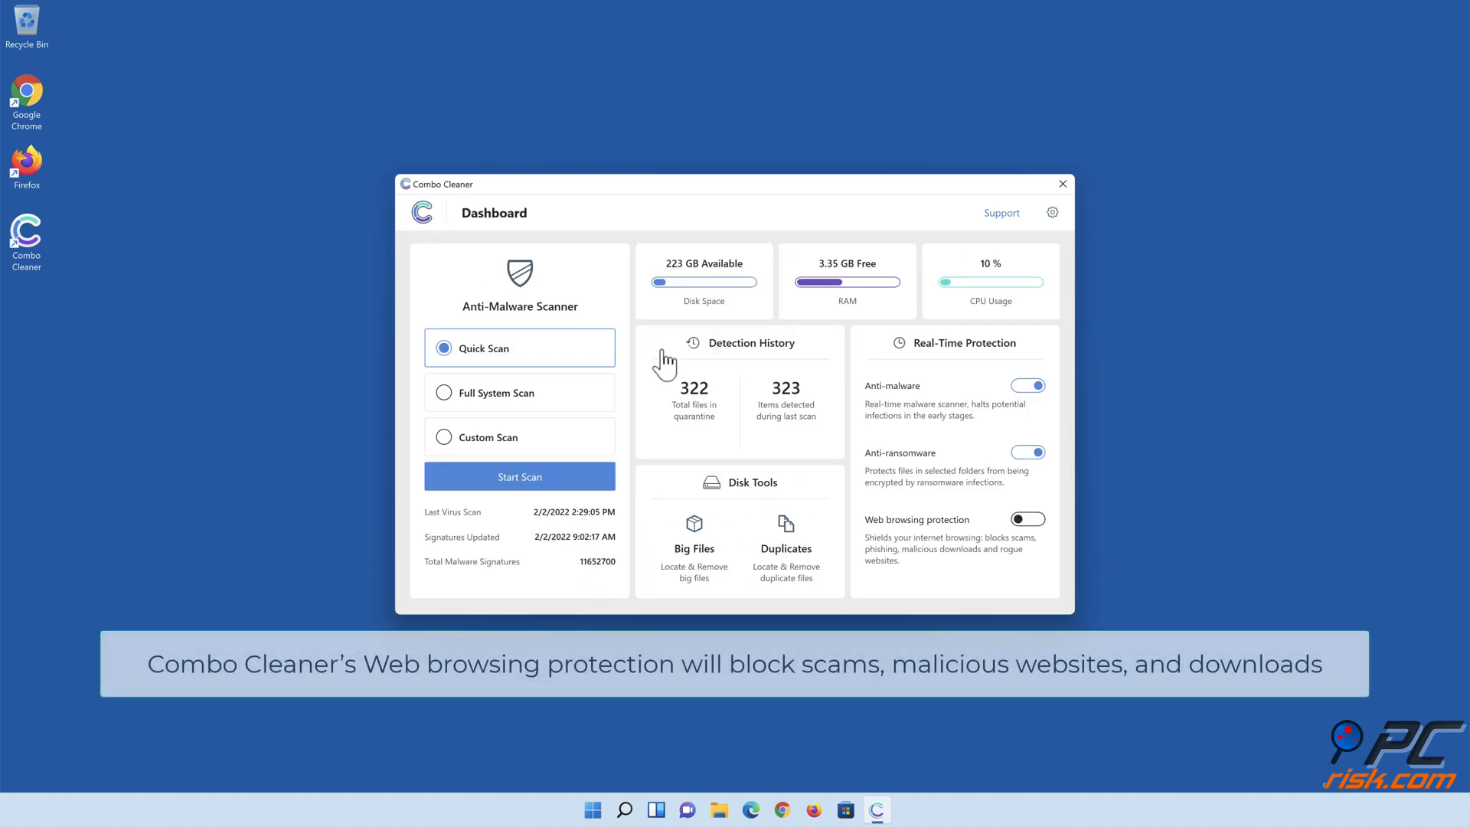